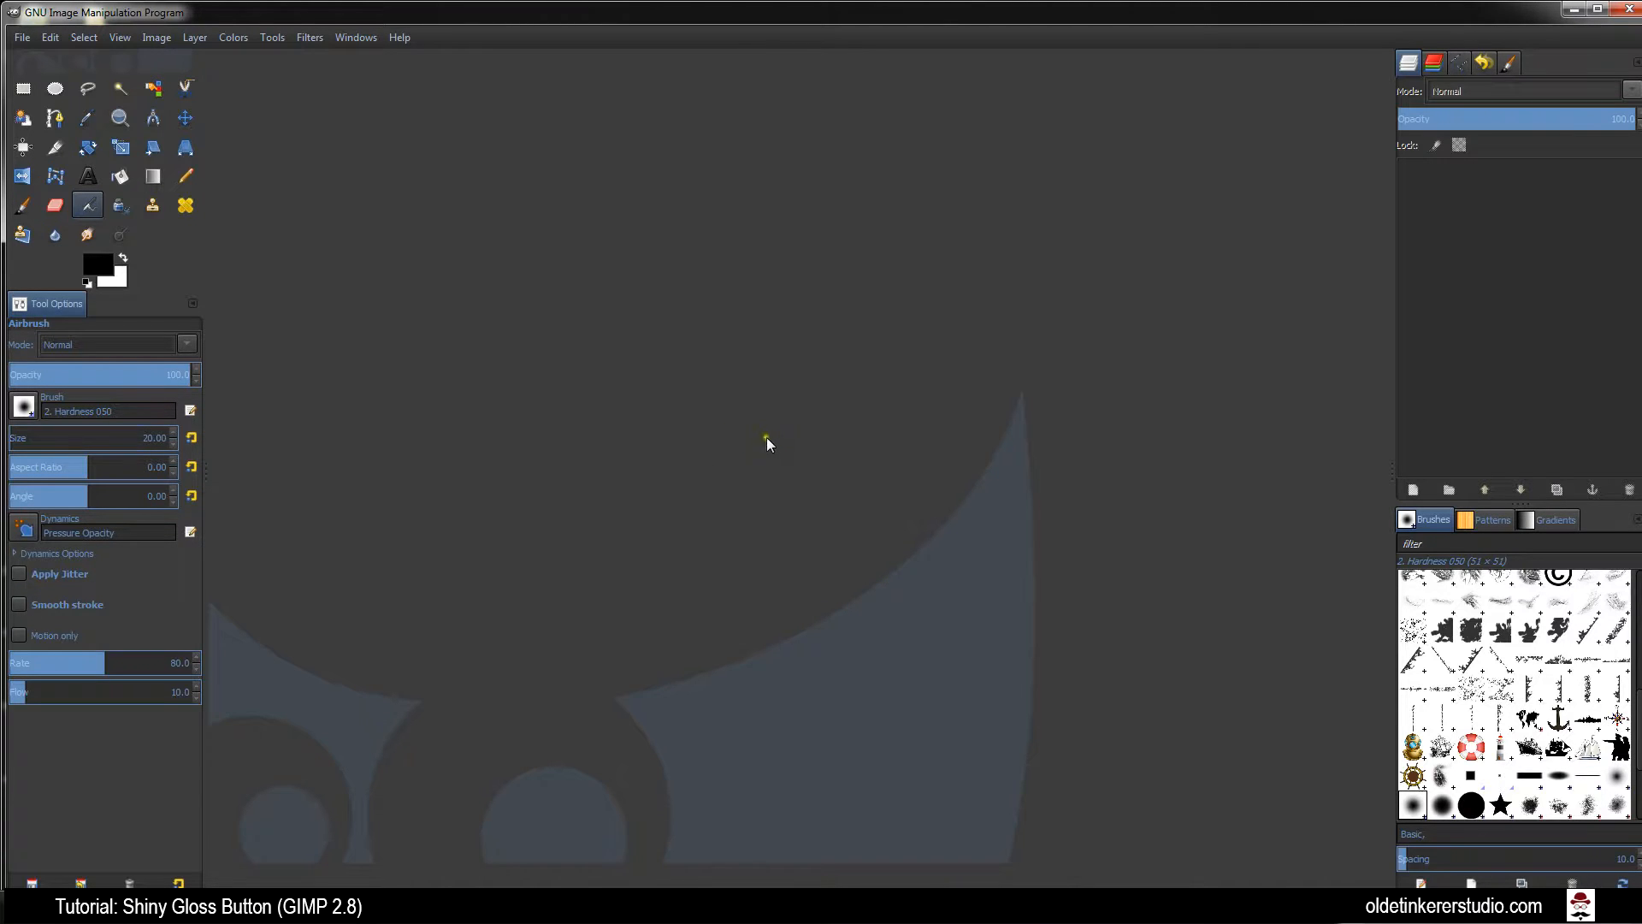
mouse_move(21, 38)
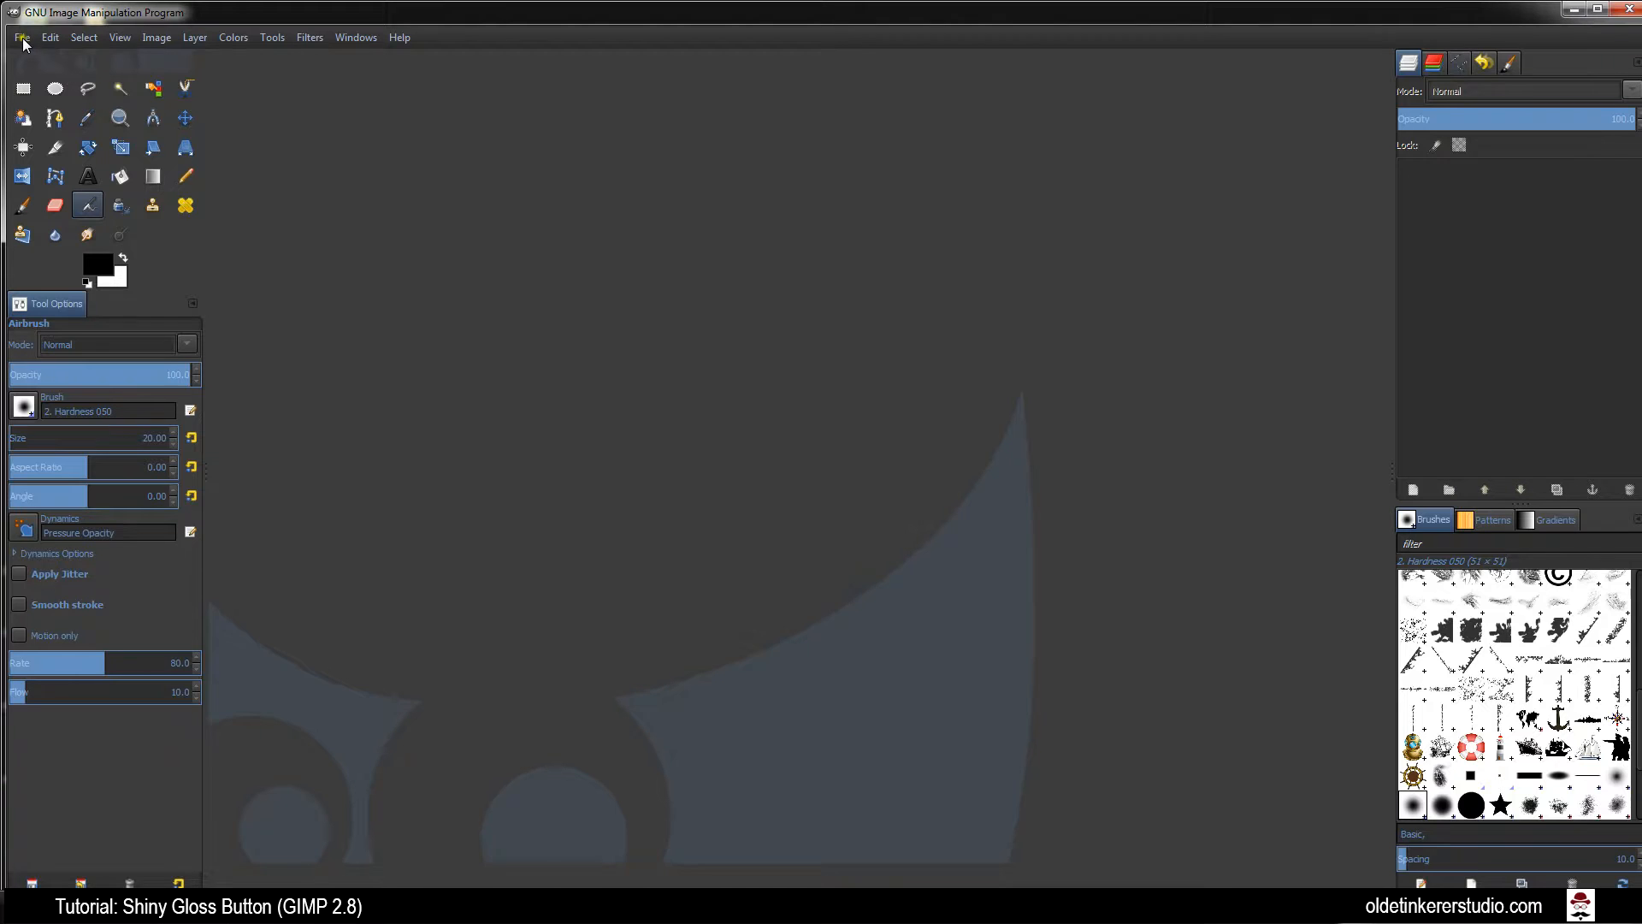
Create a new blank 640×400 white image
click(49, 36)
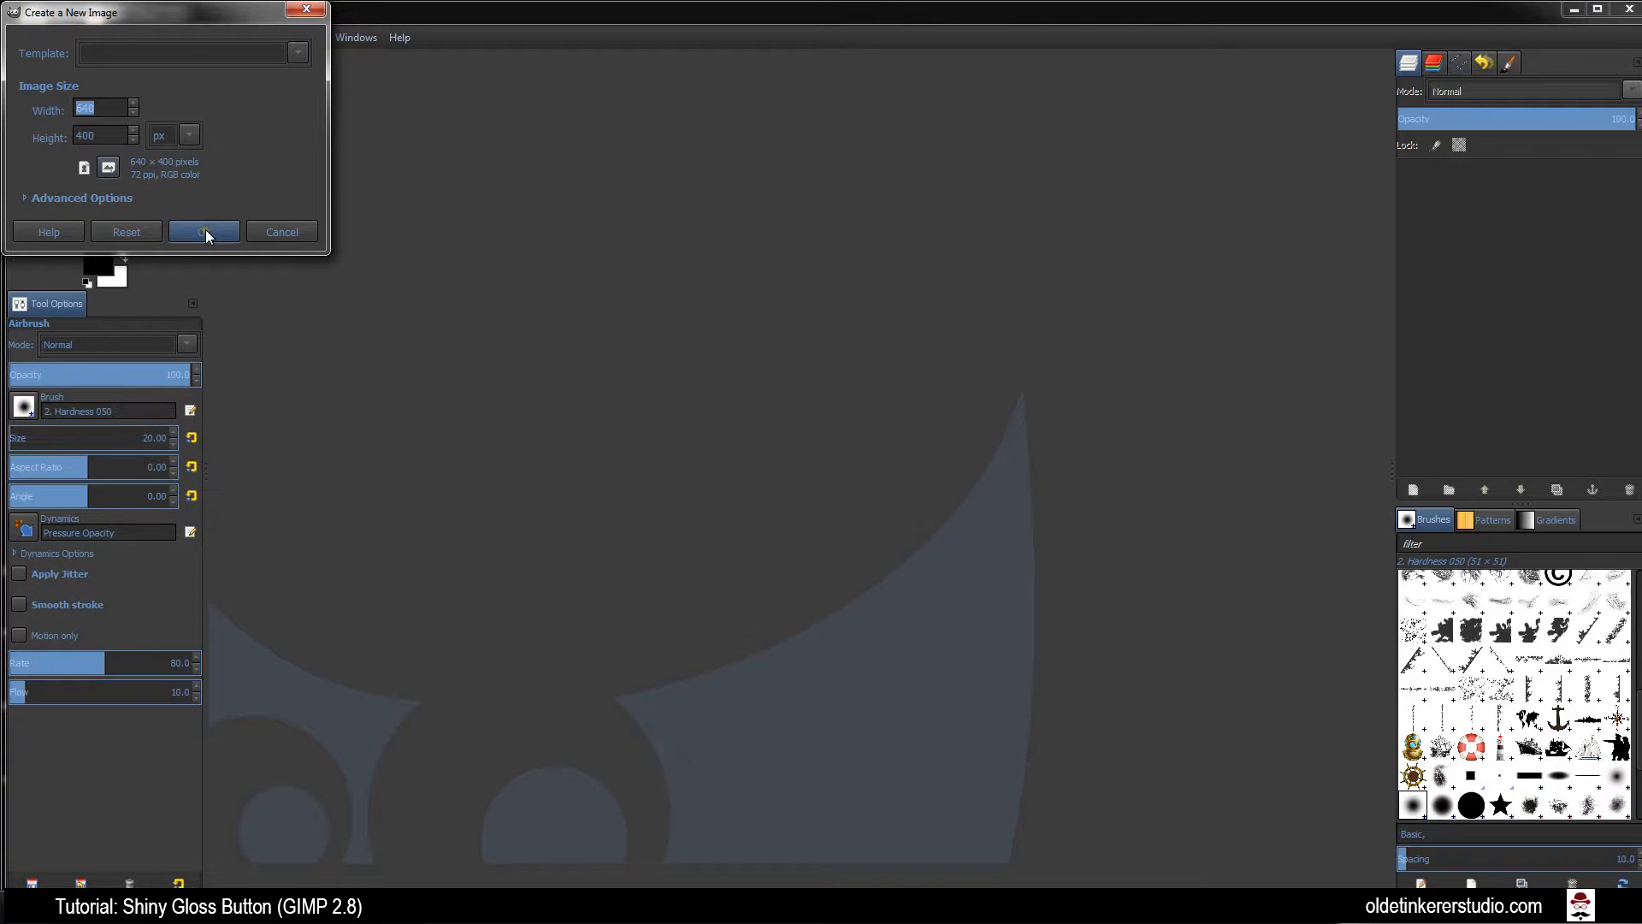
click(204, 230)
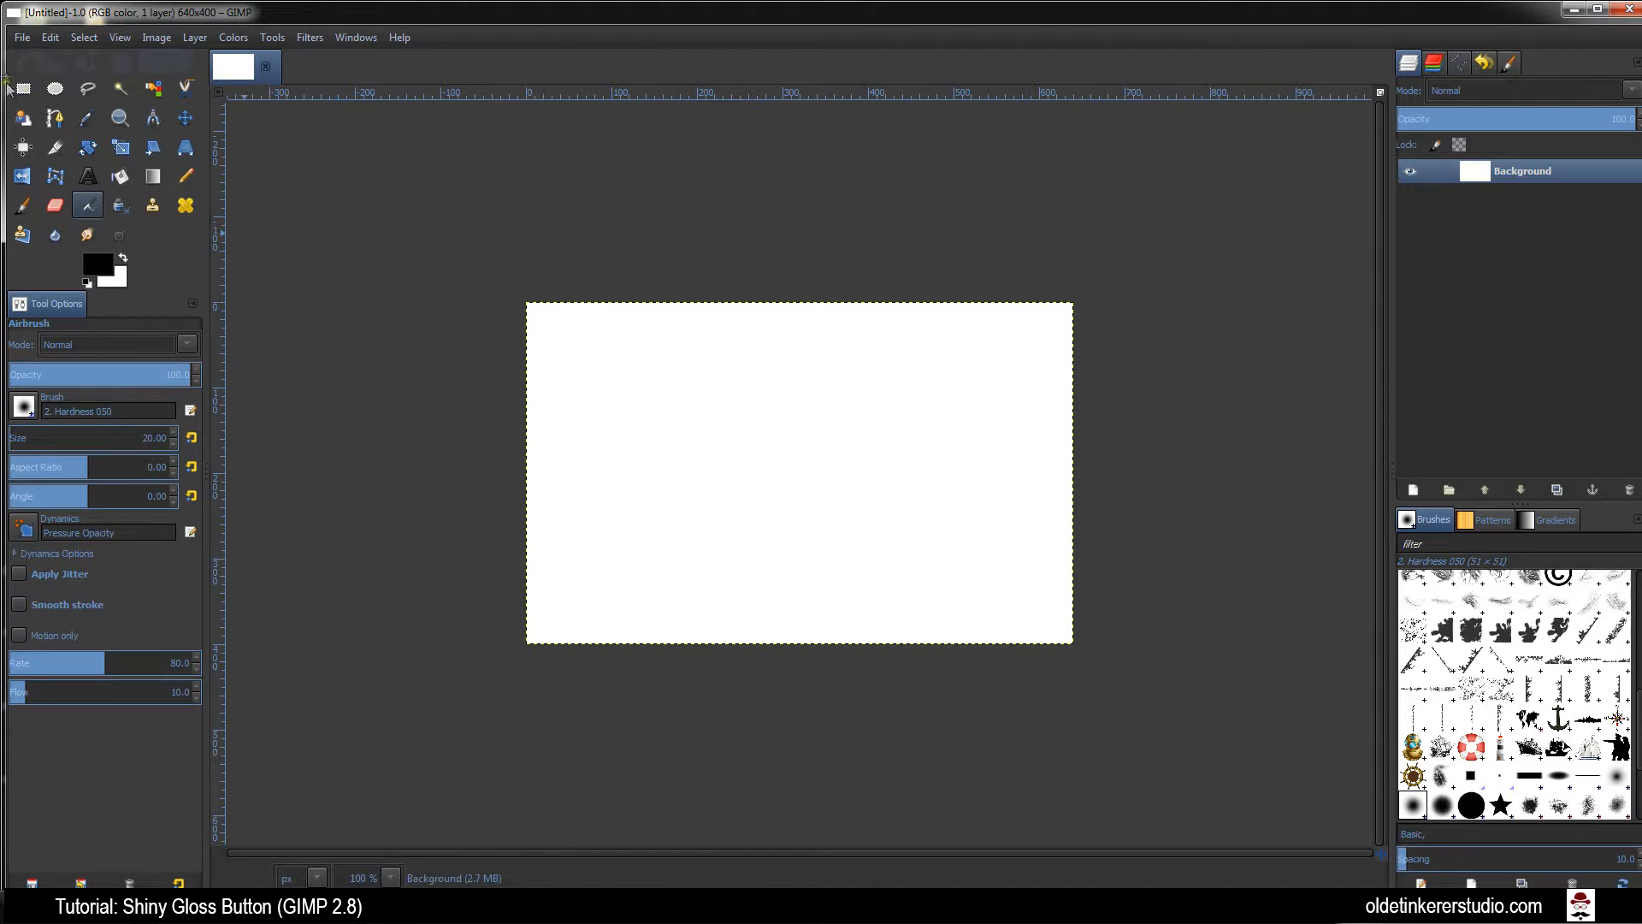
Select the whole canvas as a rounded rectangle with corner radius 20
click(22, 87)
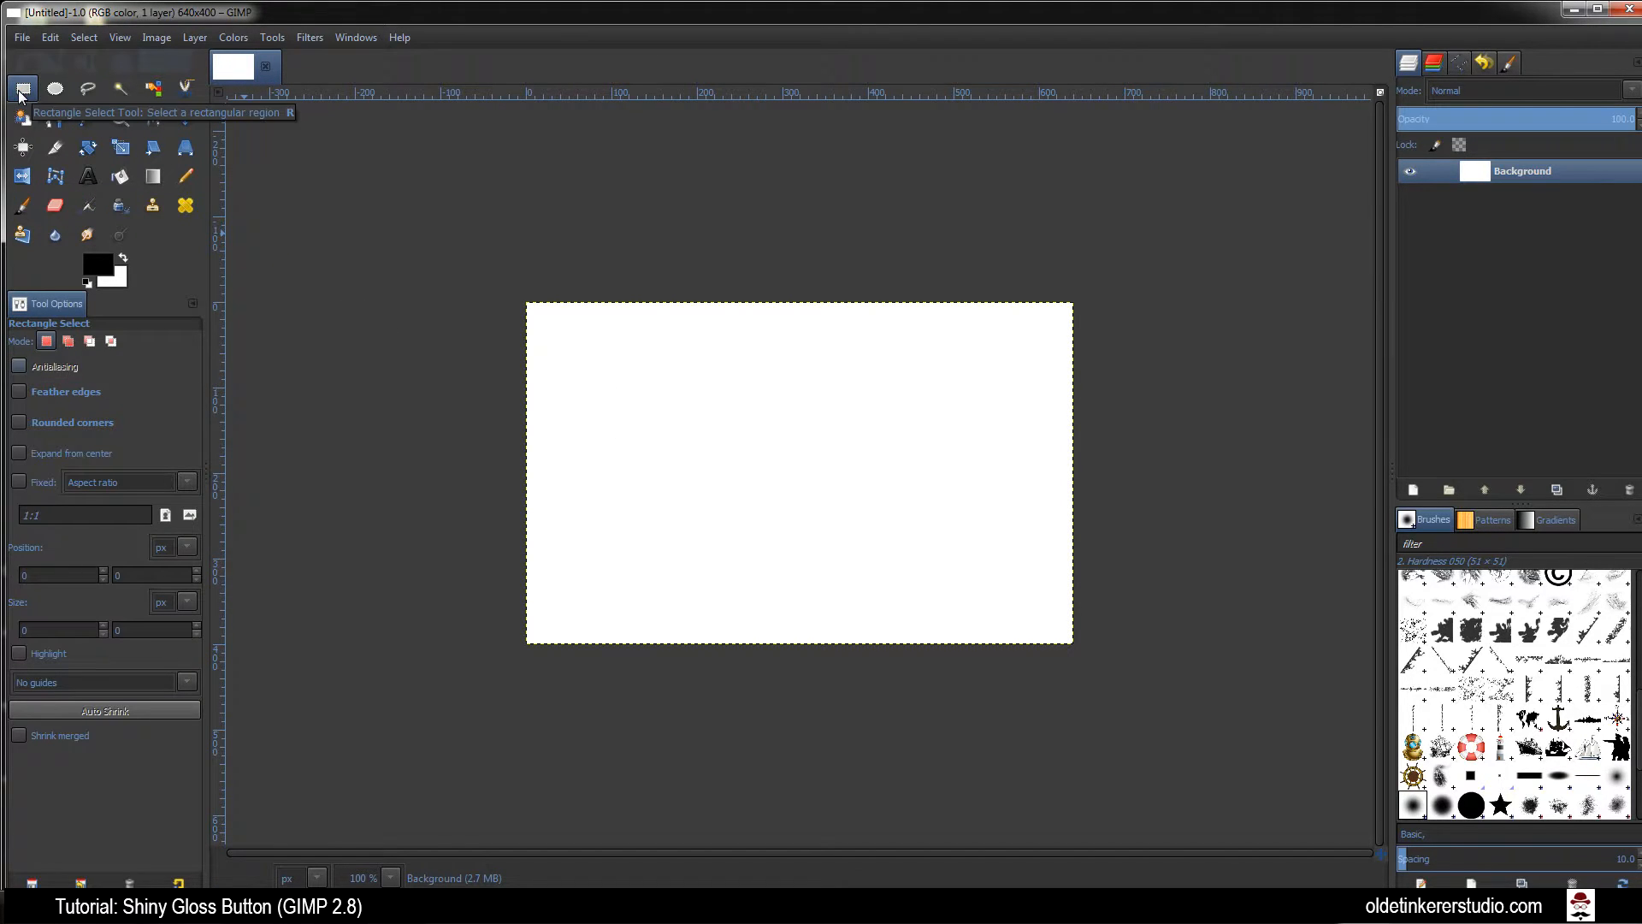
mouse_move(109, 381)
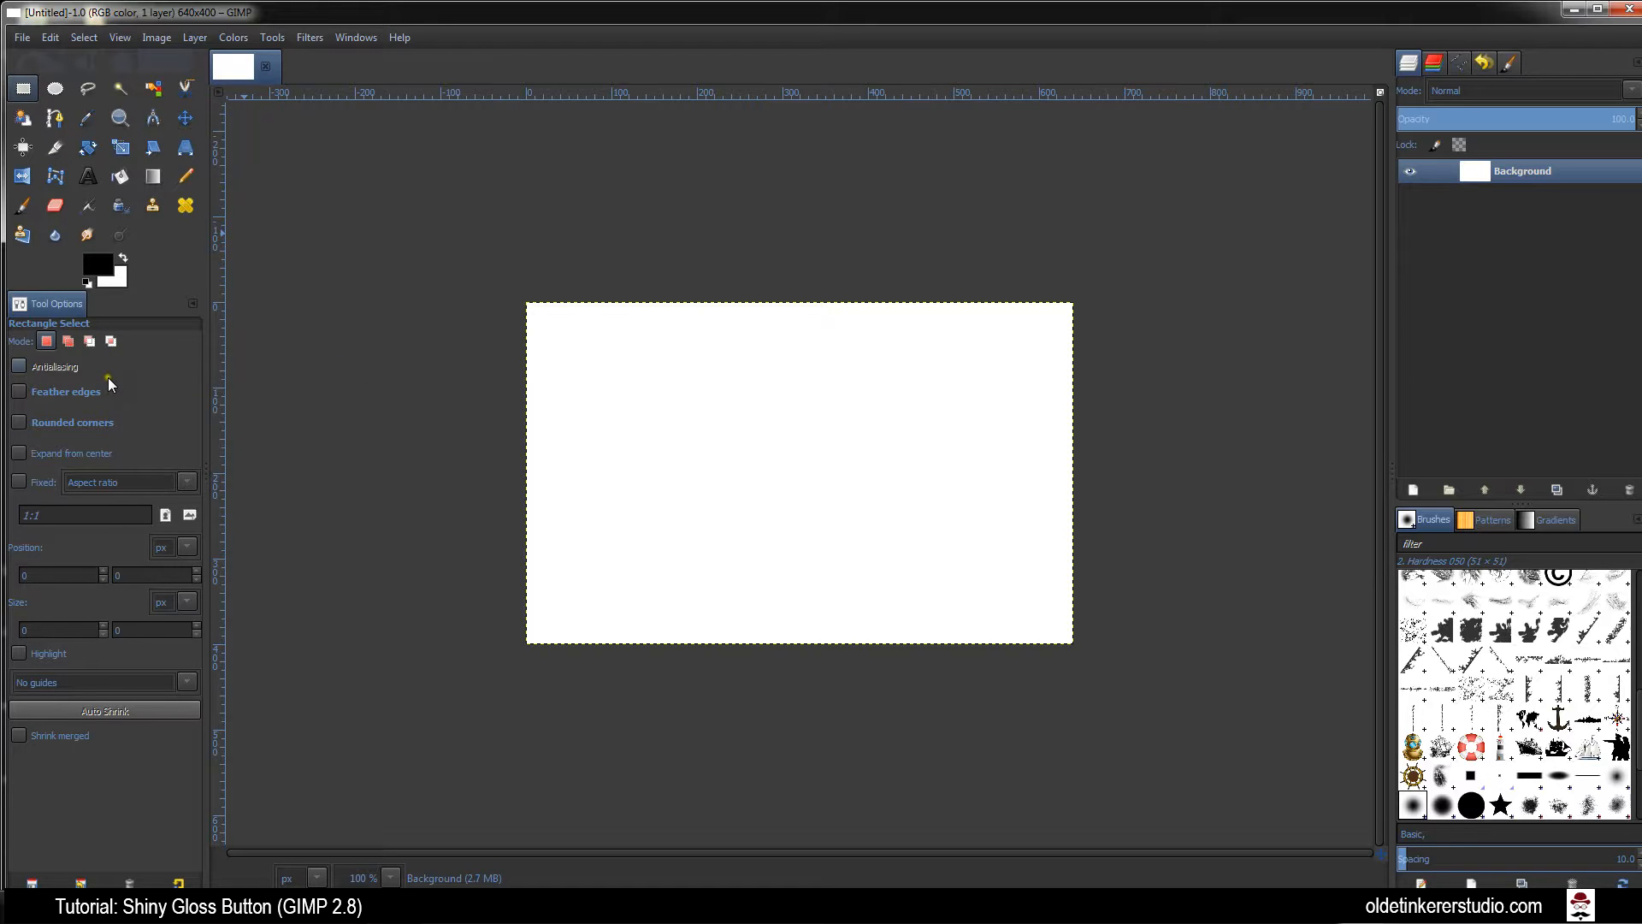
mouse_move(113, 382)
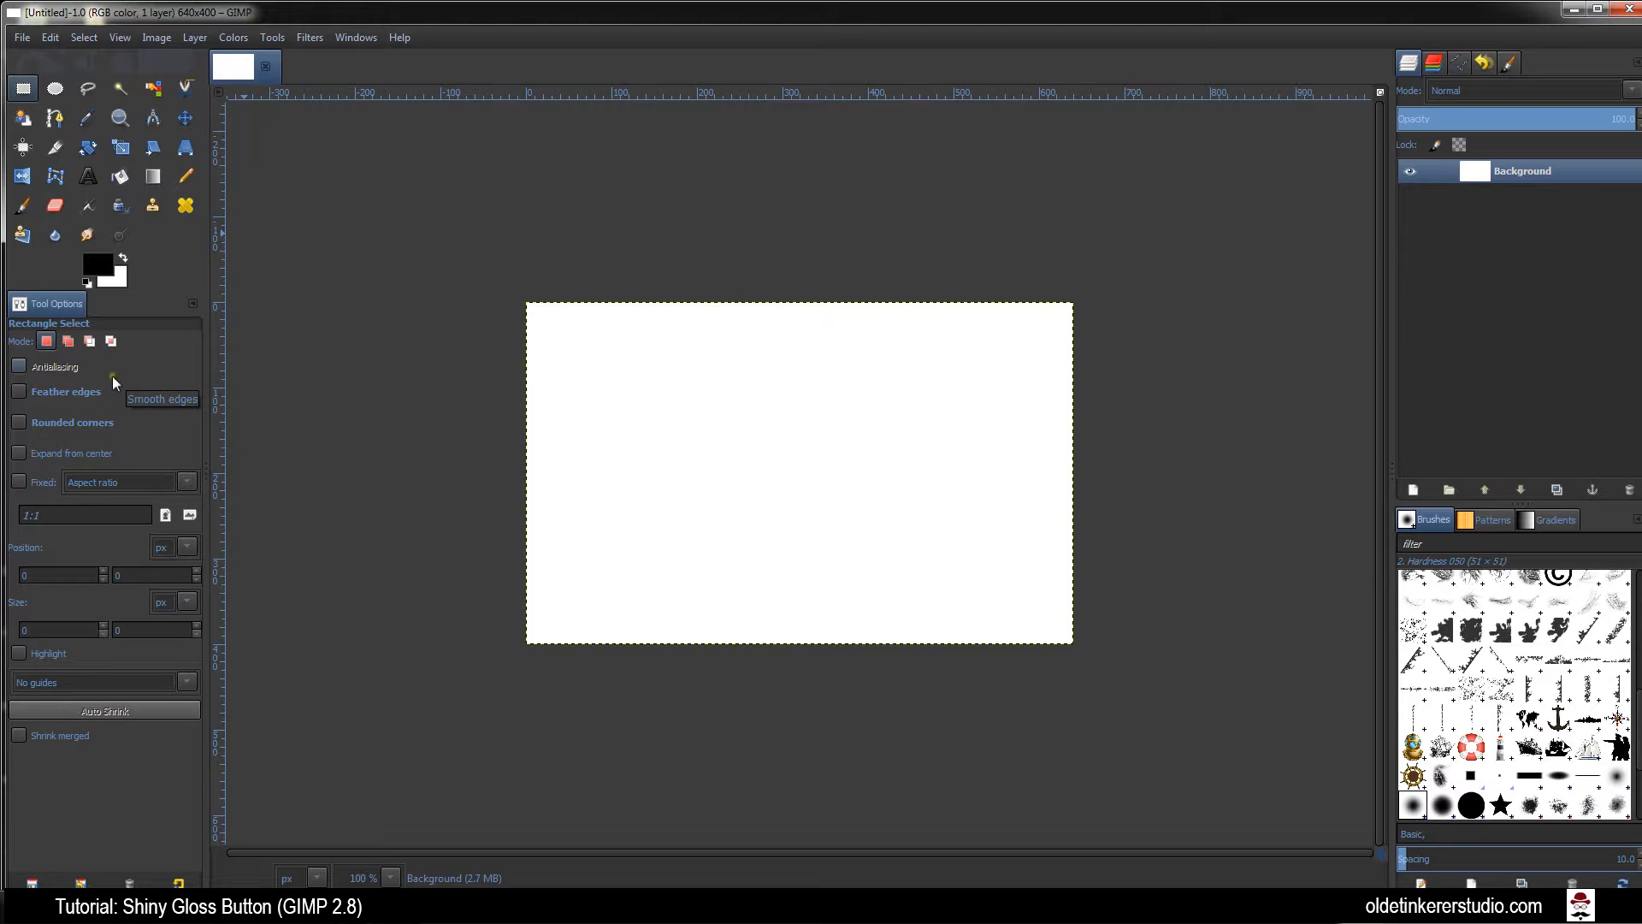
click(19, 422)
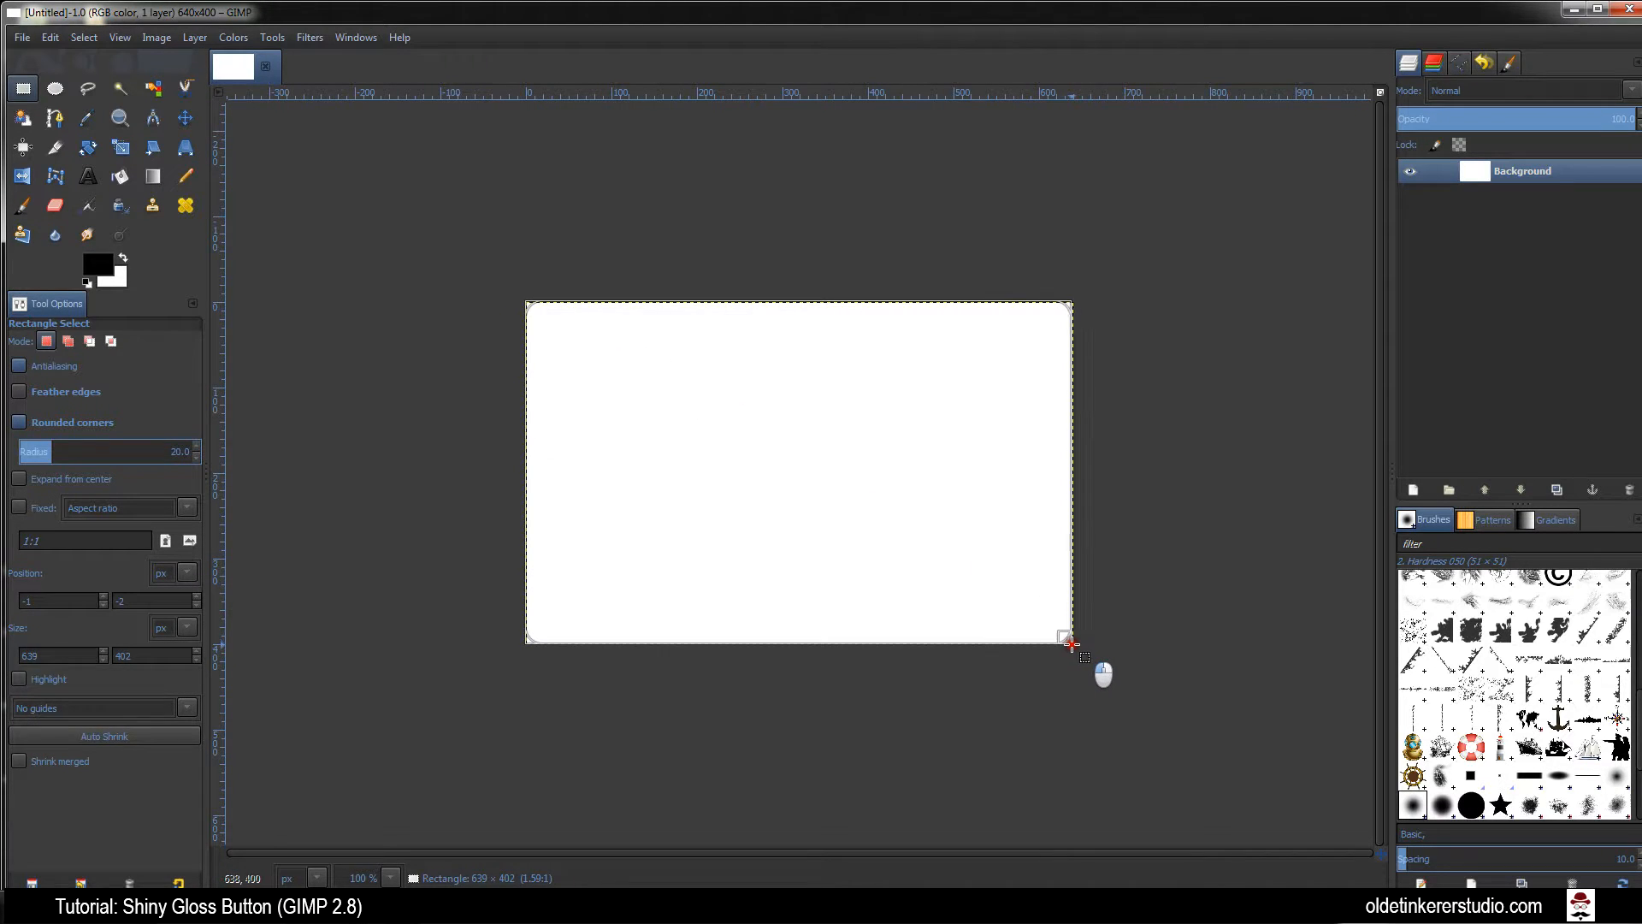
drag(1064, 637, 1067, 641)
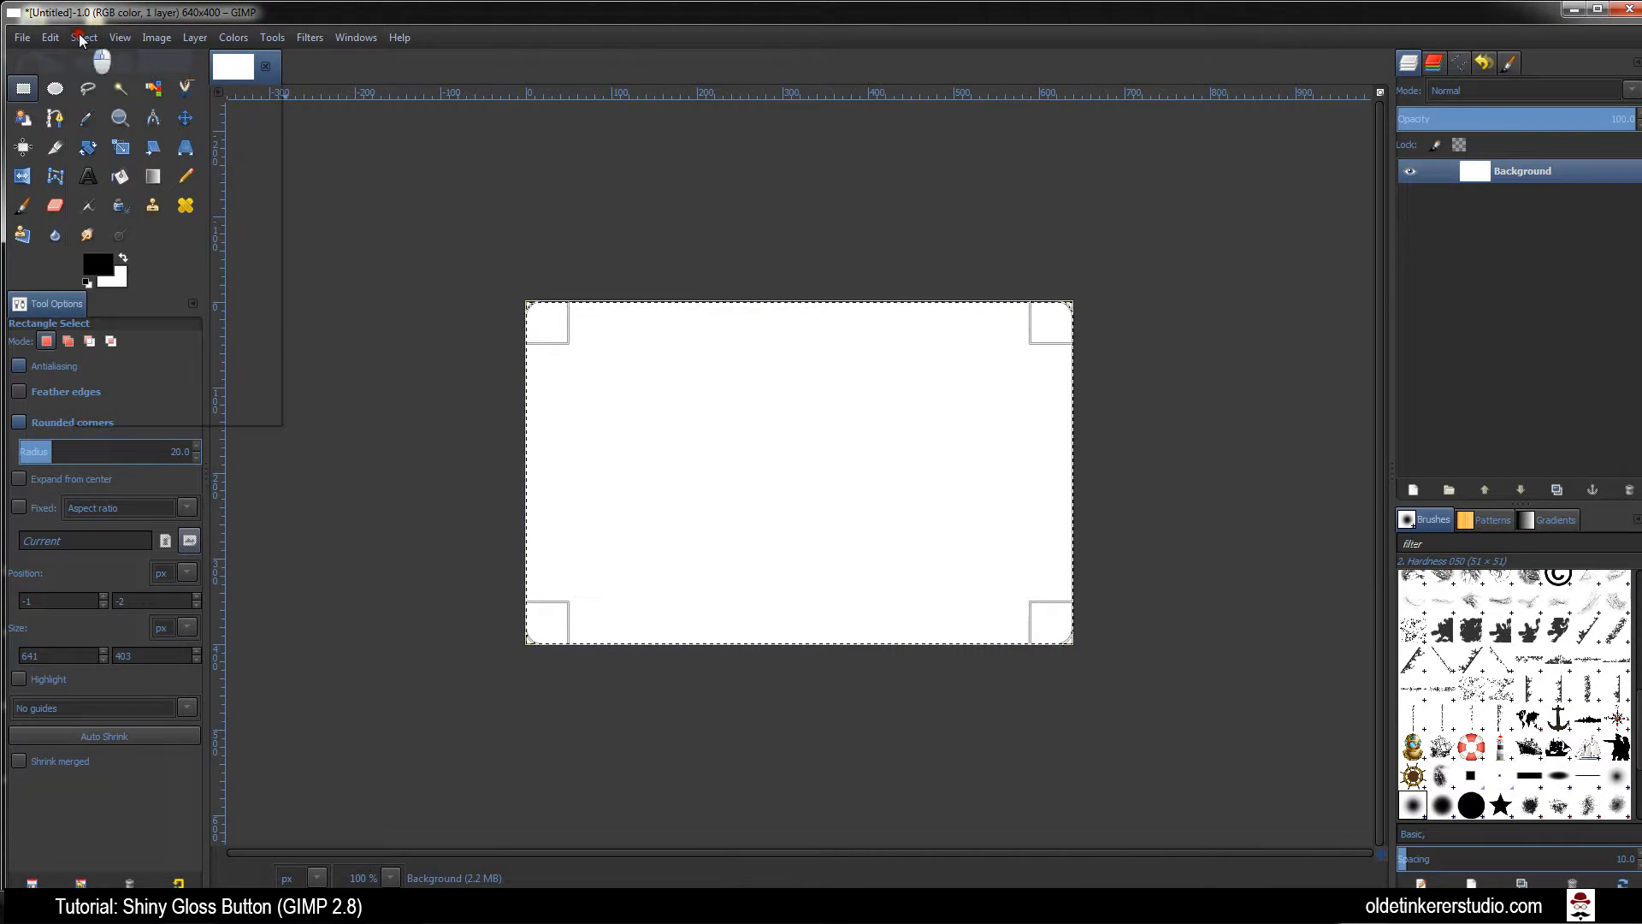
Save the rounded-rectangle selection to a channel
click(82, 36)
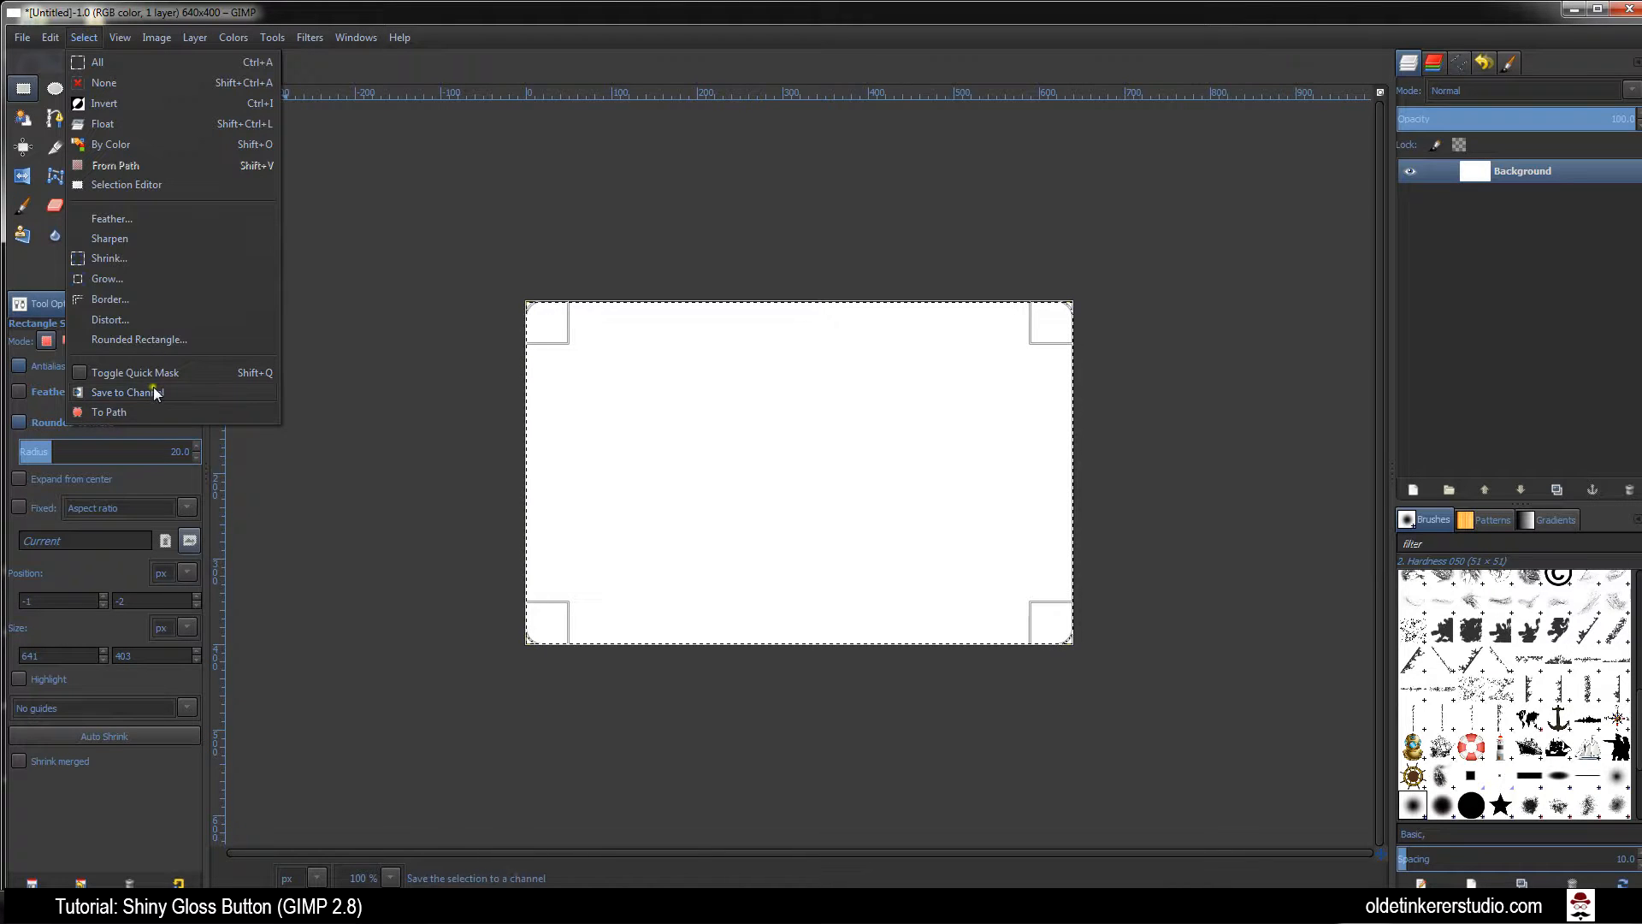
click(125, 391)
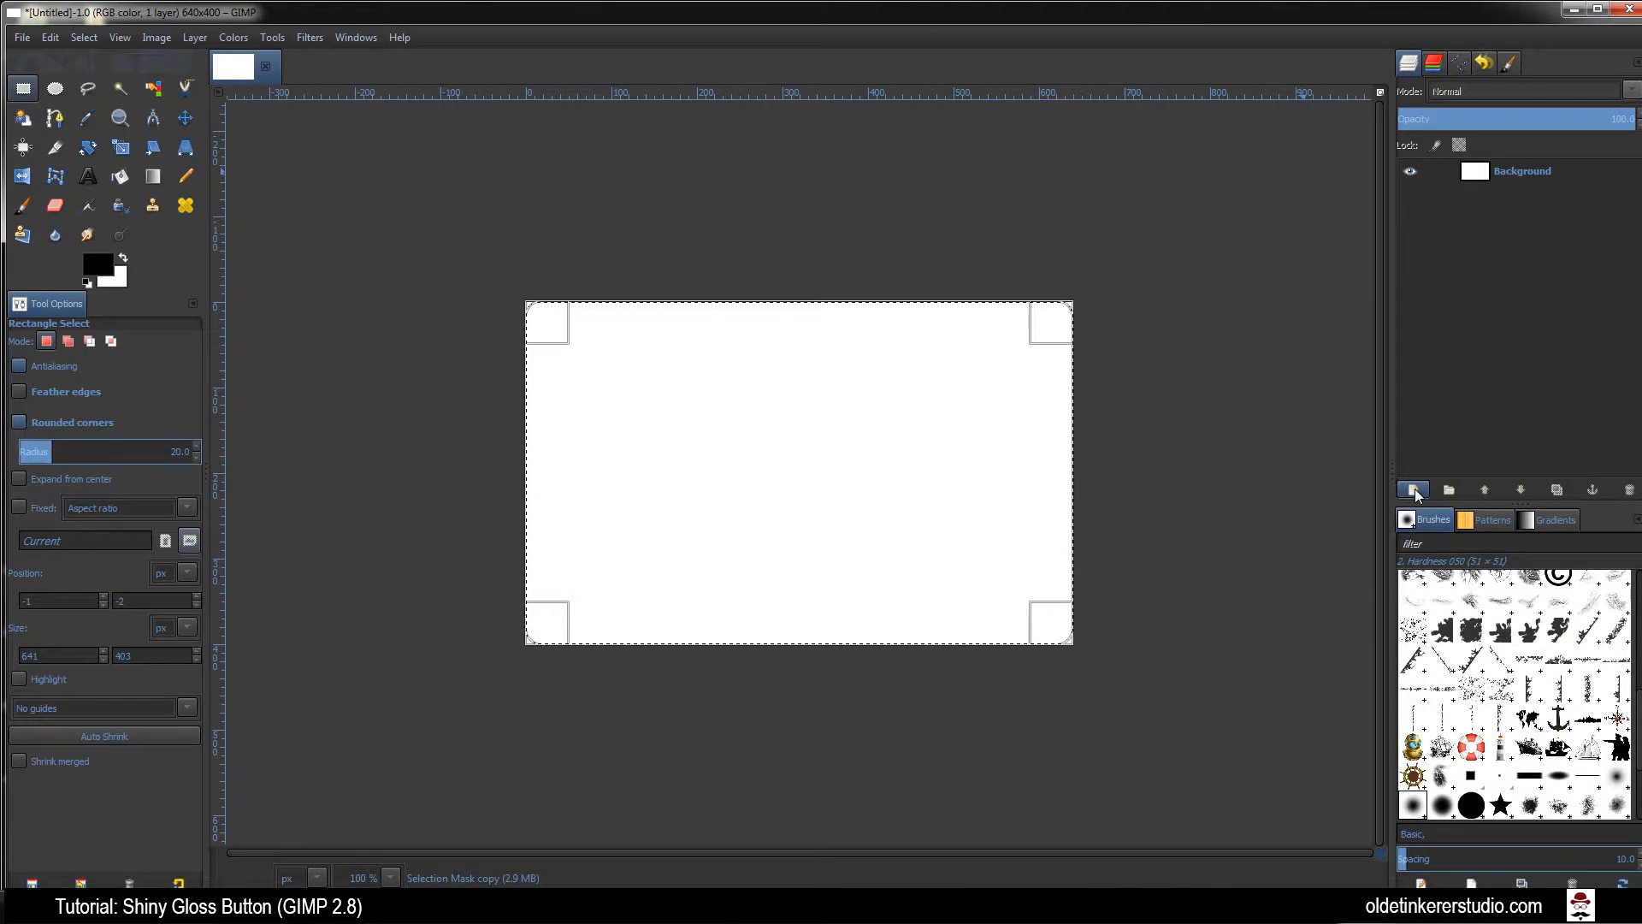
Add a transparent layer named Black above the Background layer
click(1412, 489)
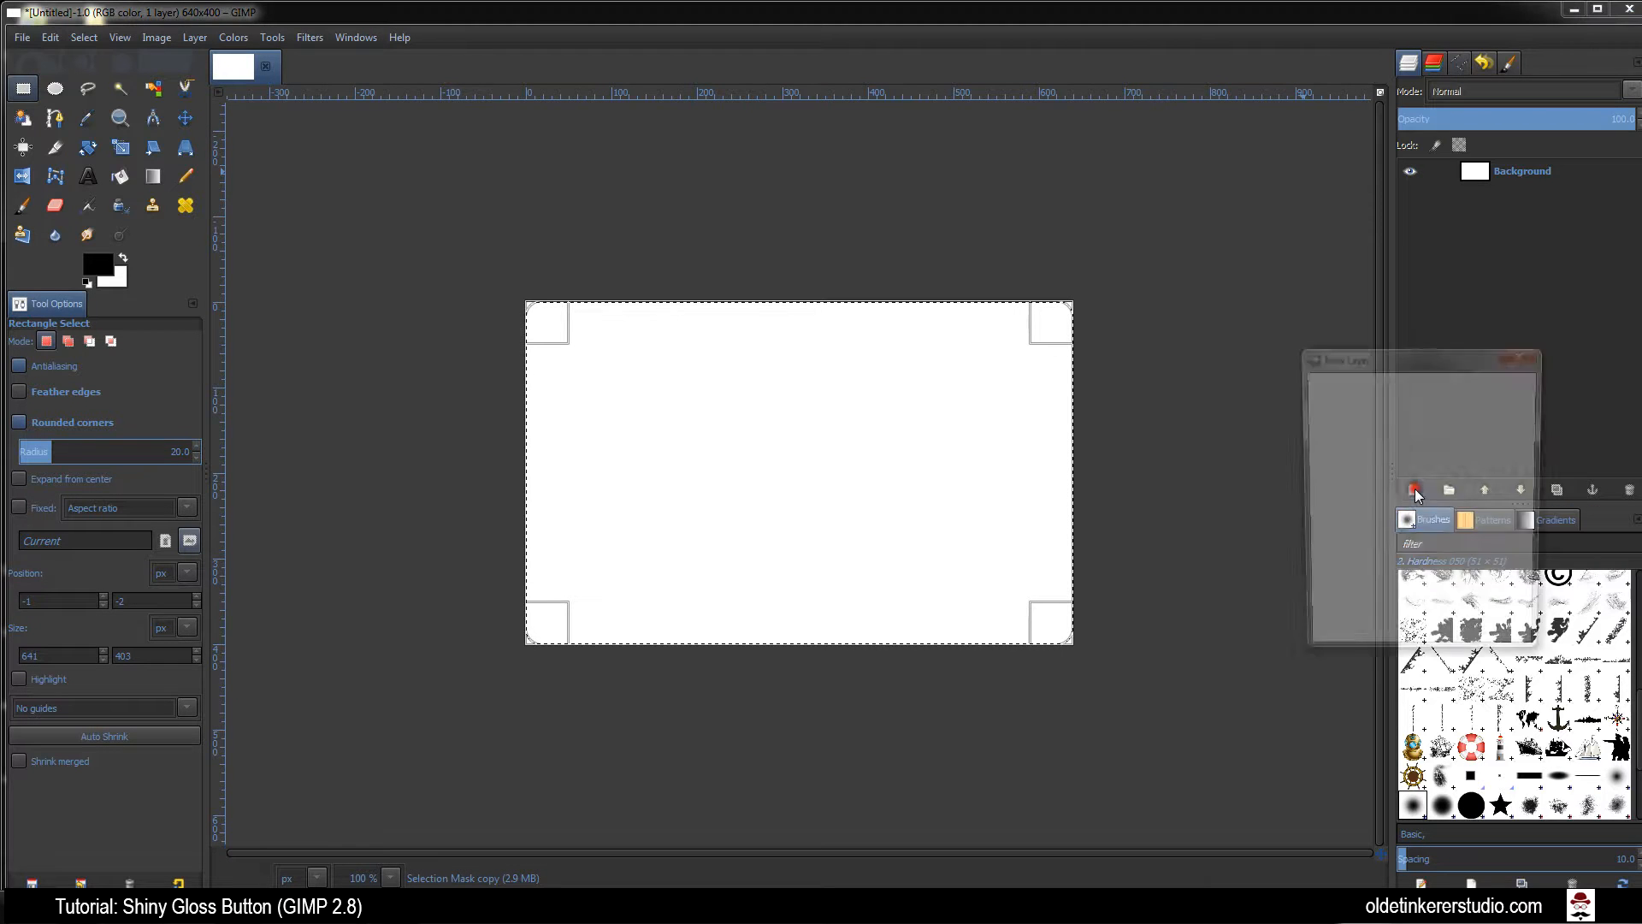
click(1414, 489)
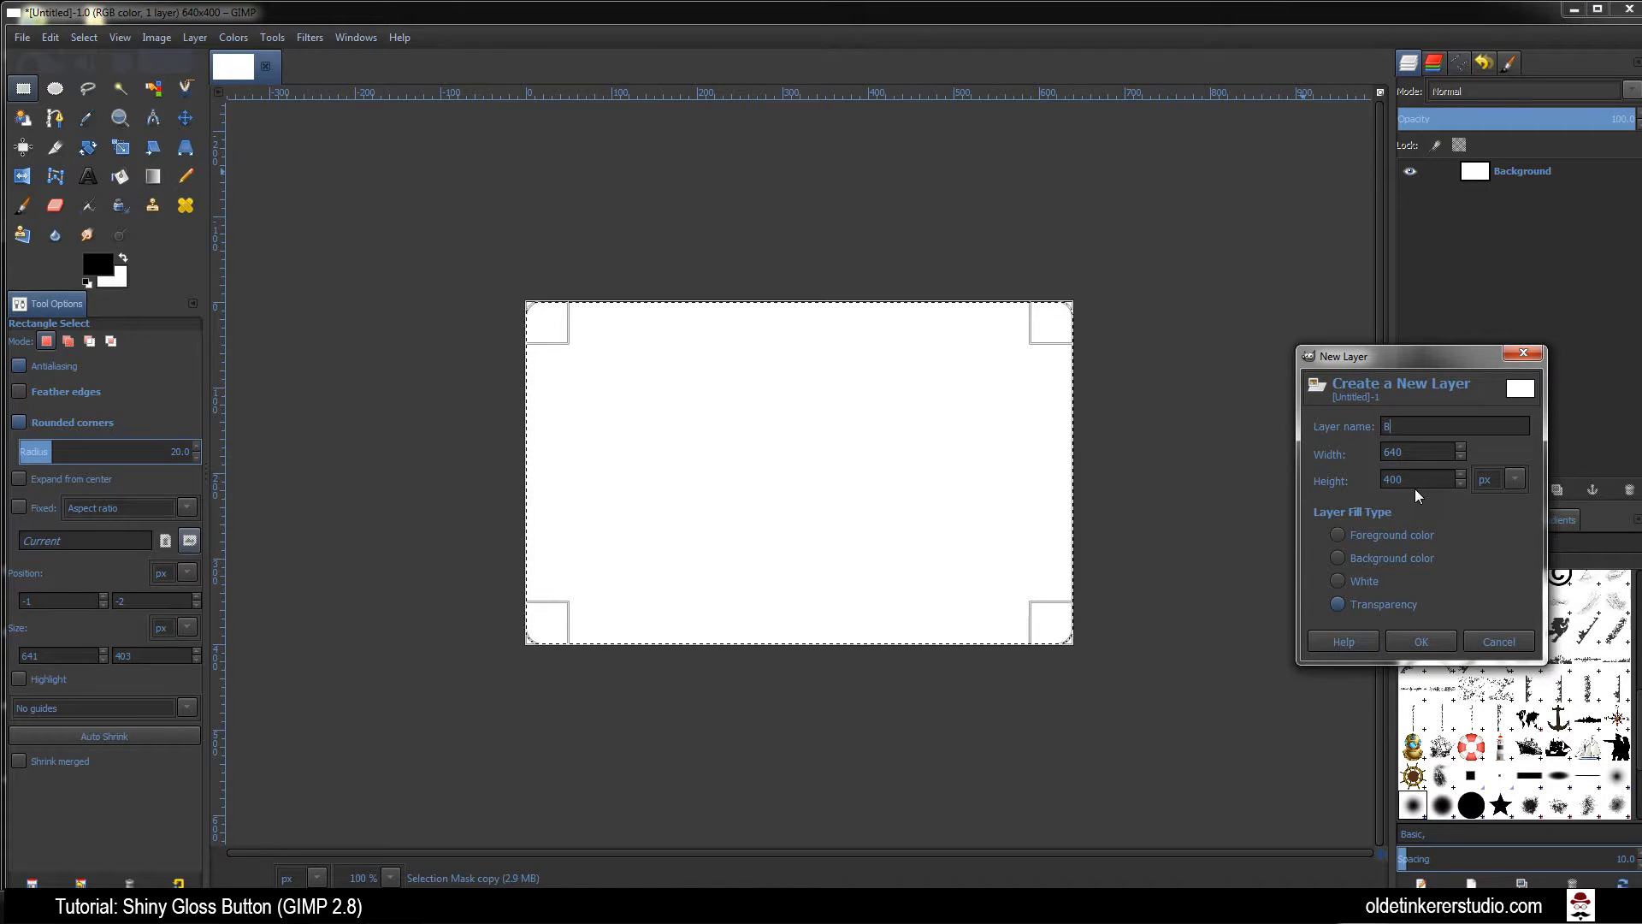
text(lack)
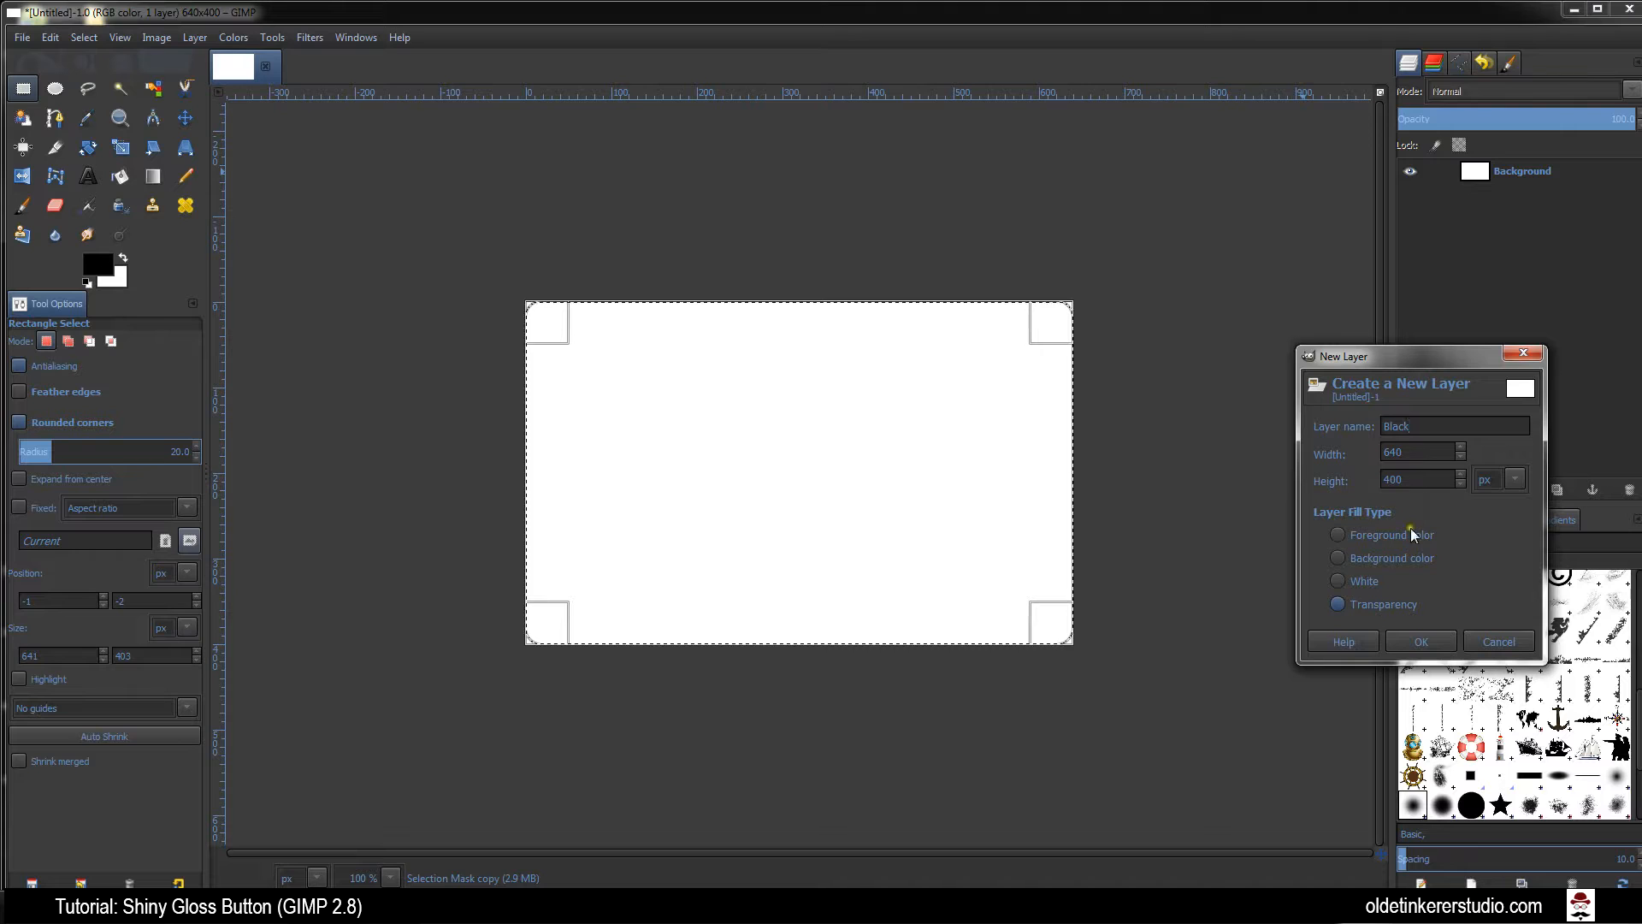
click(1420, 641)
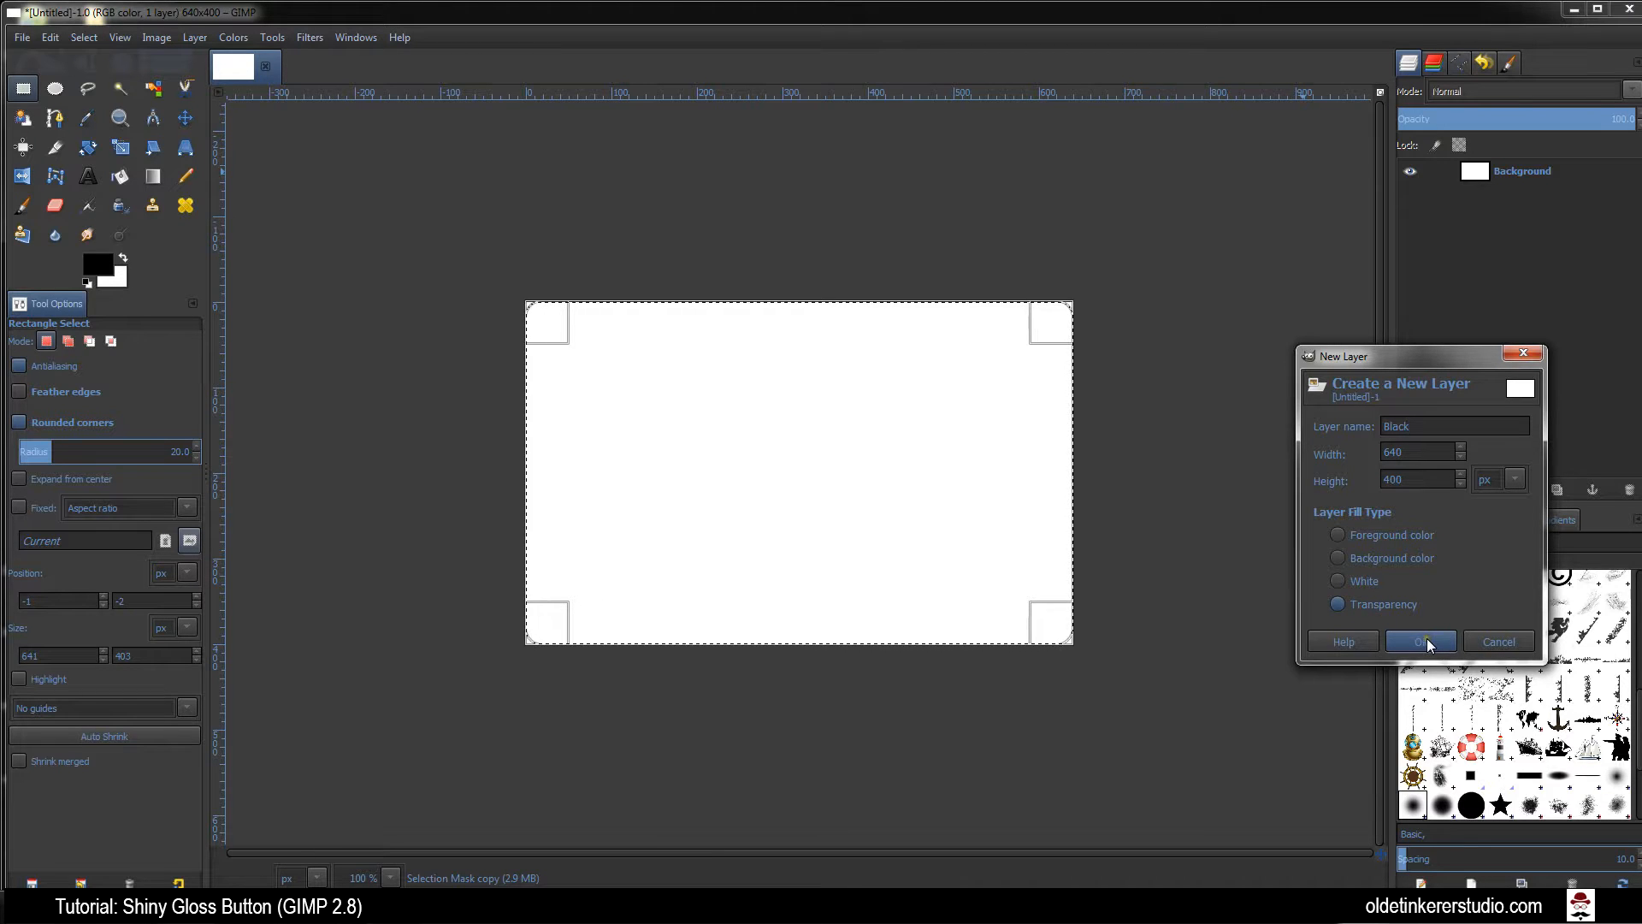
click(1420, 642)
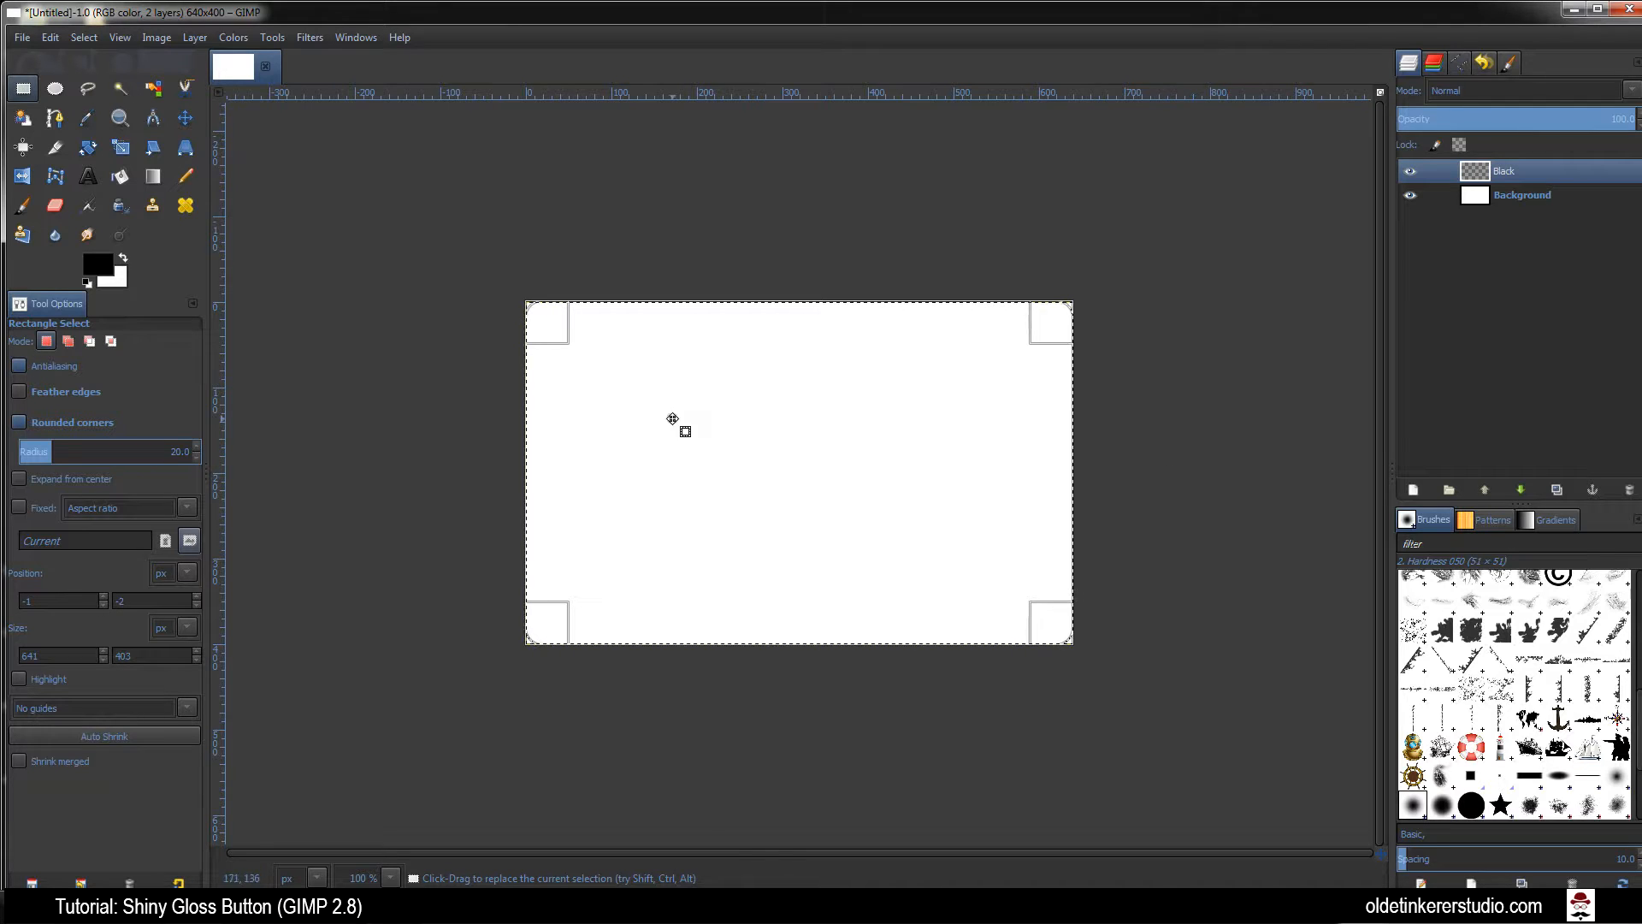
mouse_move(95, 270)
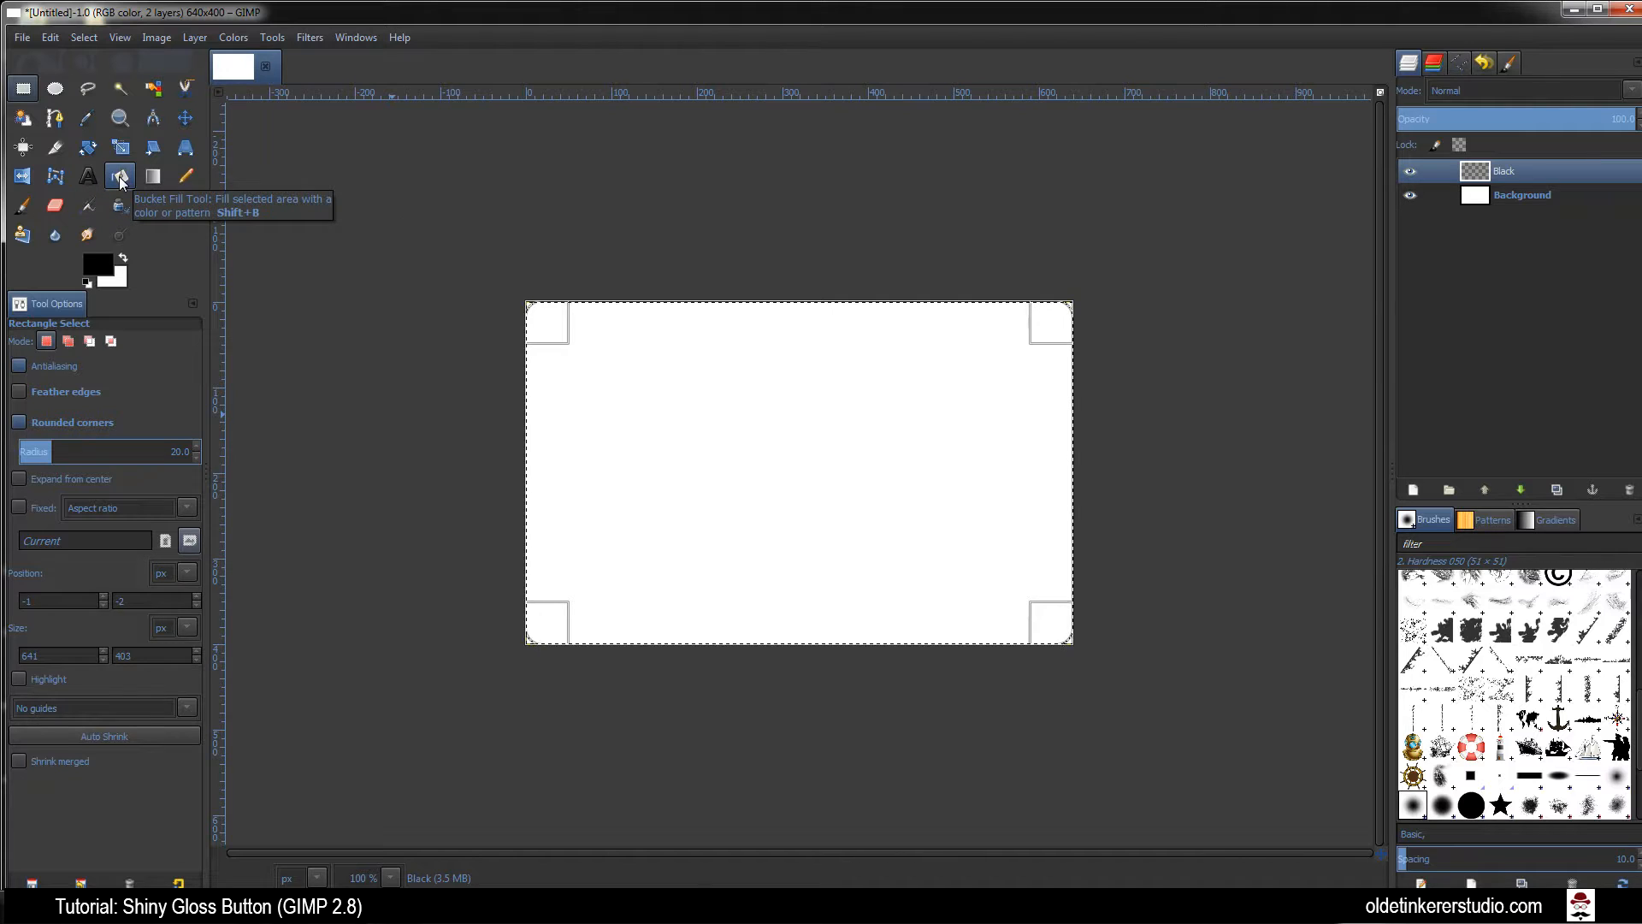
Fill the rounded-rectangle selection on the Black layer with solid black
click(119, 176)
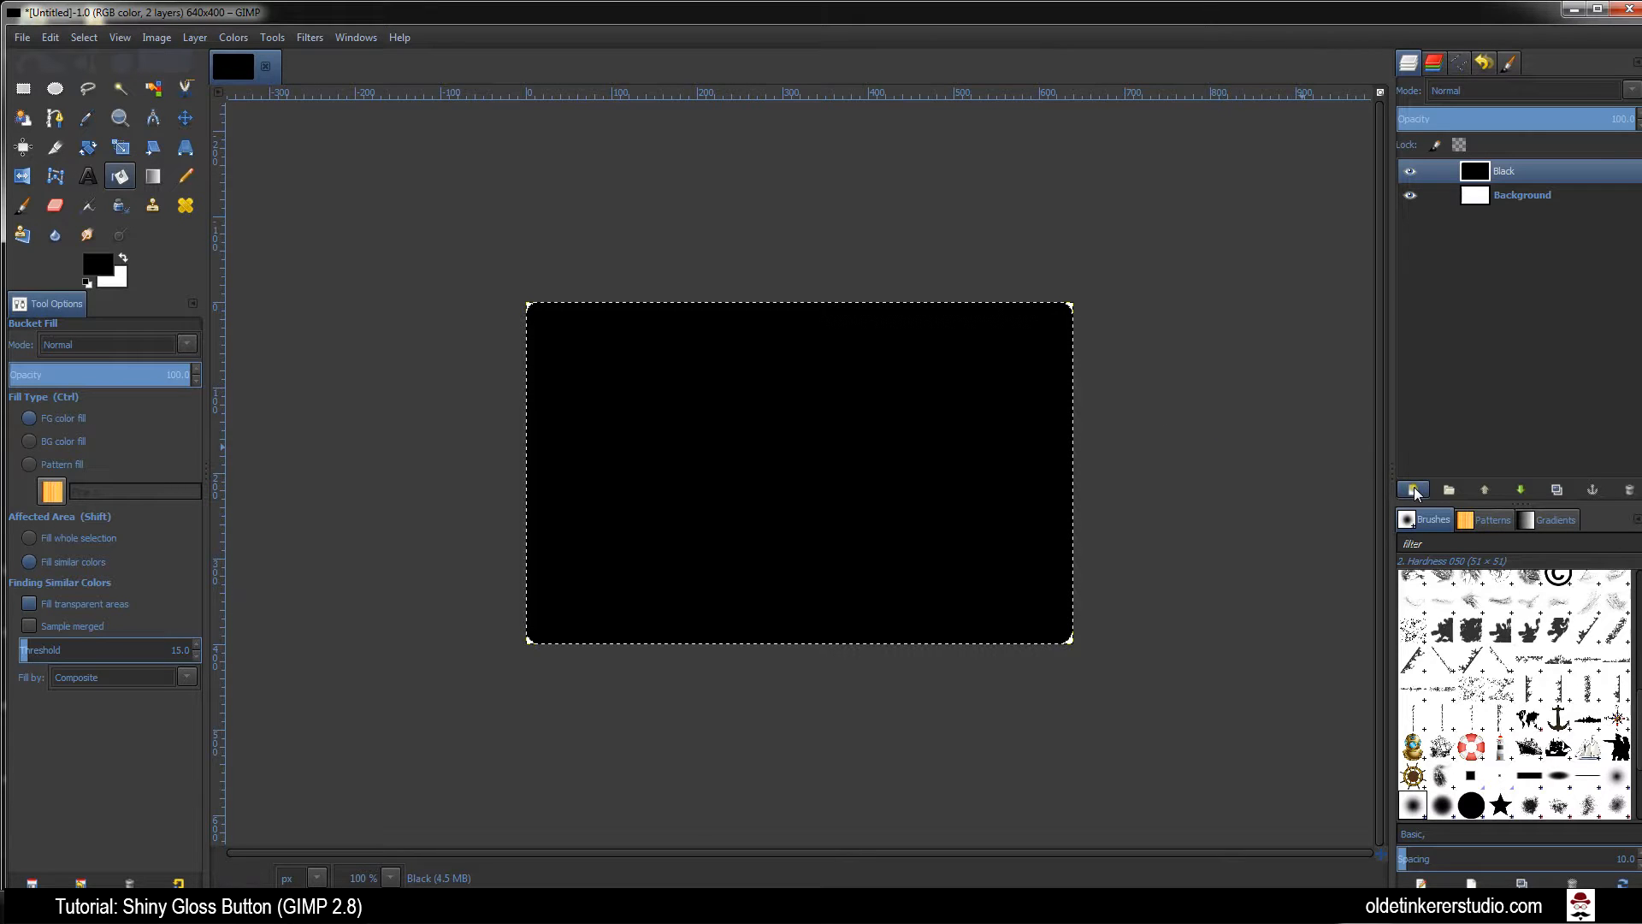
Add a transparent layer named Feather on top of the stack
click(1412, 489)
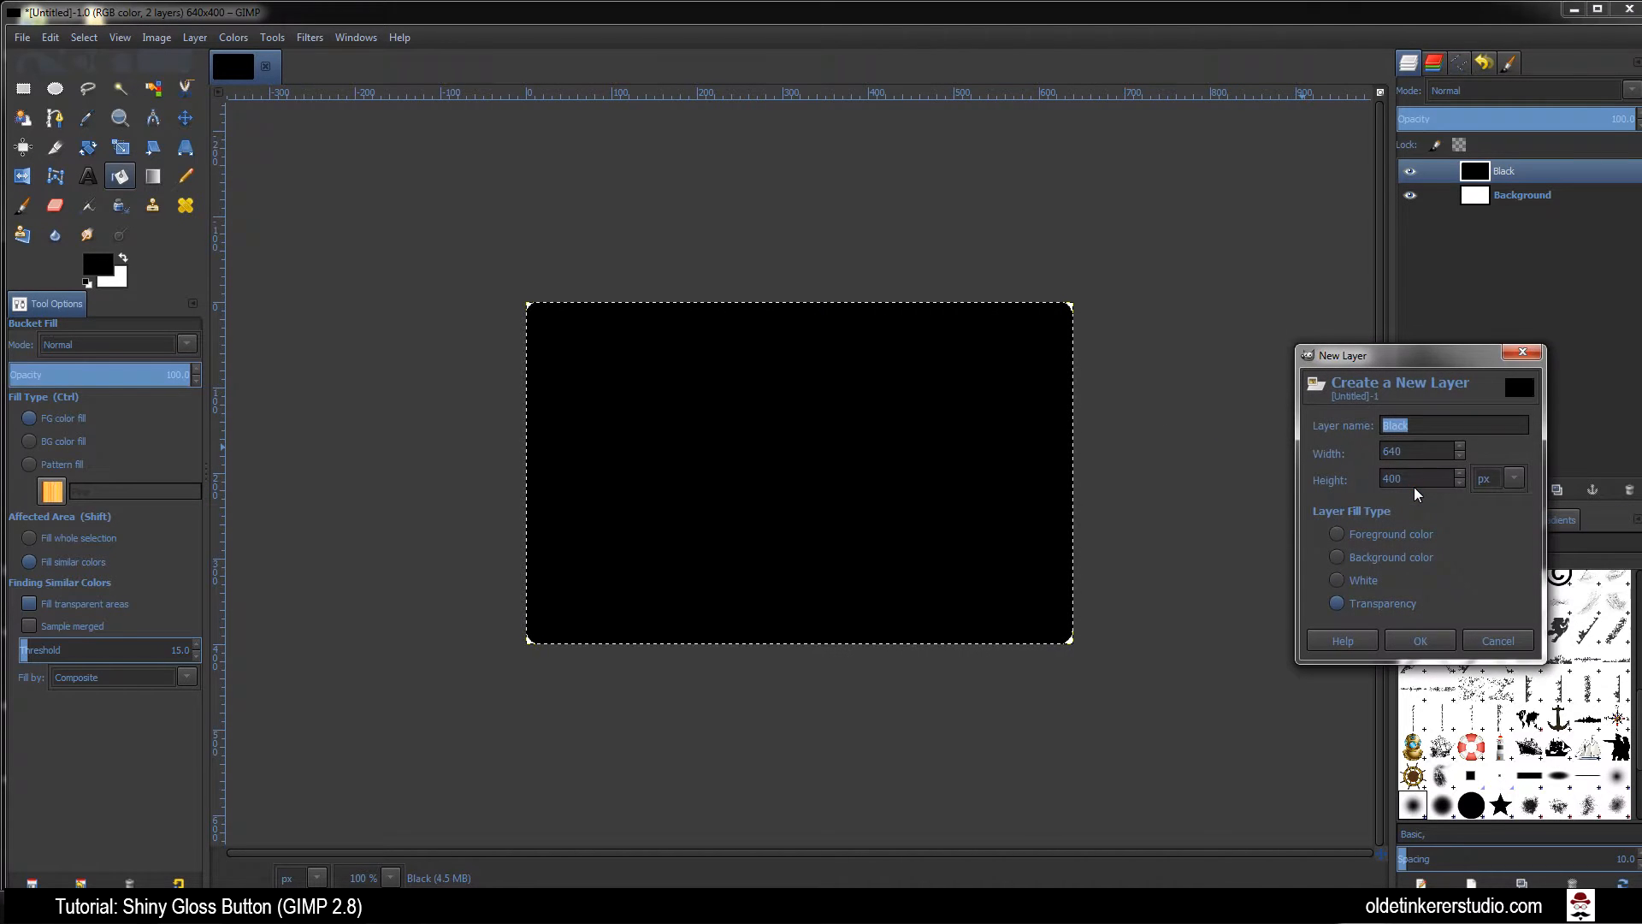
text(Feather)
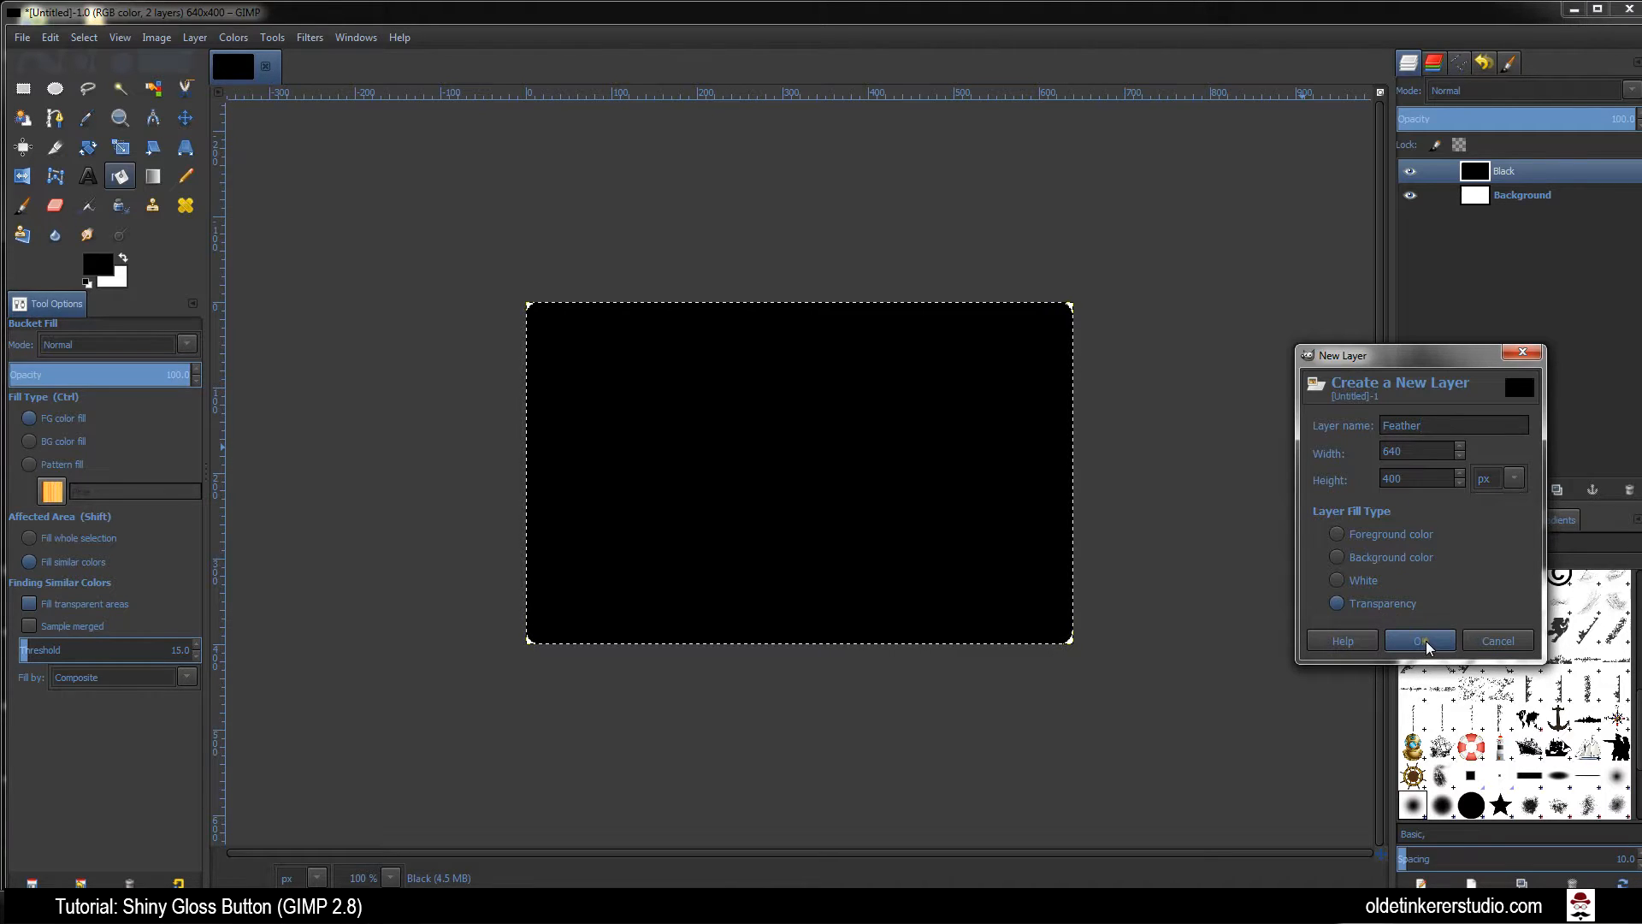
click(1420, 640)
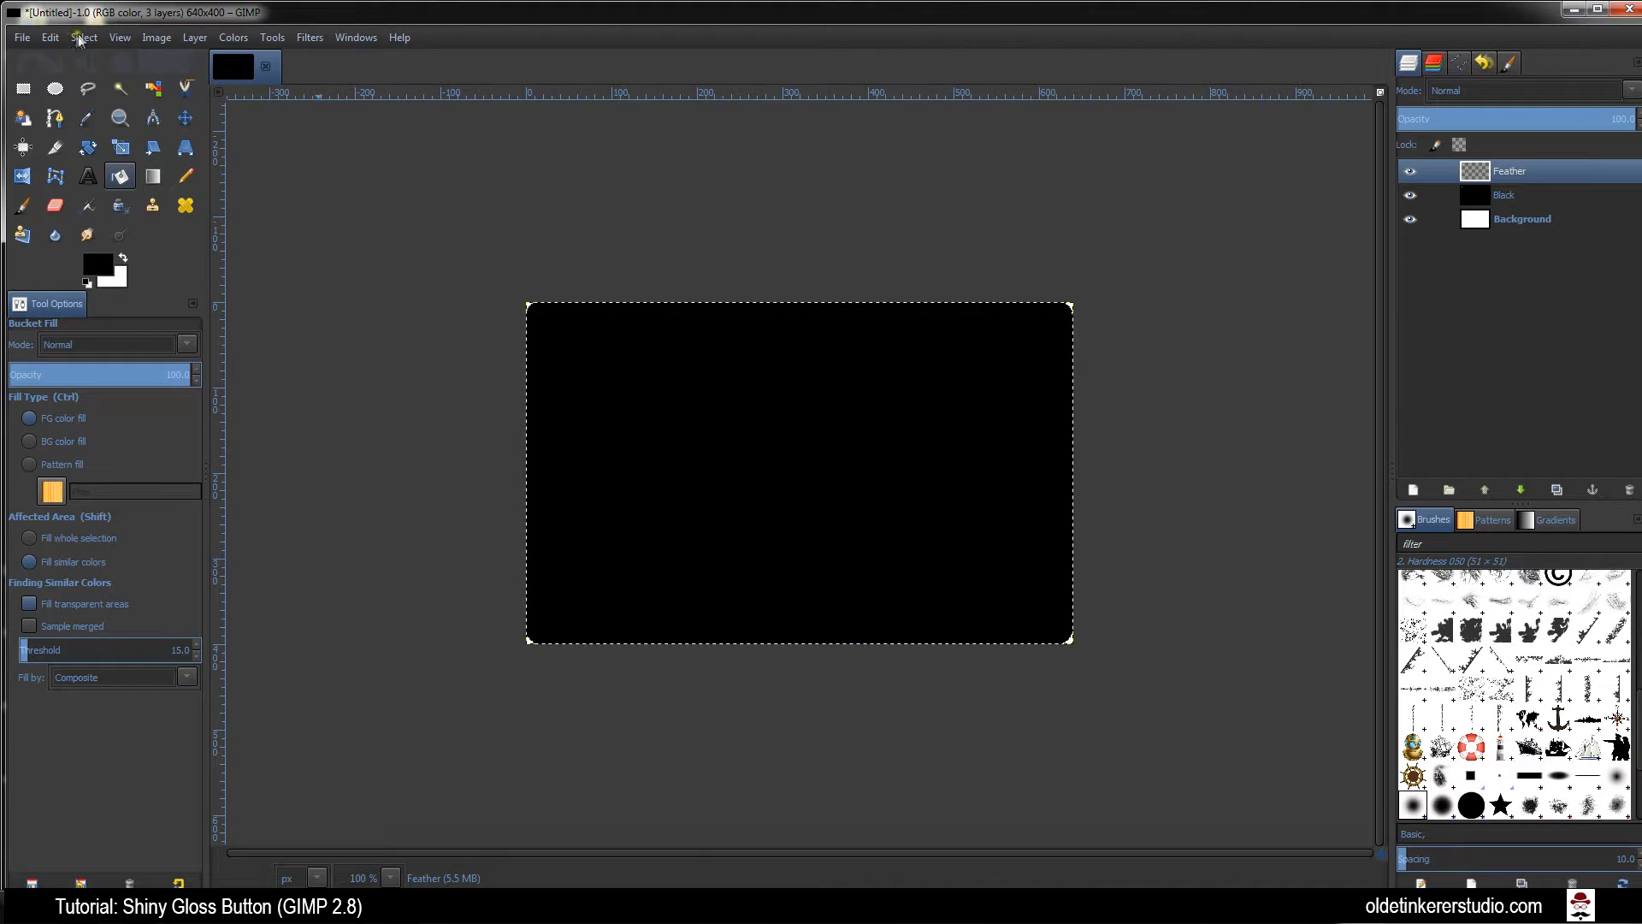
Feather the rounded selection's edges by 200 px
click(83, 36)
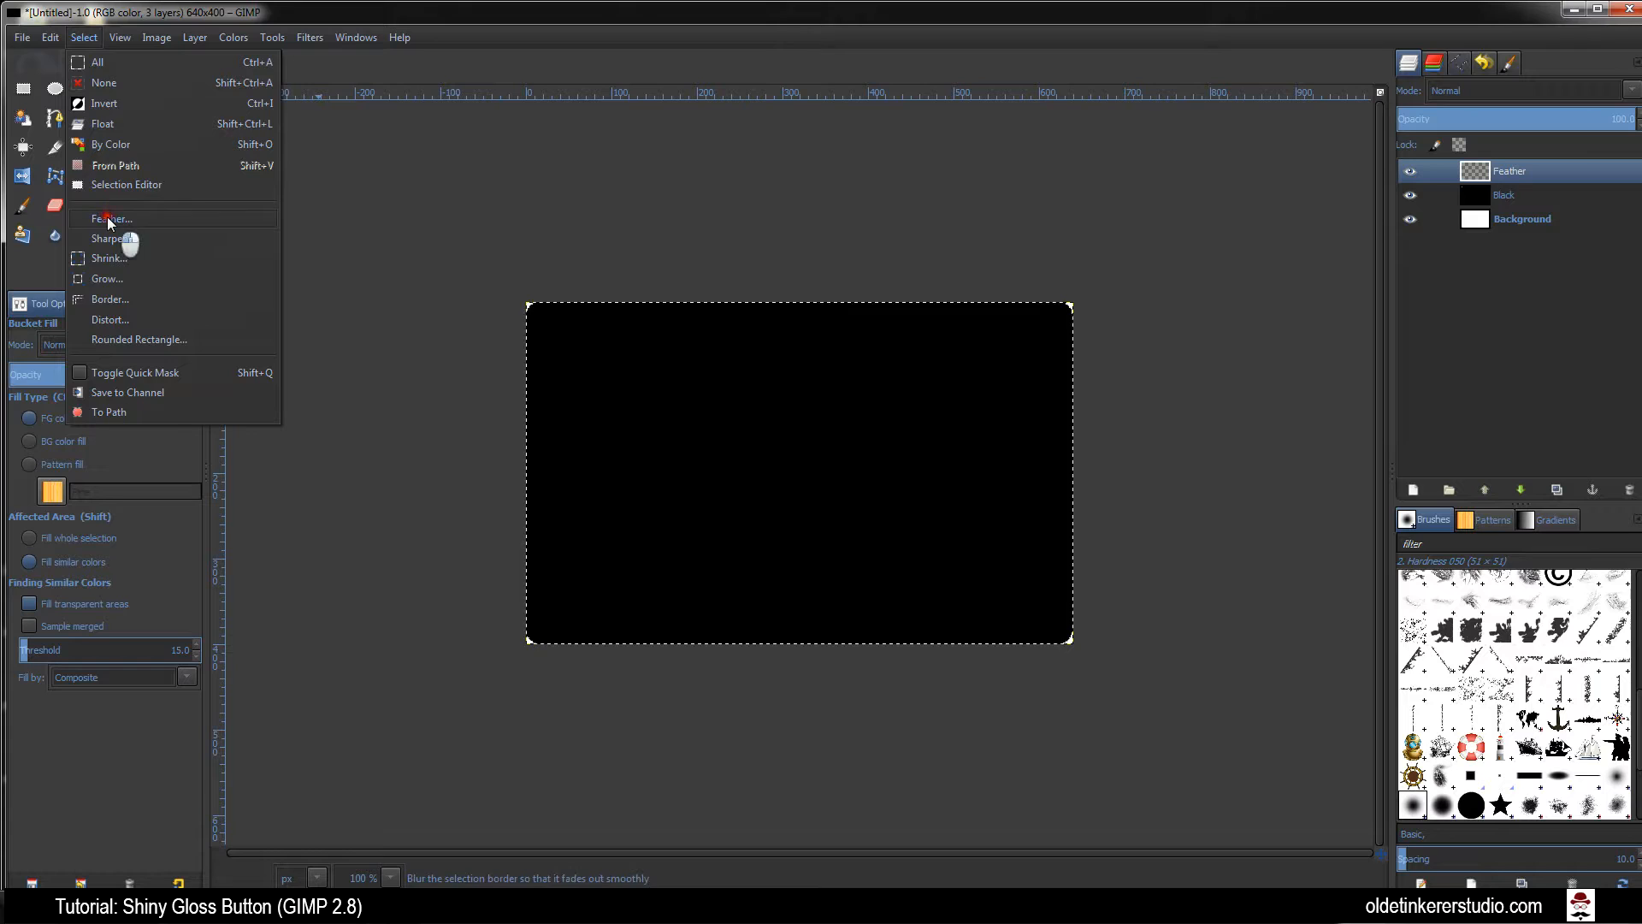
click(110, 217)
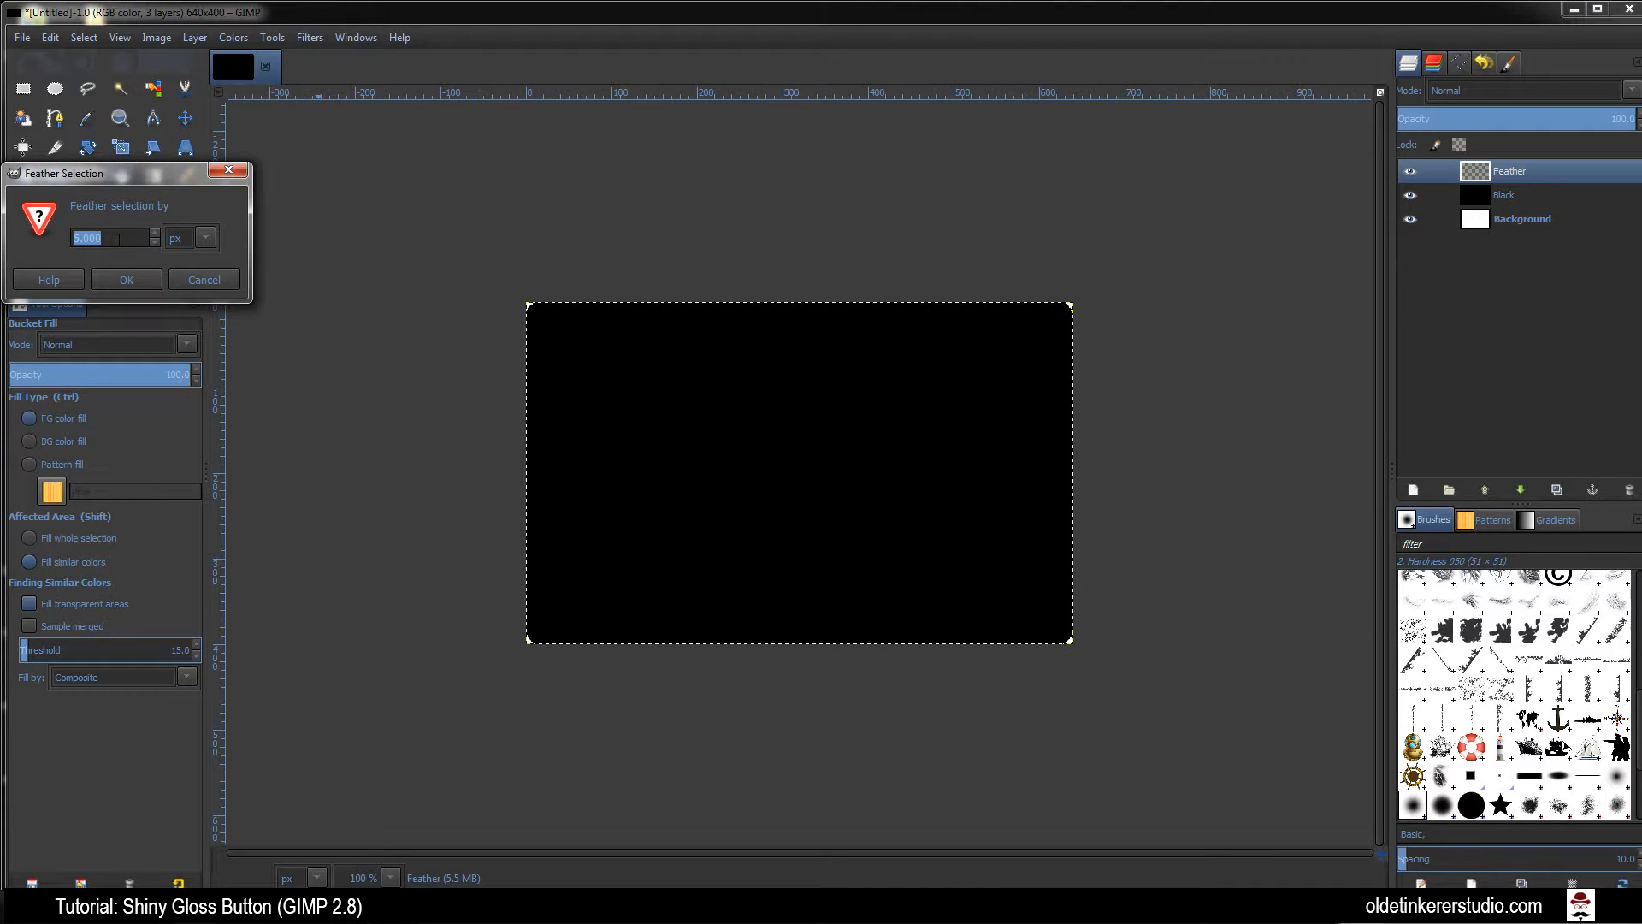
text(200)
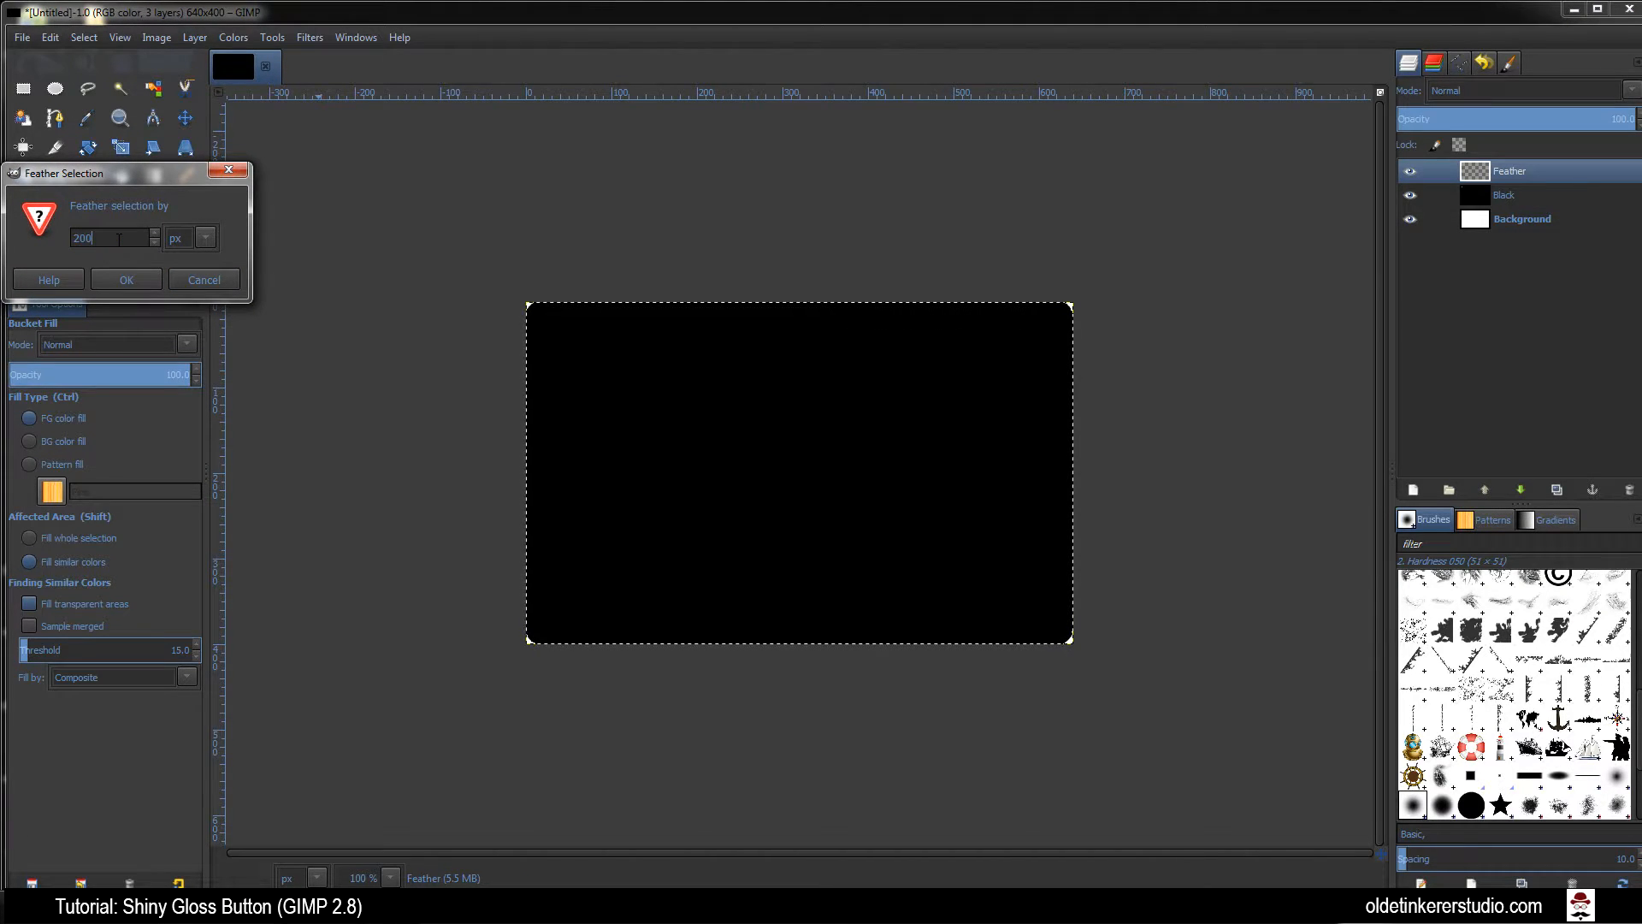
click(125, 279)
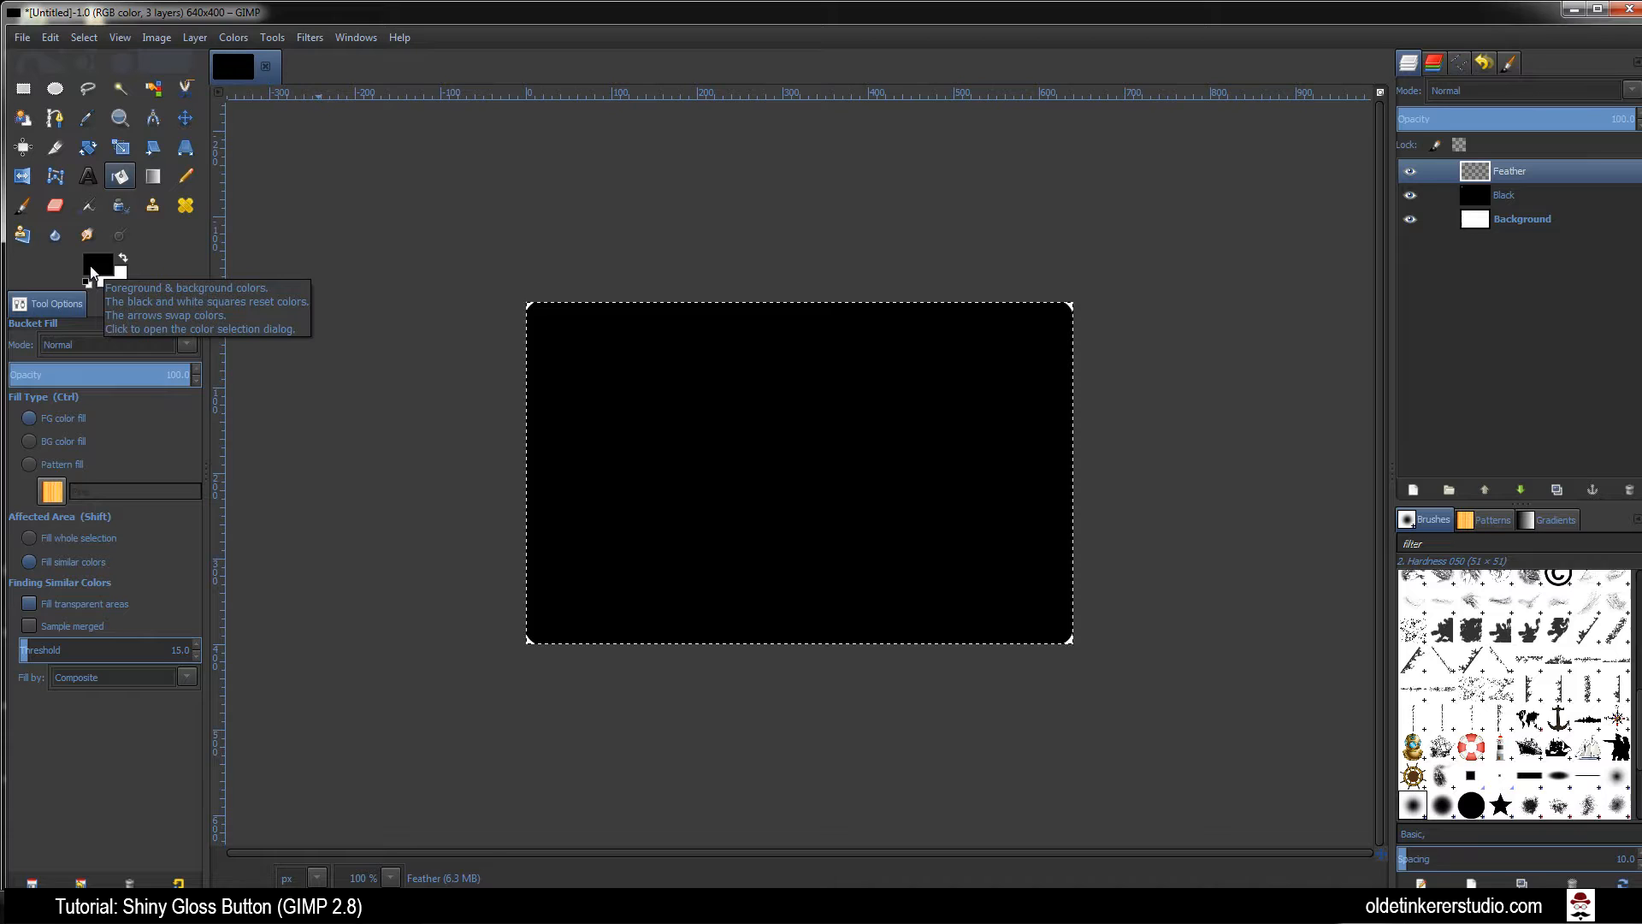
Set the foreground to dark red 9b0000 and fill the feathered selection with it
click(96, 263)
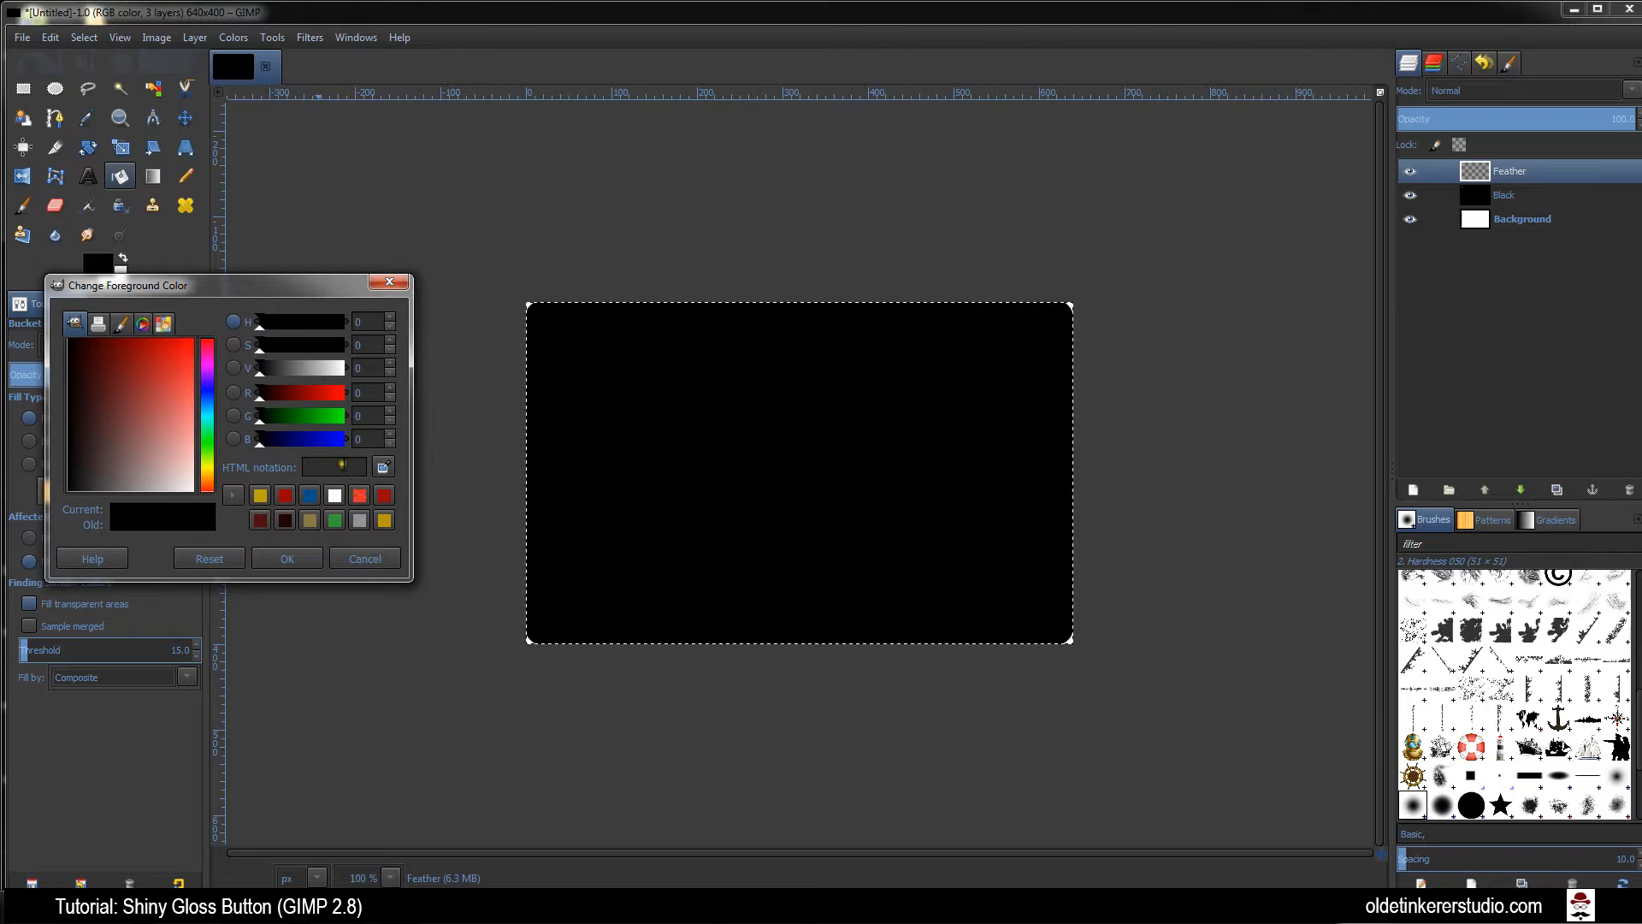
text(9)
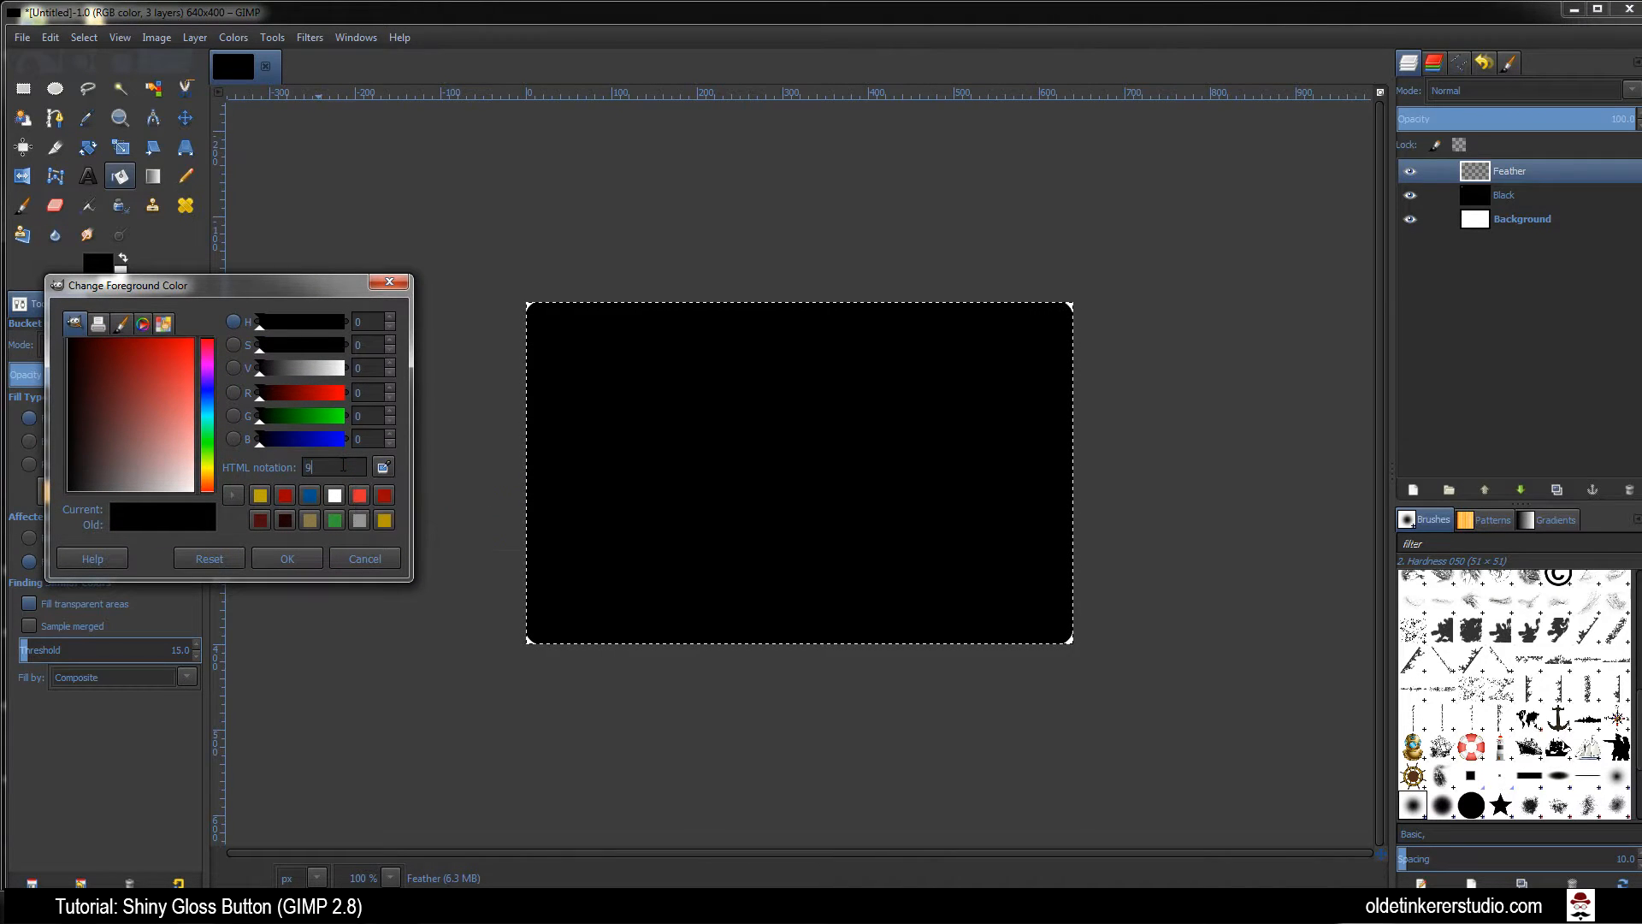
text(b0000)
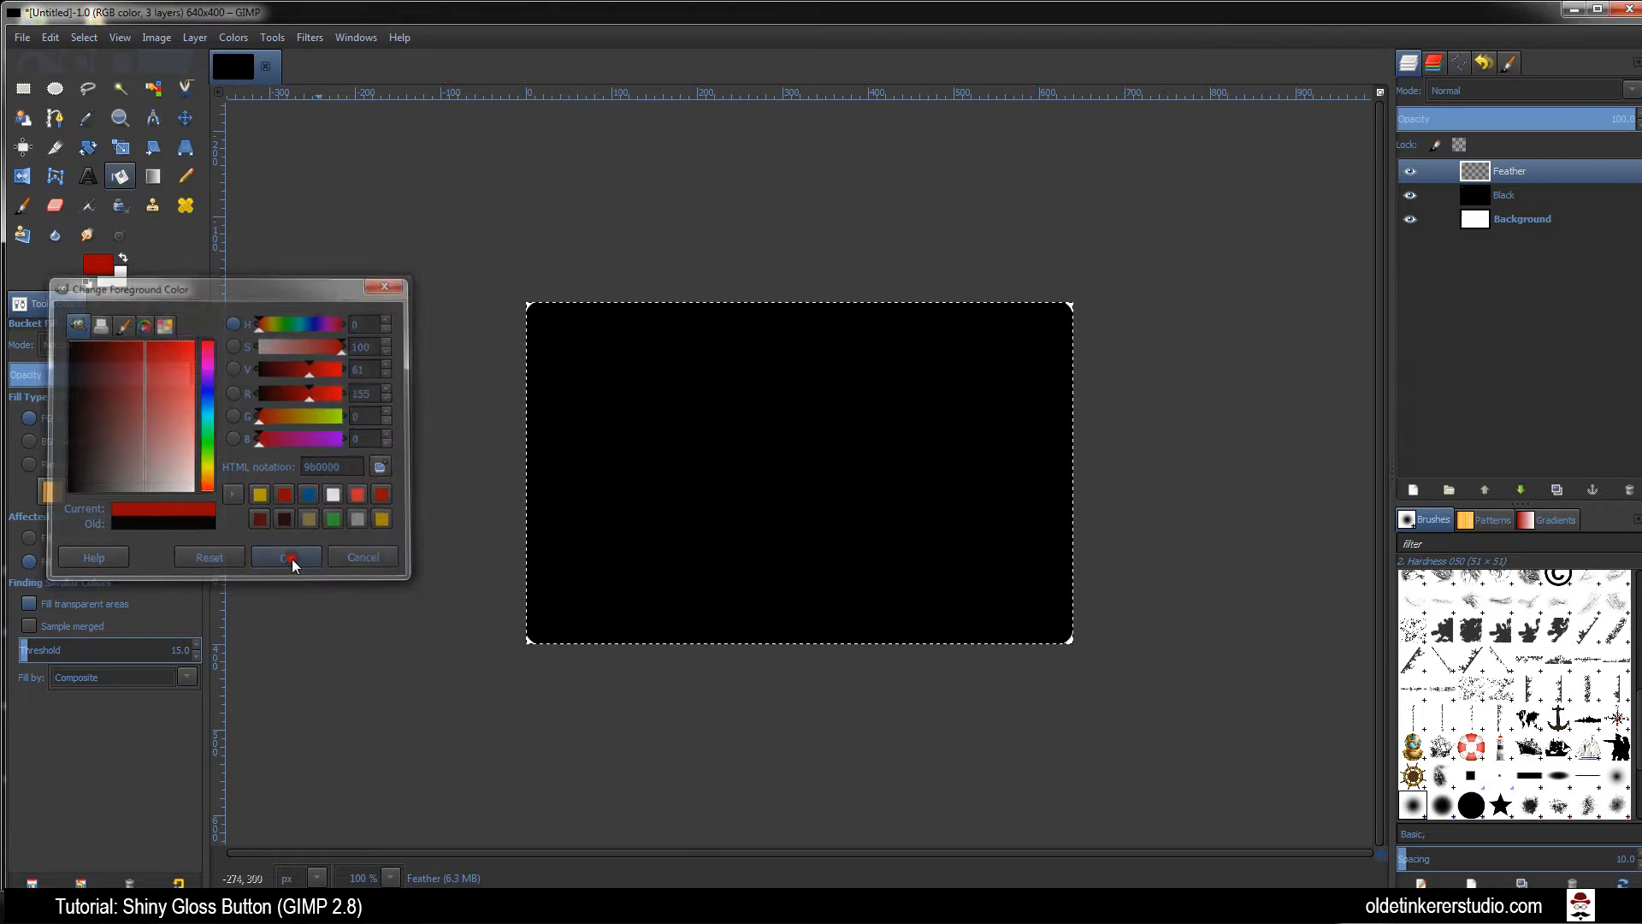
click(286, 556)
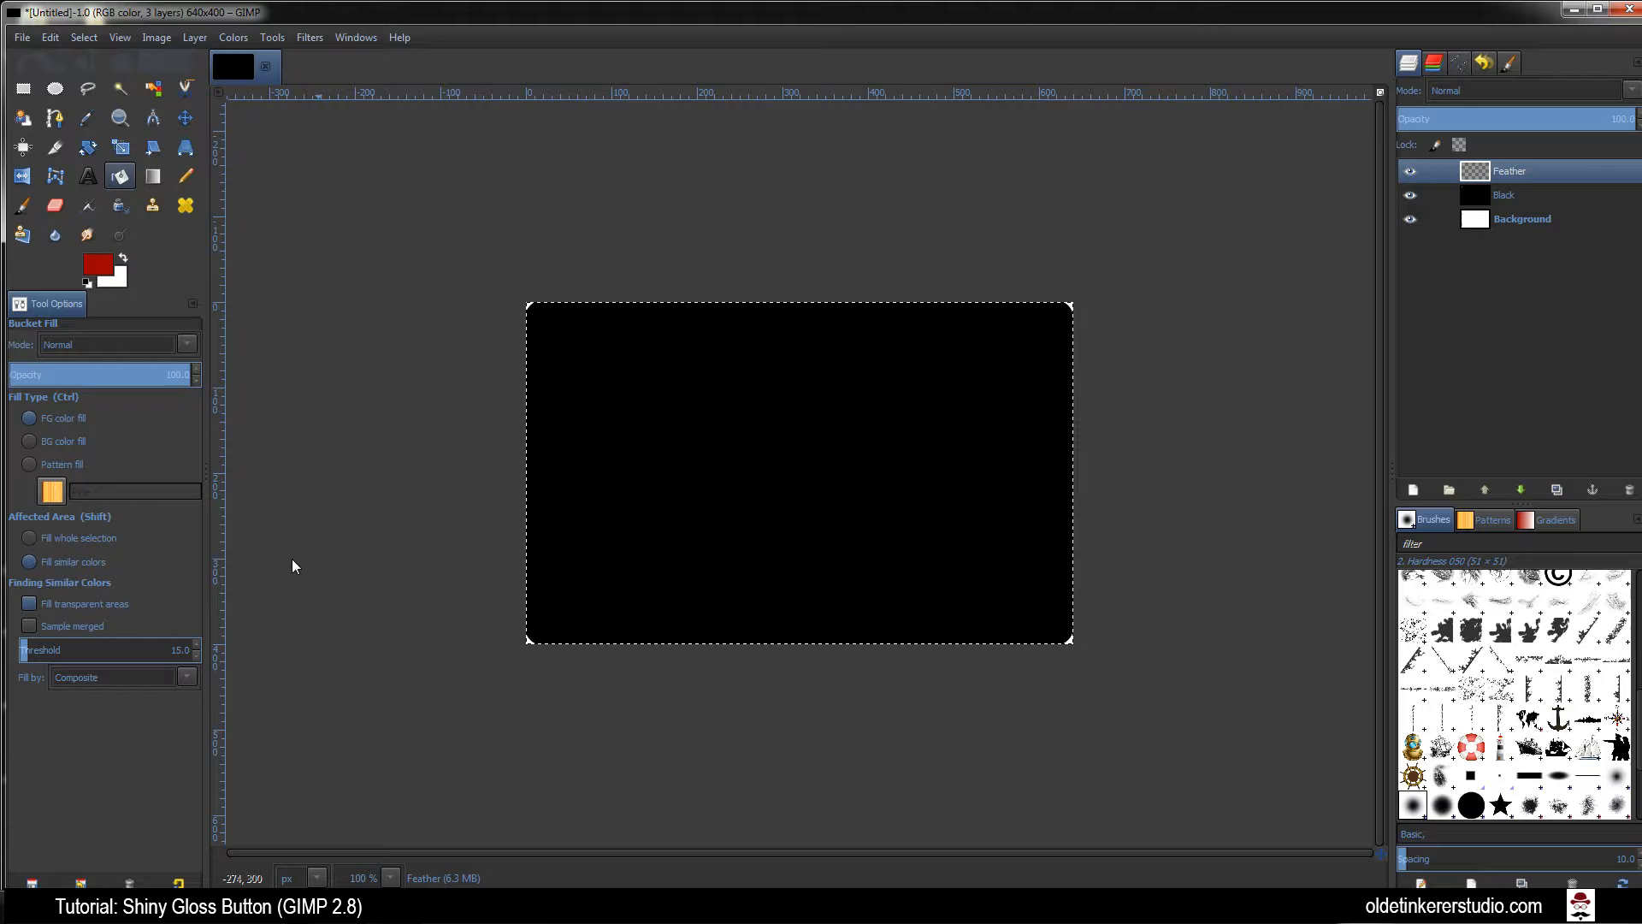
click(120, 176)
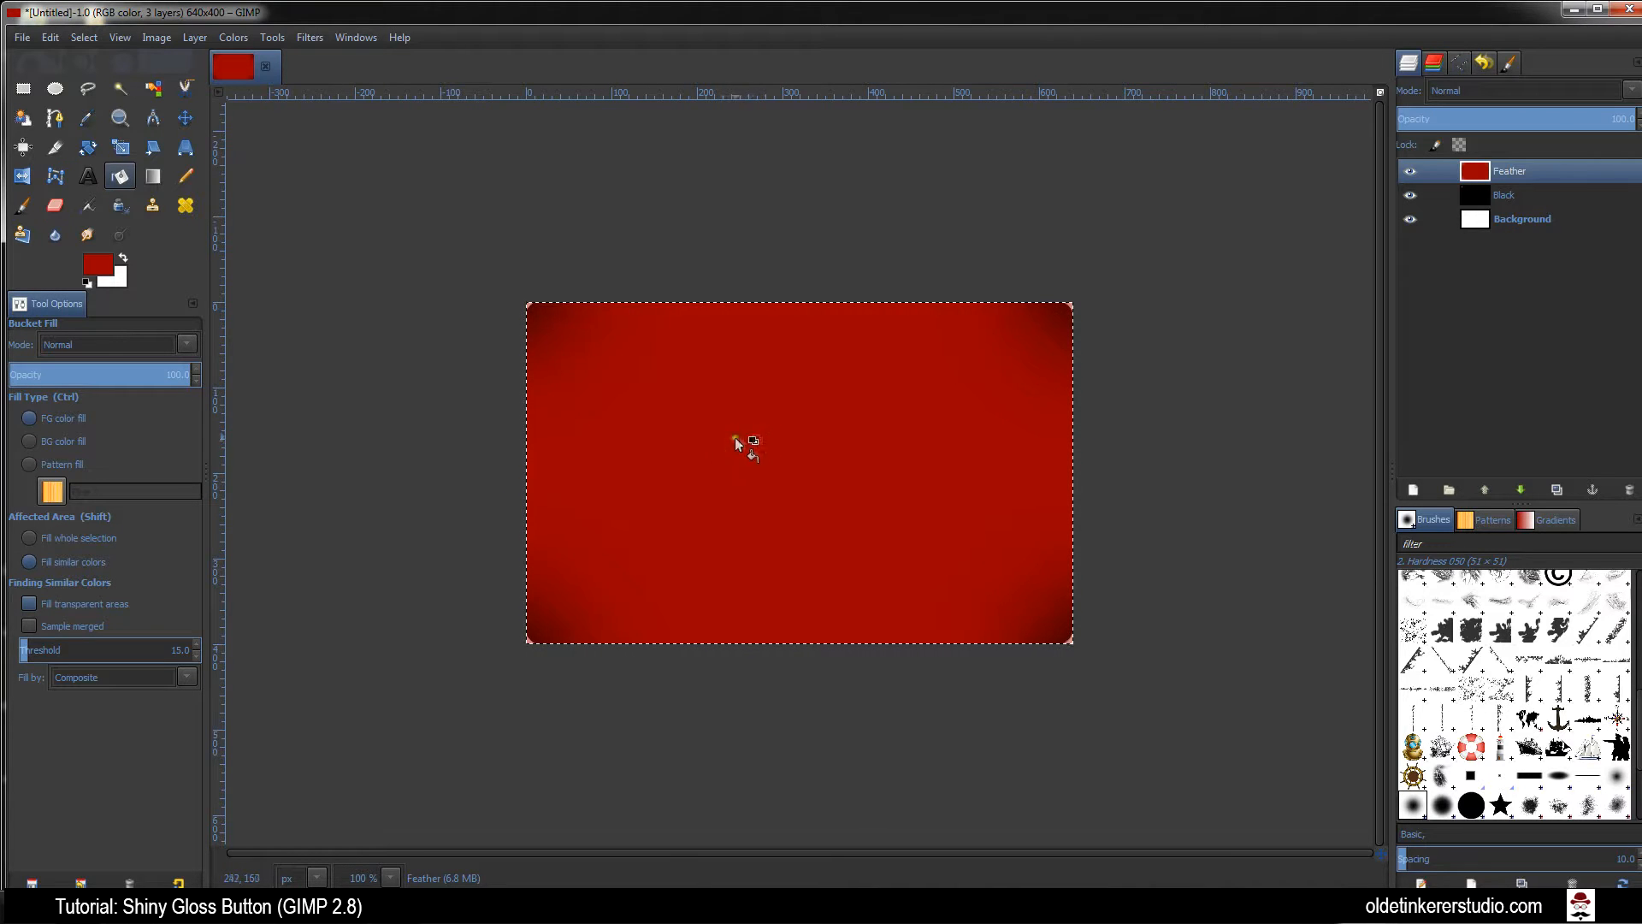
click(1433, 64)
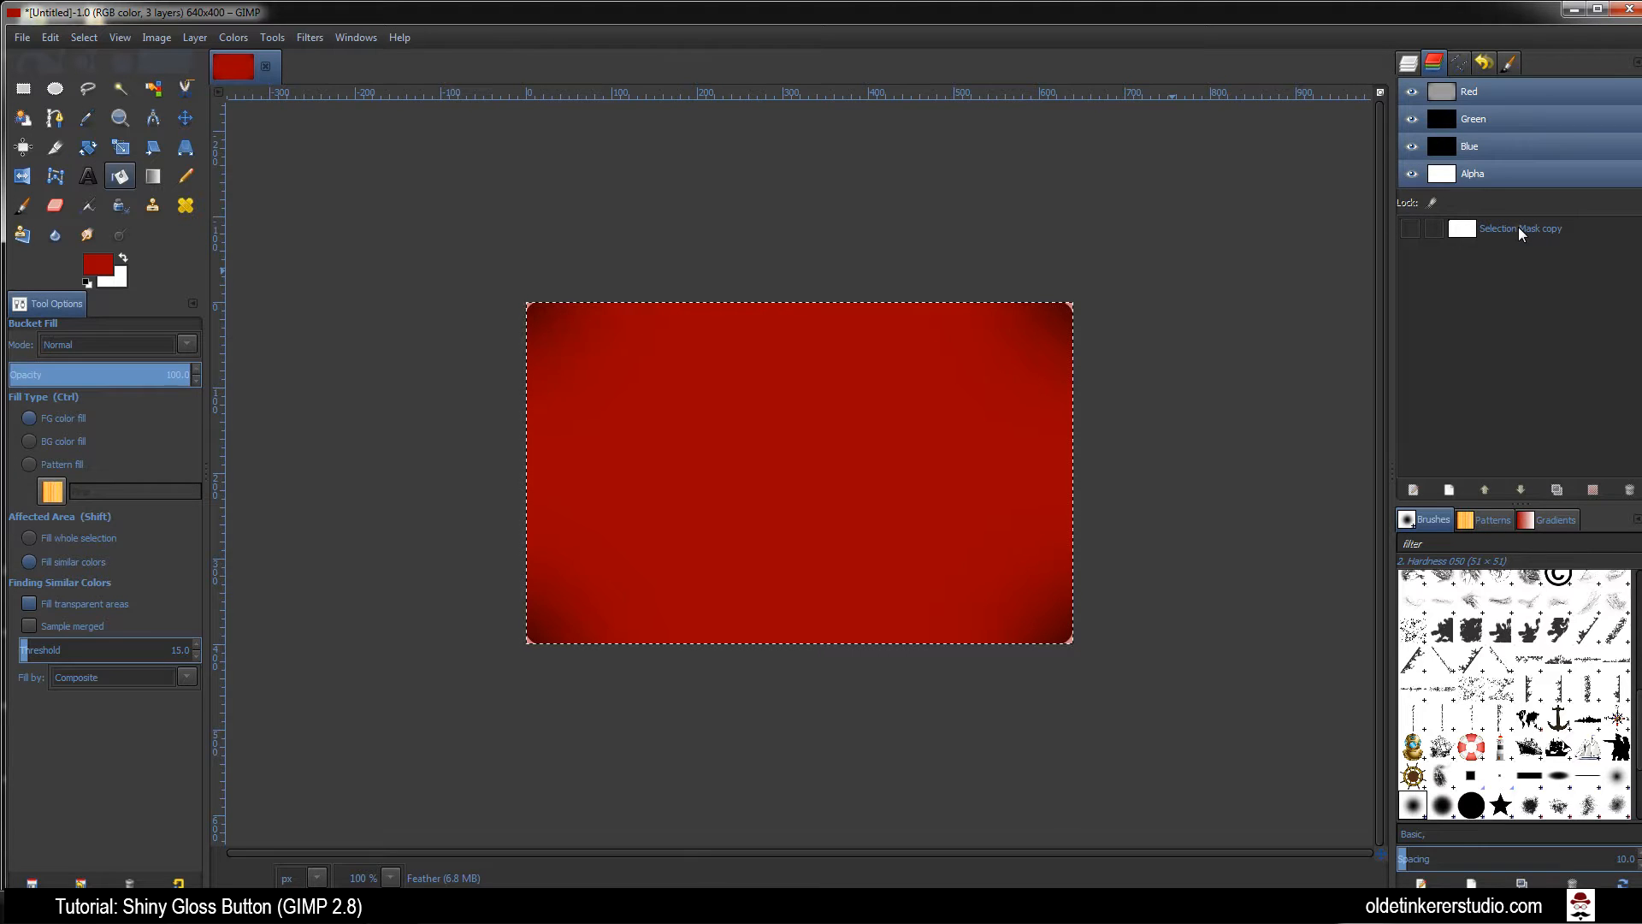
click(1518, 227)
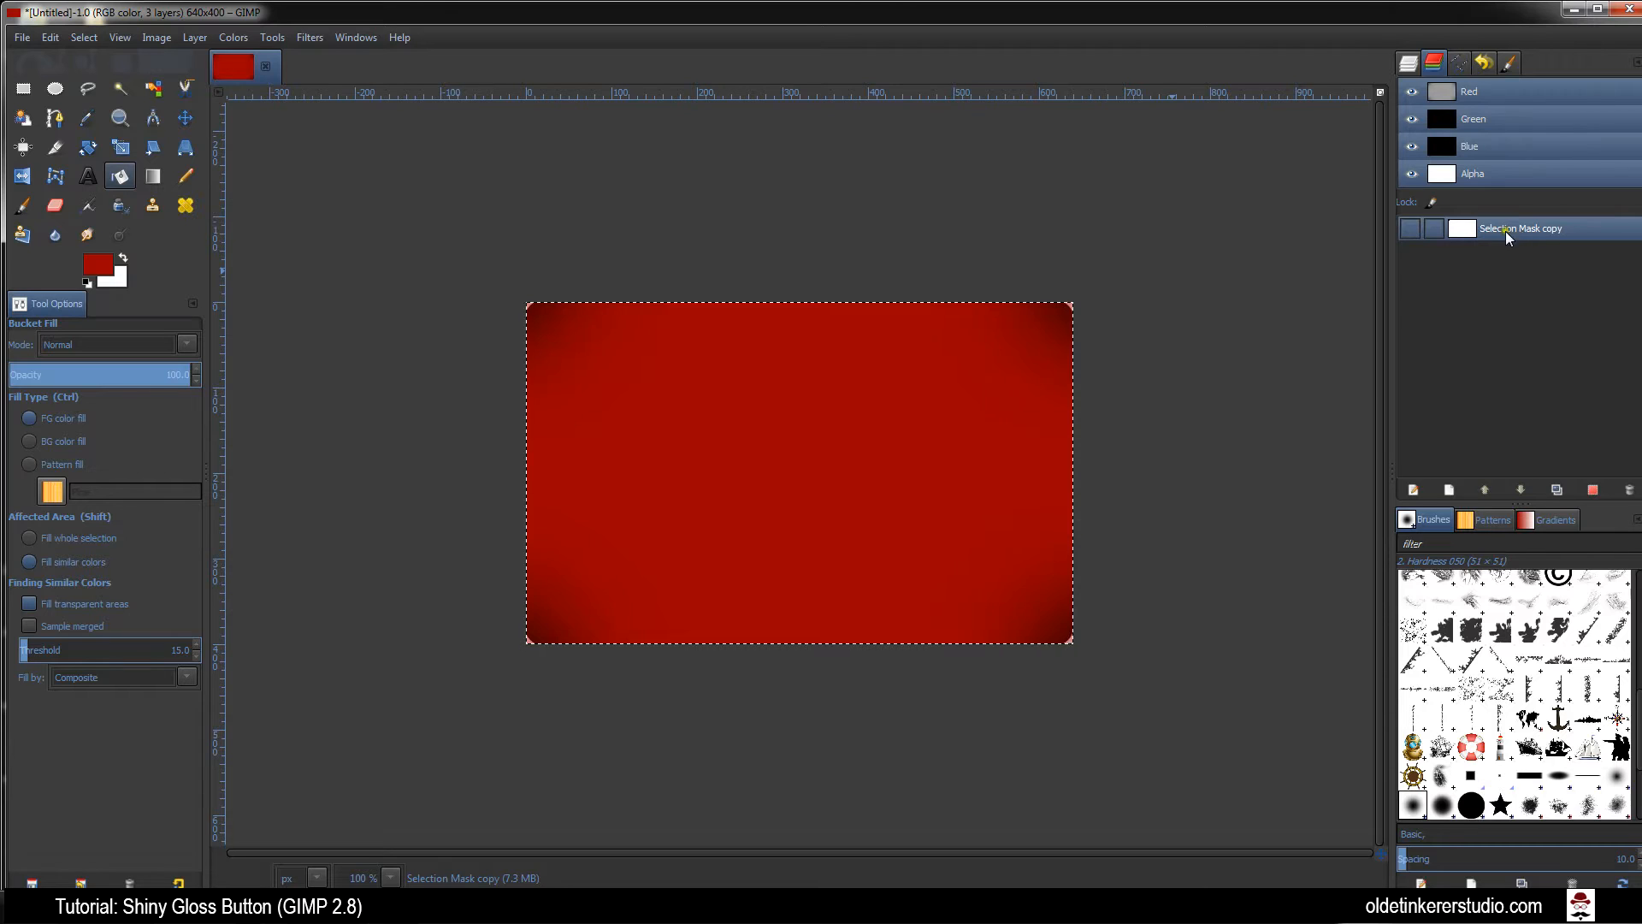
click(1518, 227)
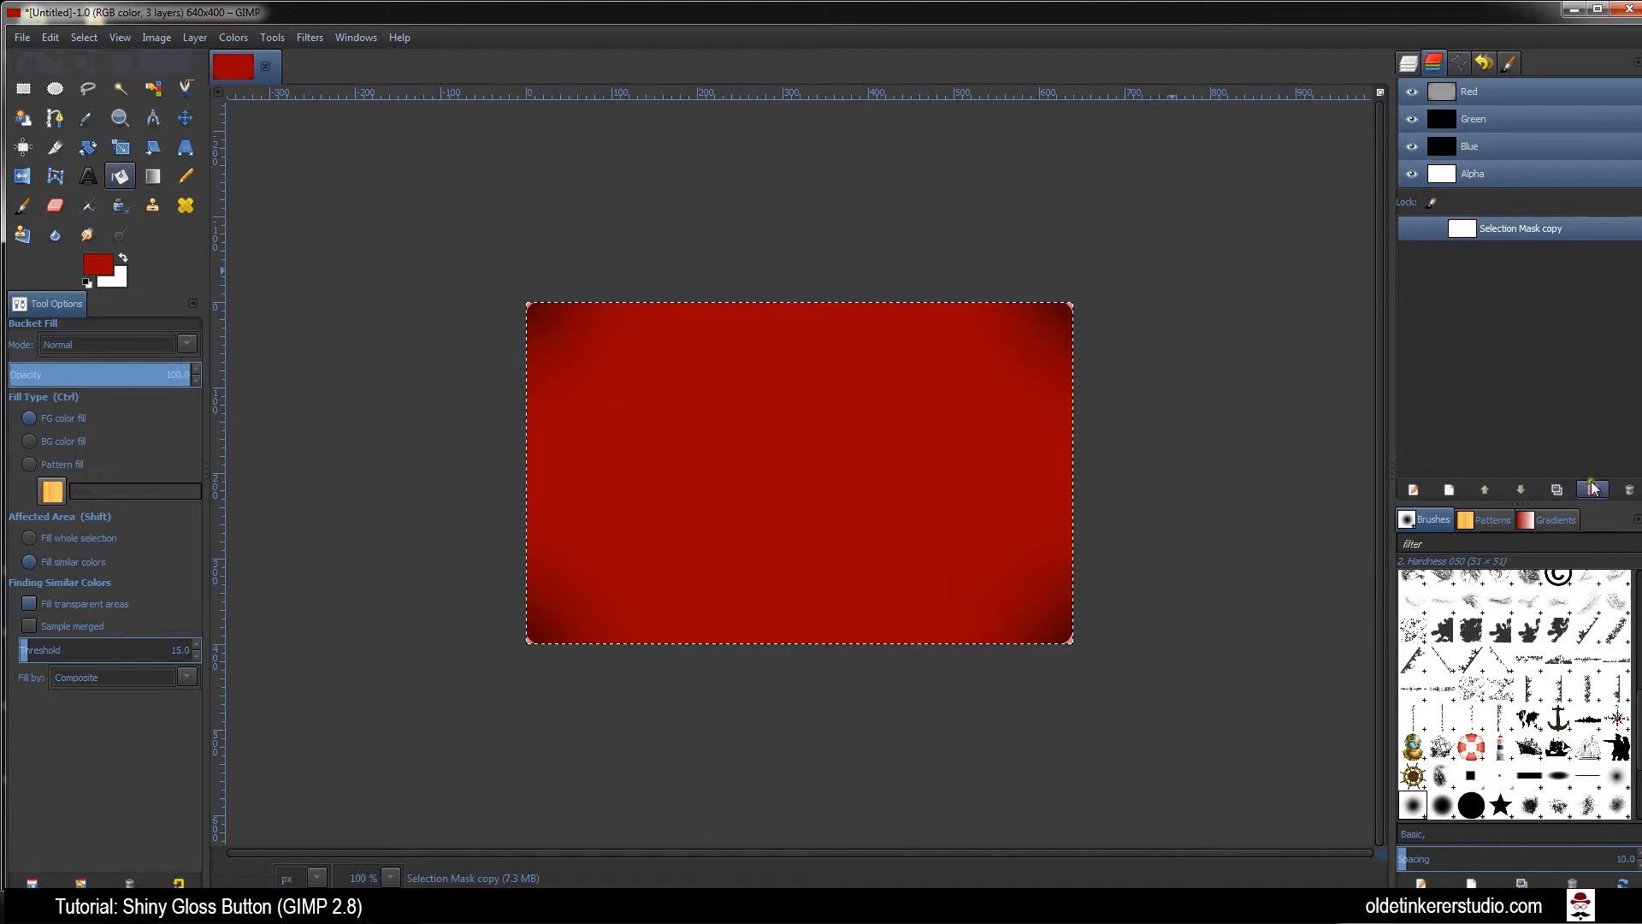
mouse_move(1593, 489)
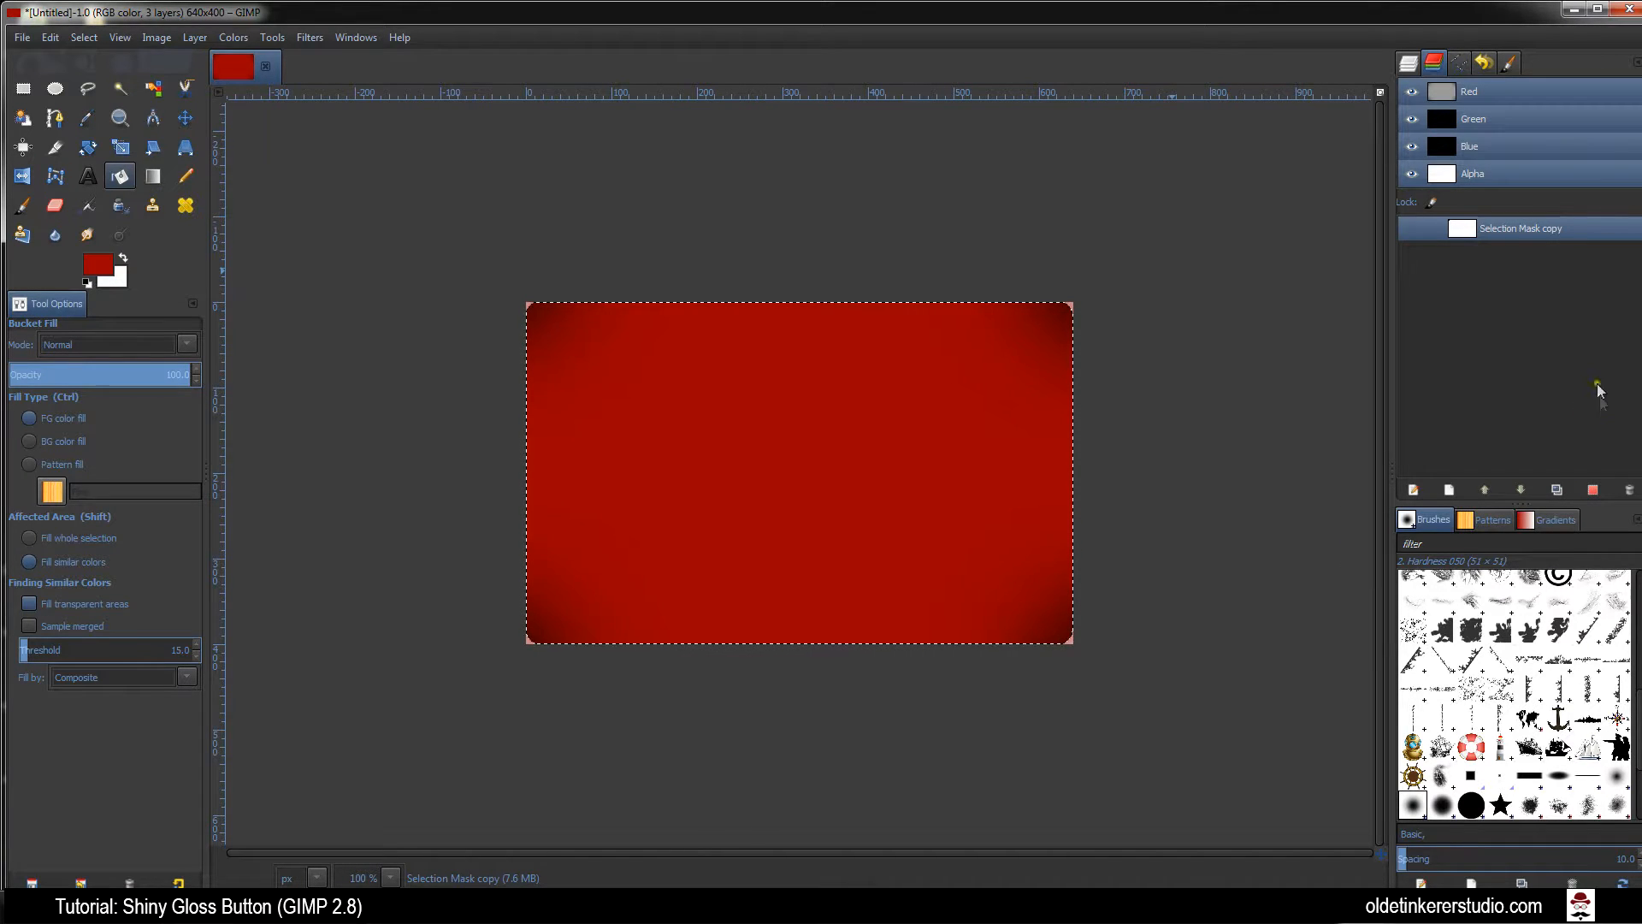
click(1408, 63)
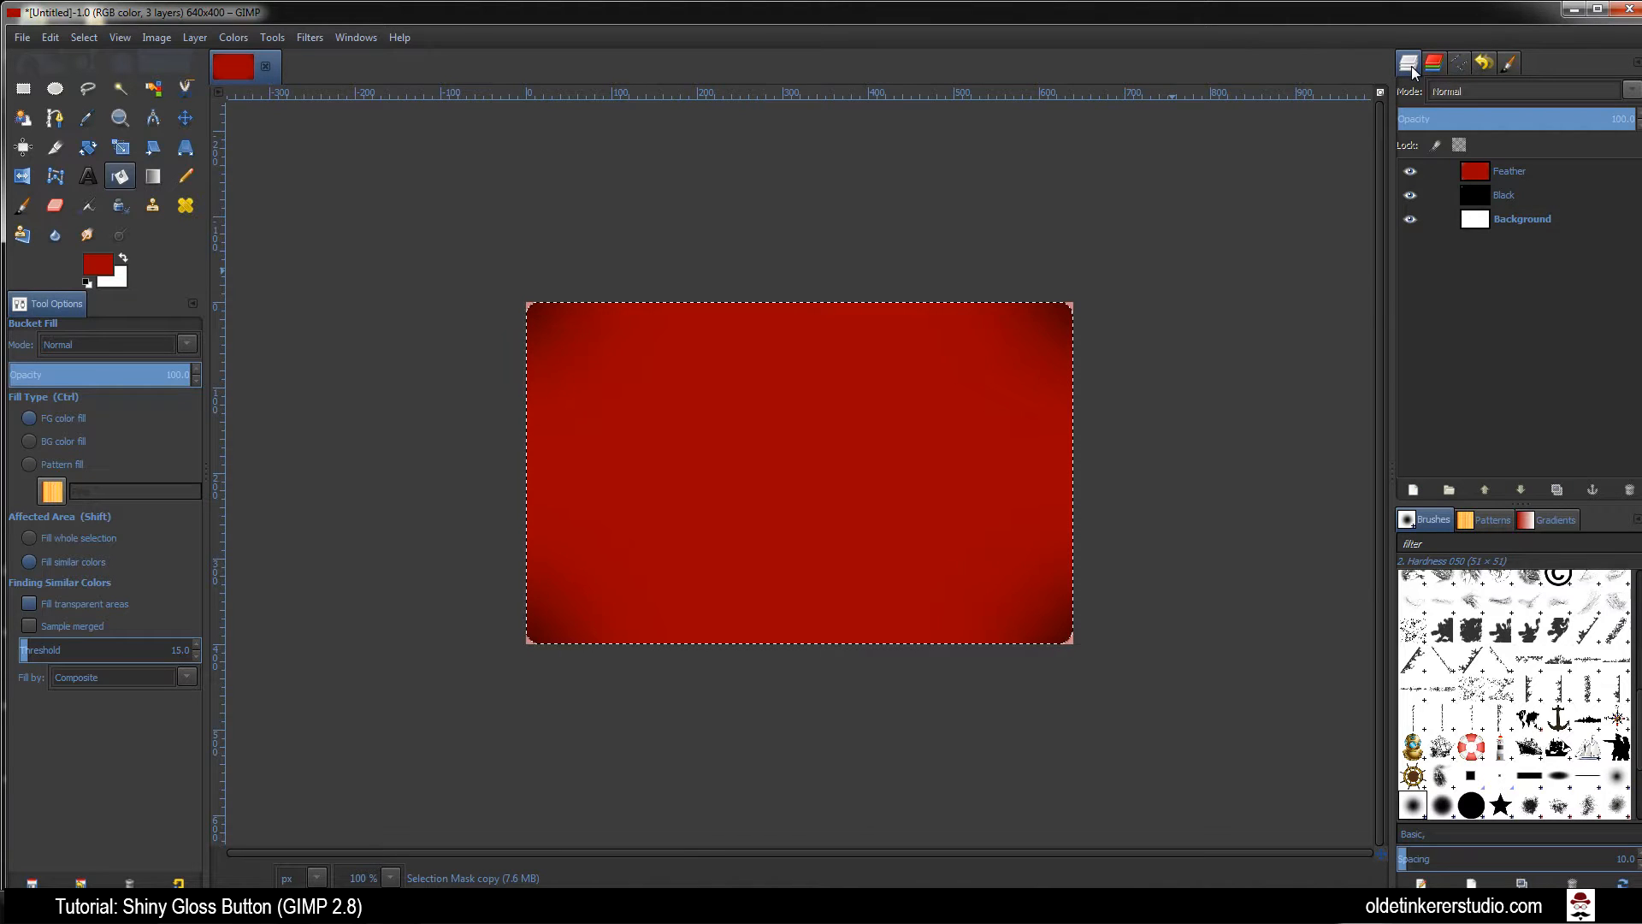
click(1509, 171)
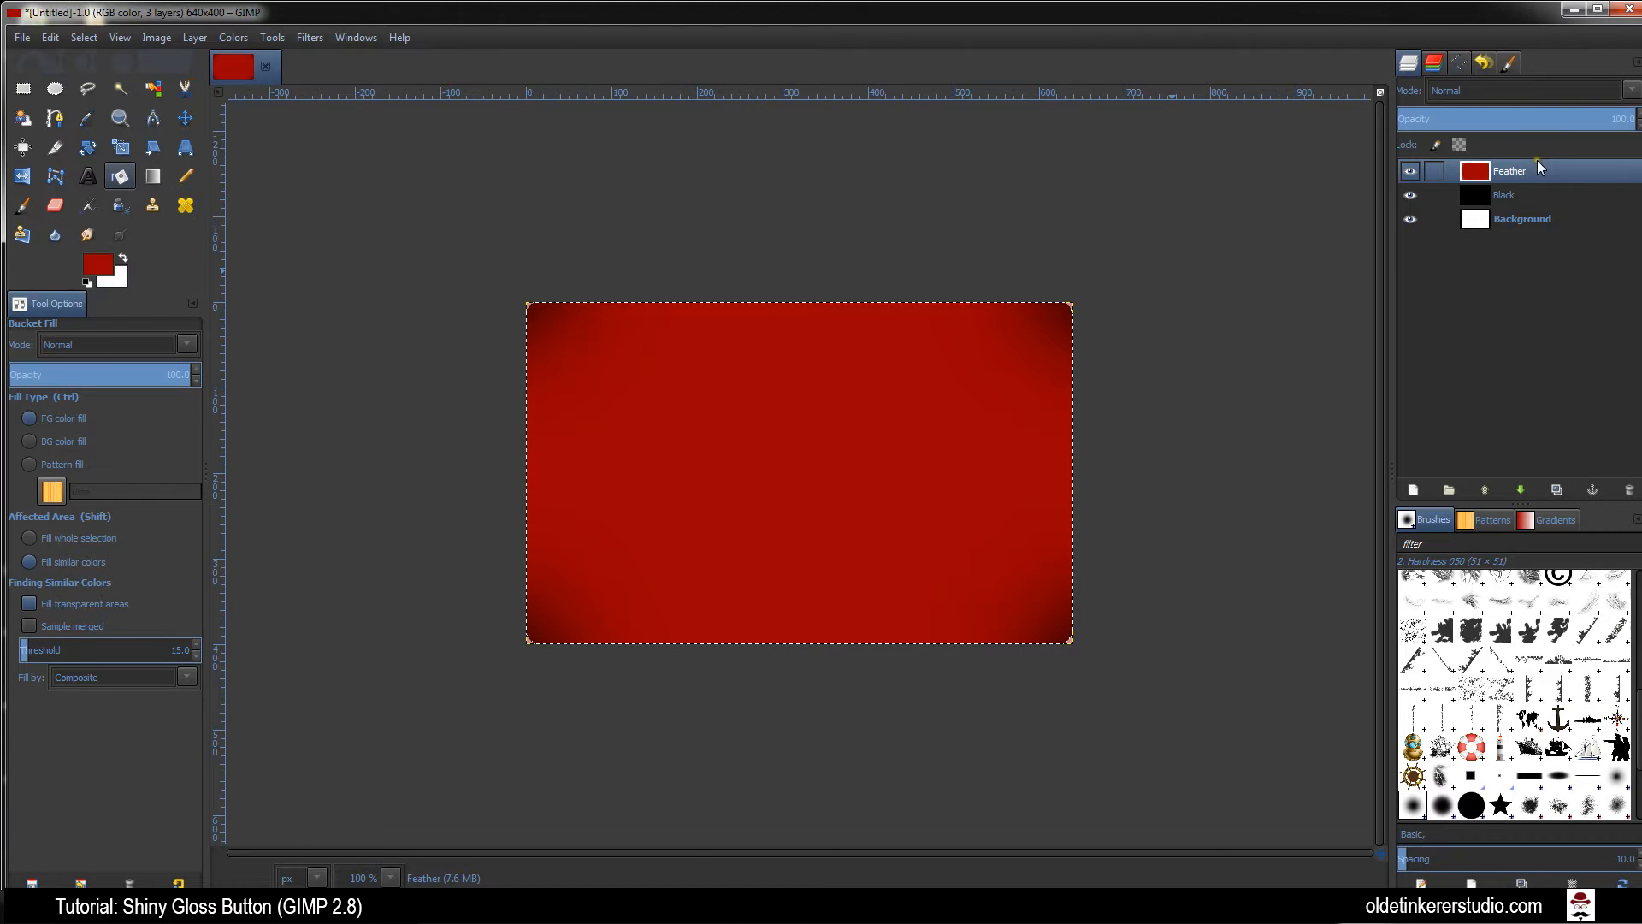
click(82, 36)
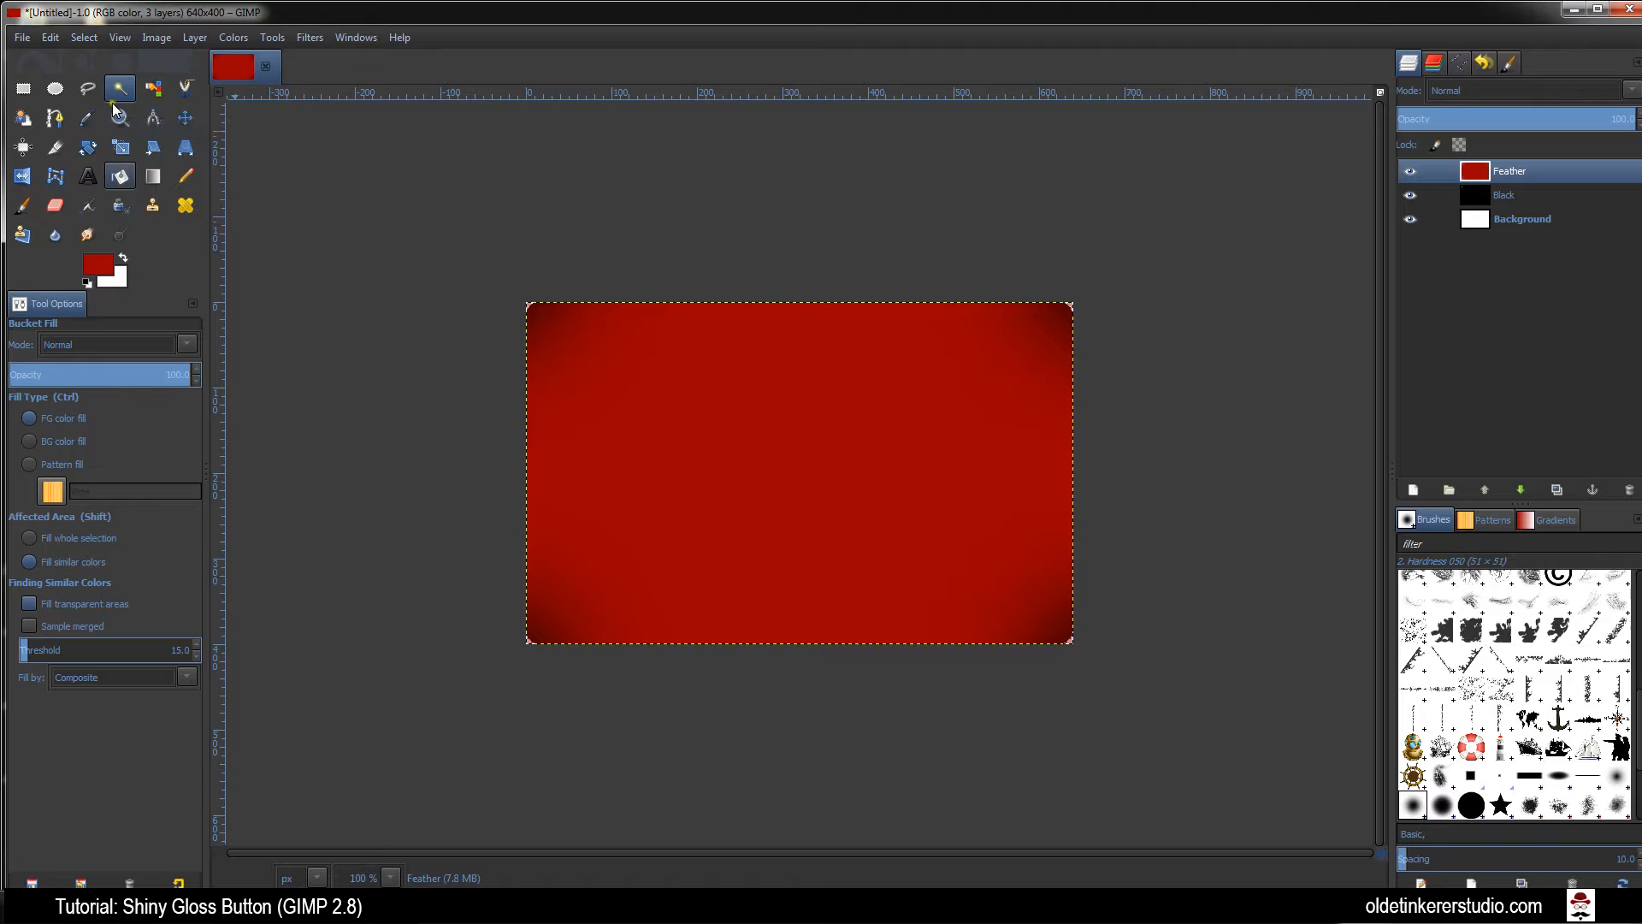
mouse_move(119, 87)
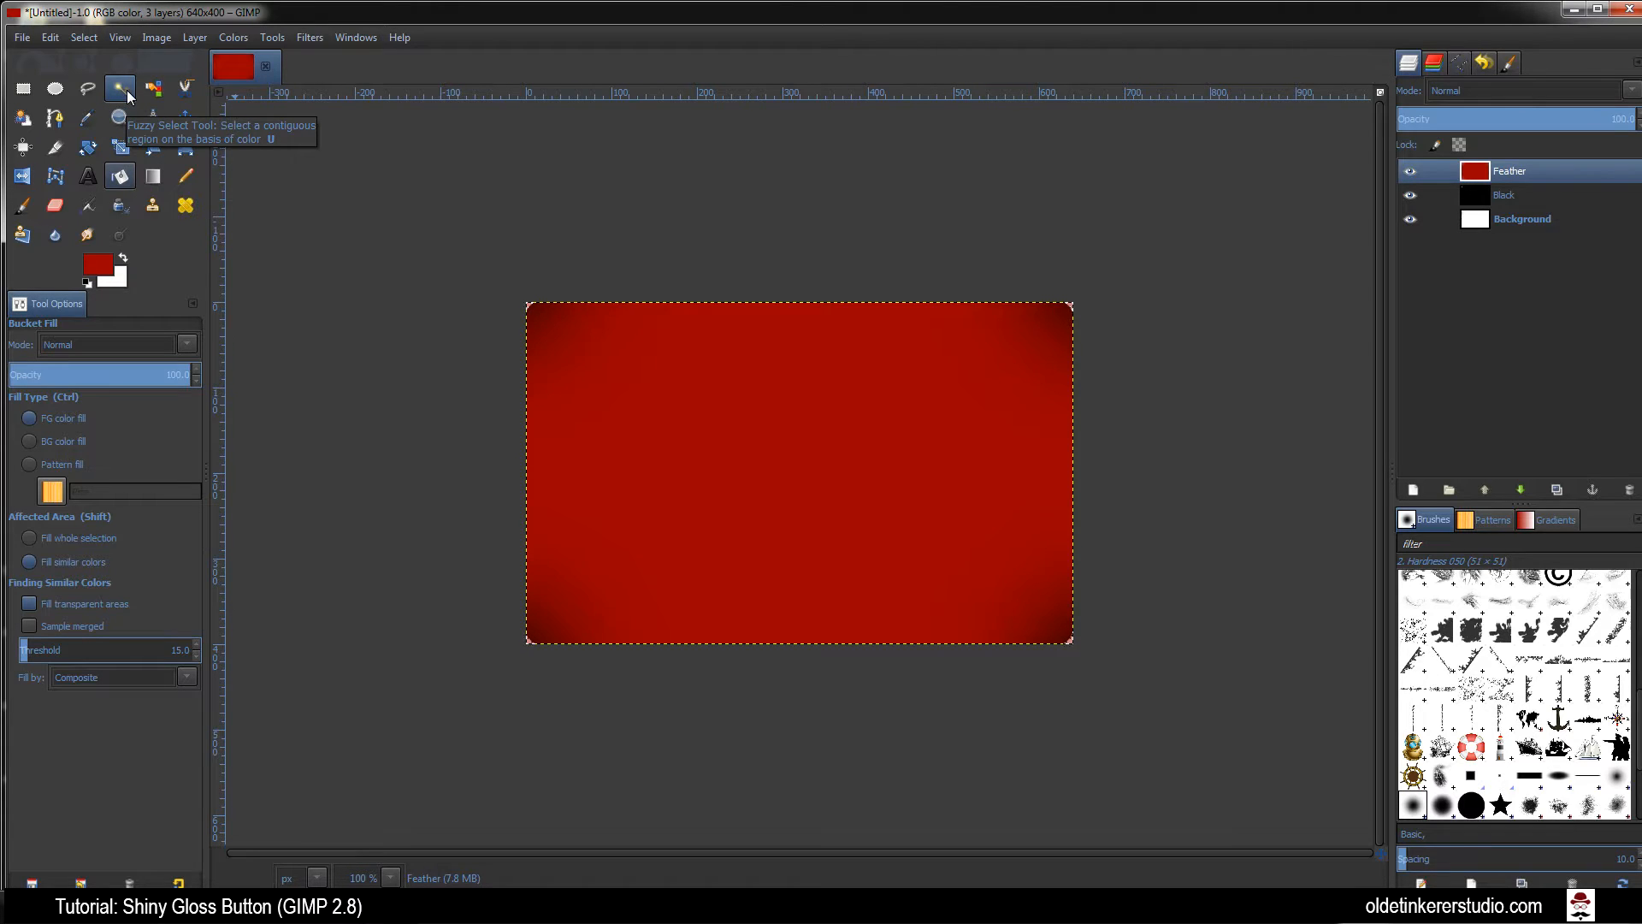
mouse_move(216, 178)
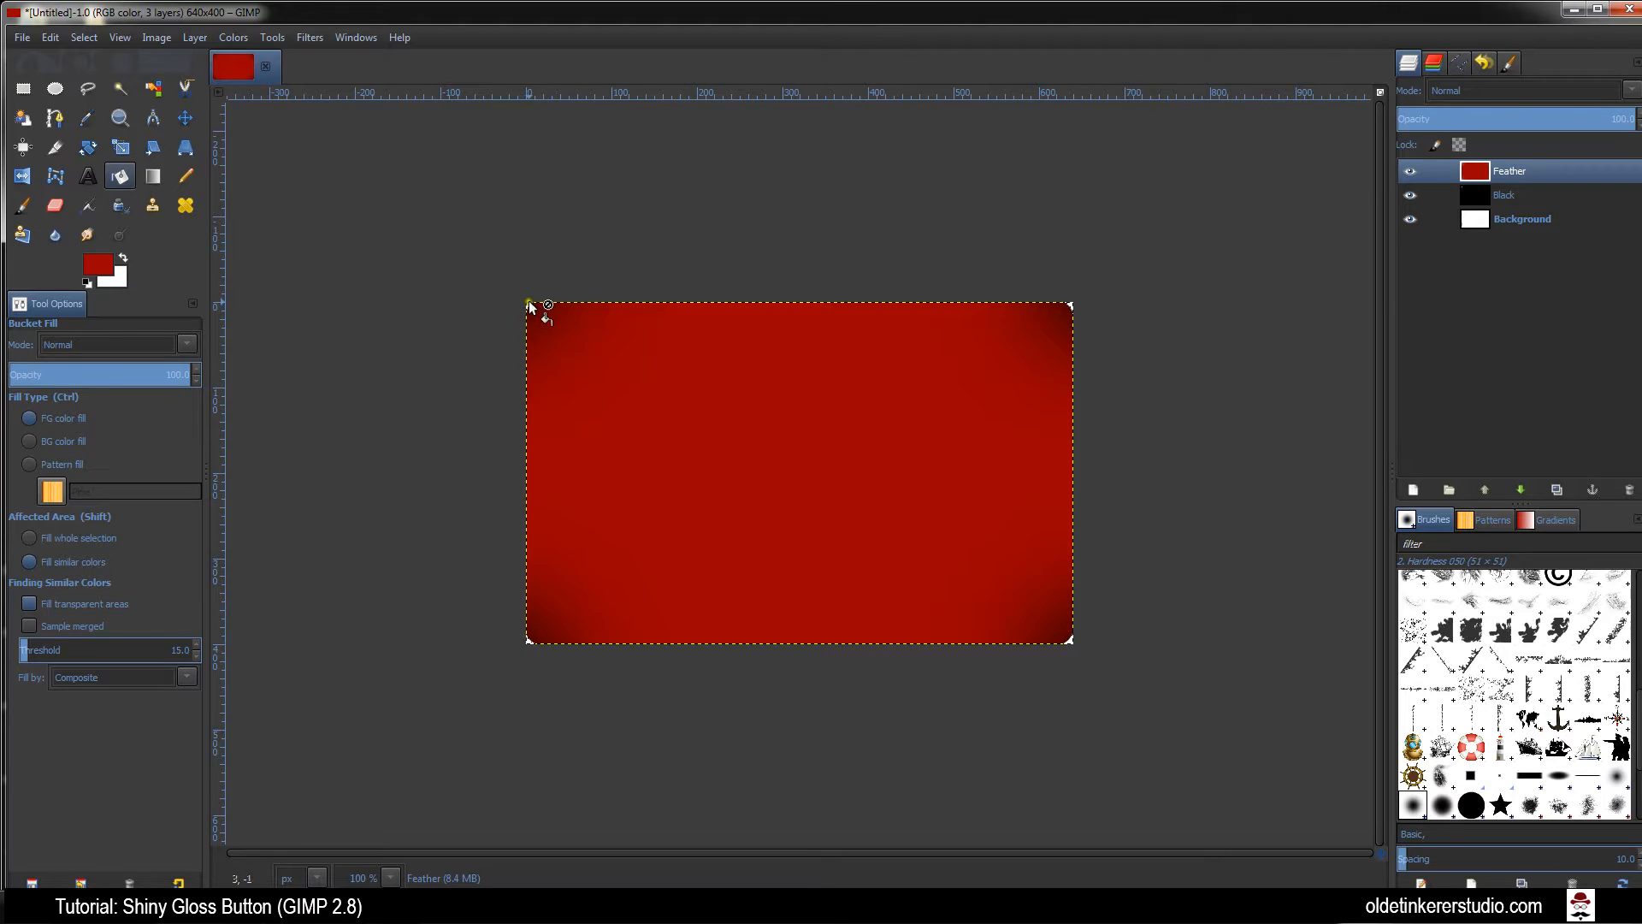
mouse_move(437, 369)
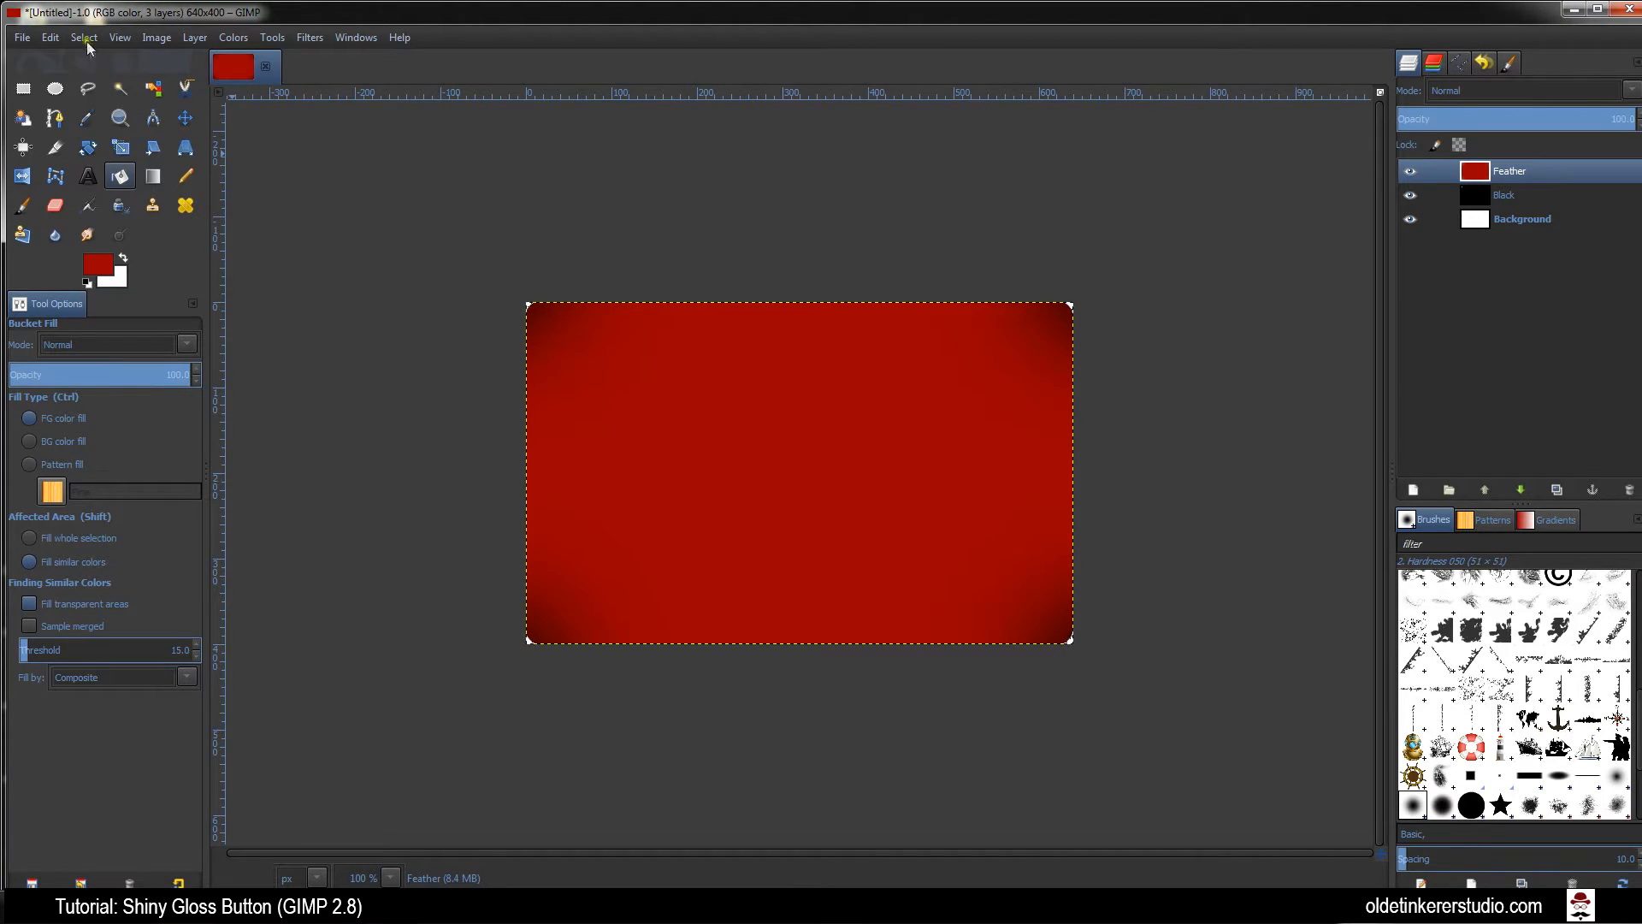
mouse_move(88, 116)
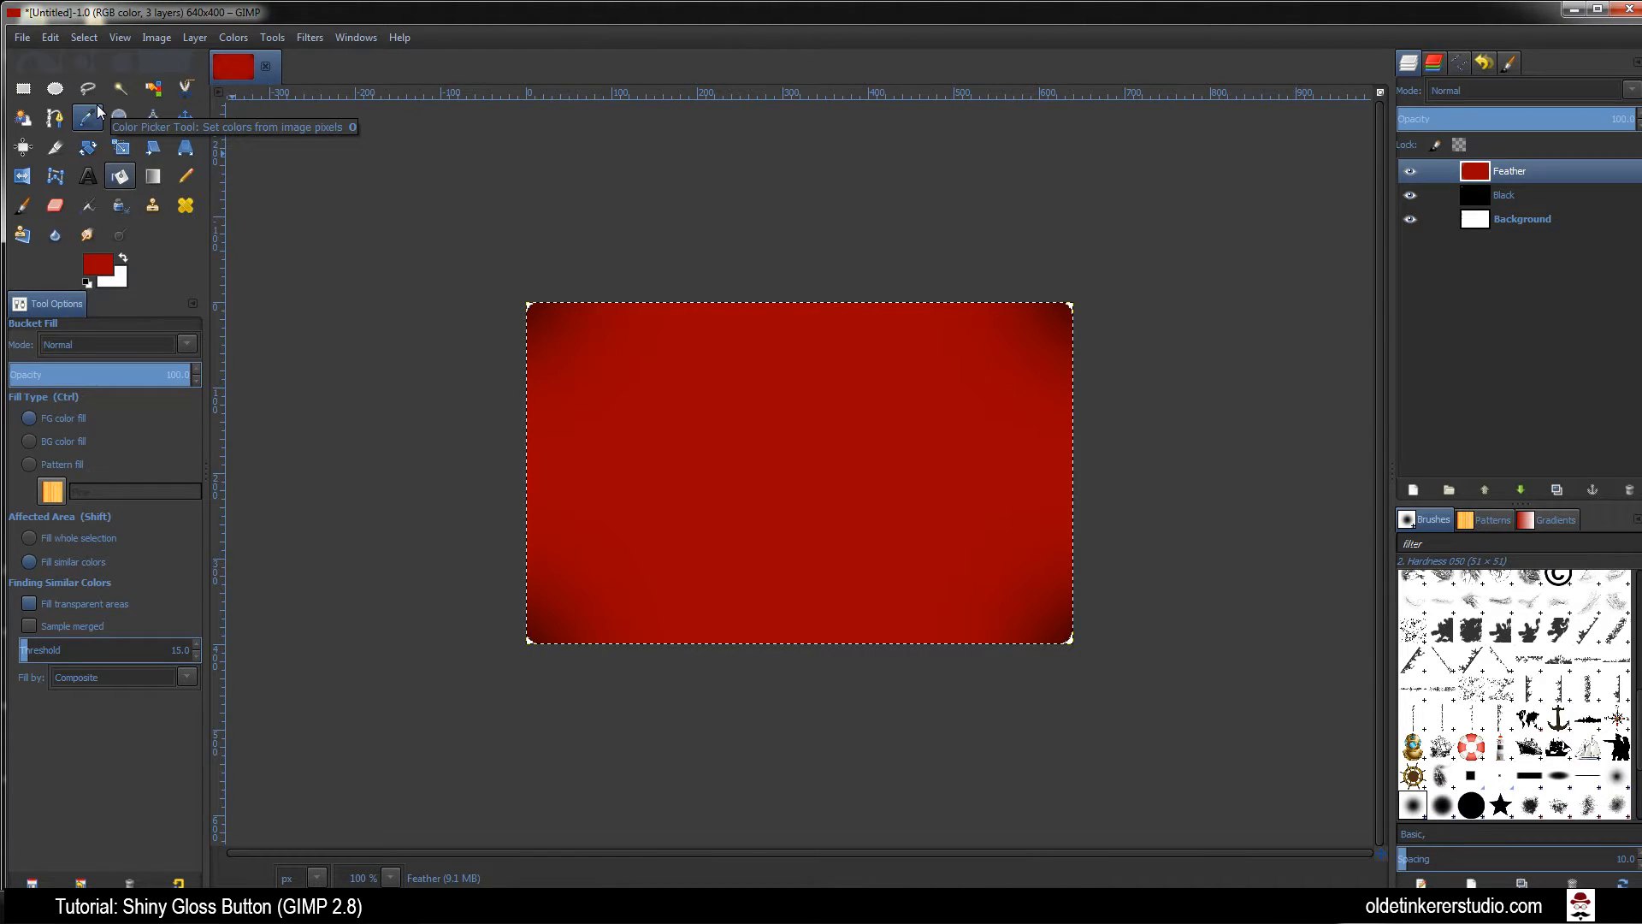
Select an ellipse across the upper half of the red button
click(54, 87)
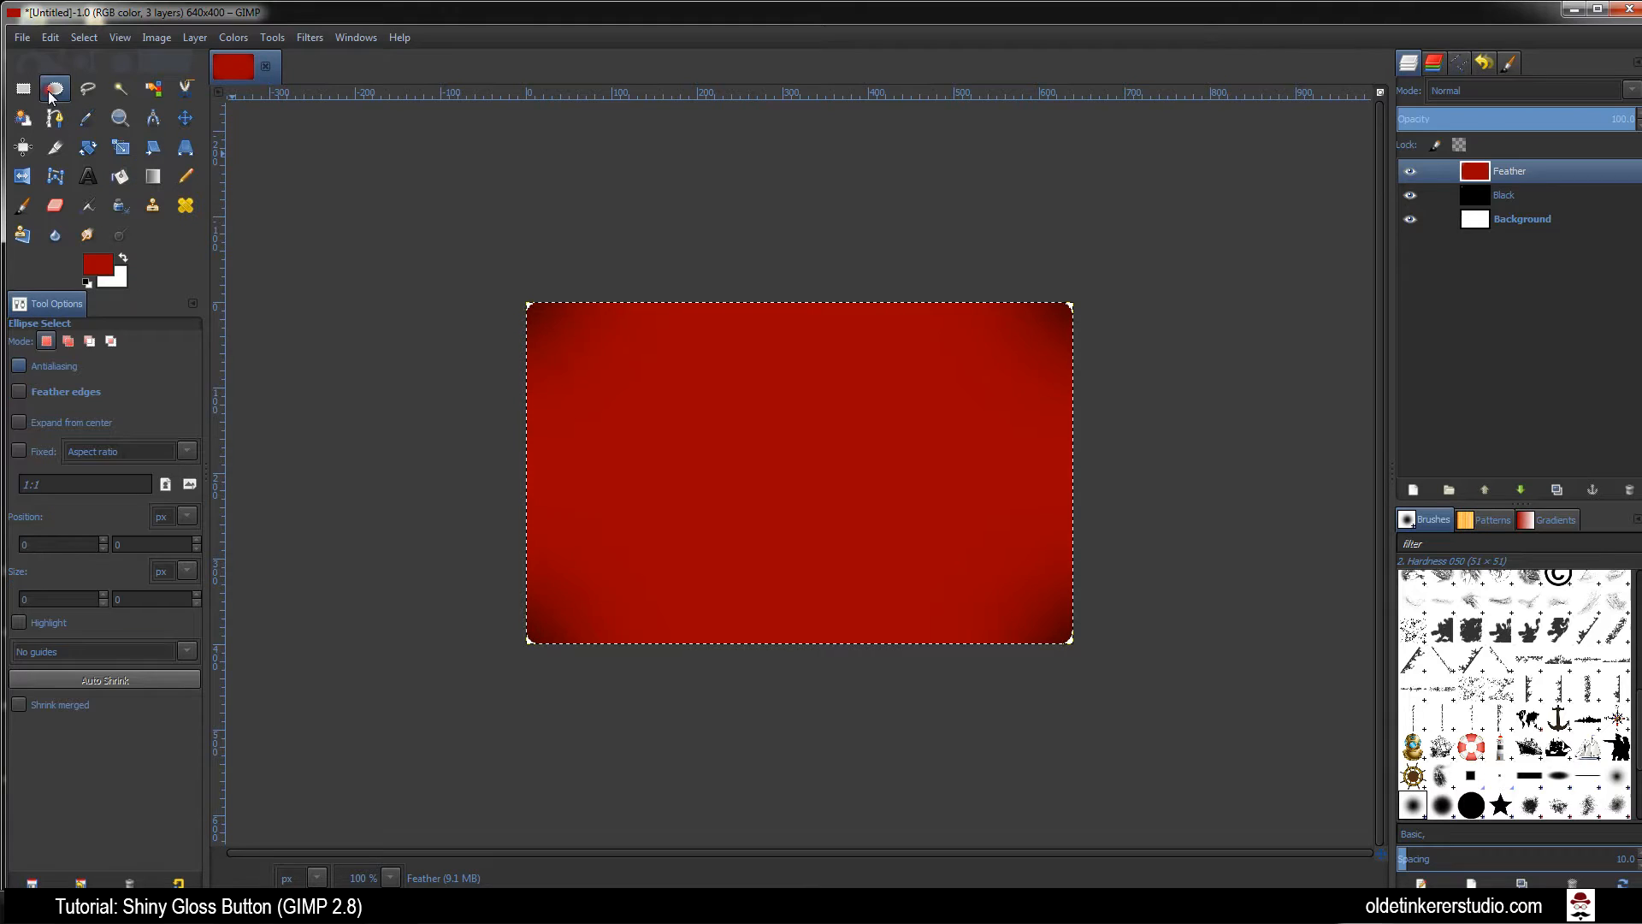
mouse_move(53, 87)
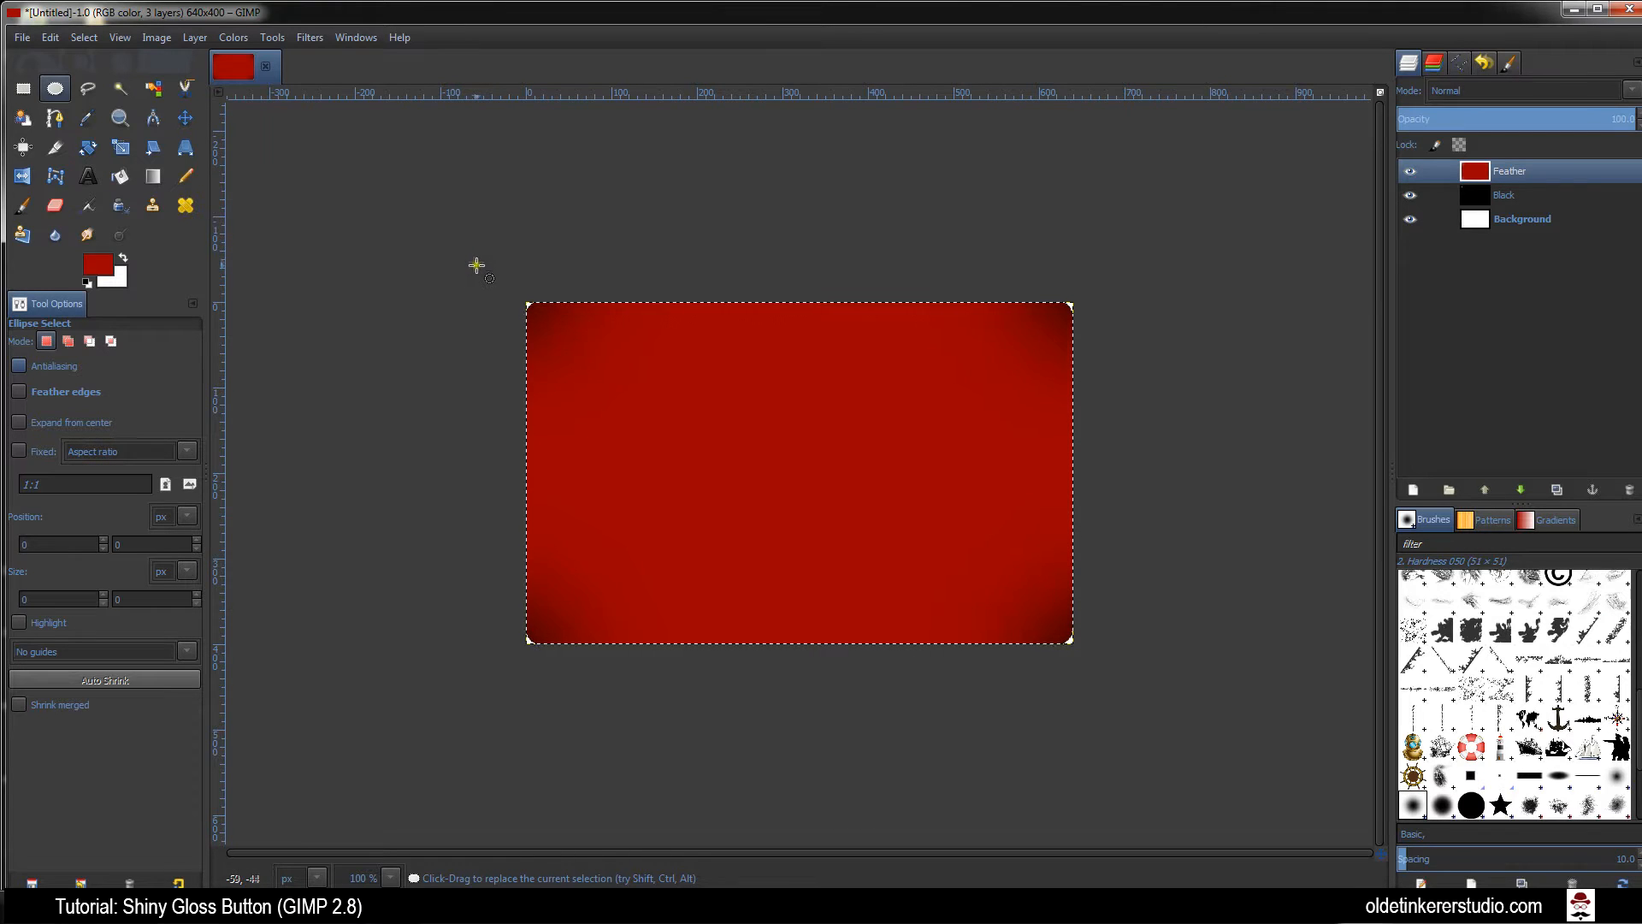
mouse_move(504, 286)
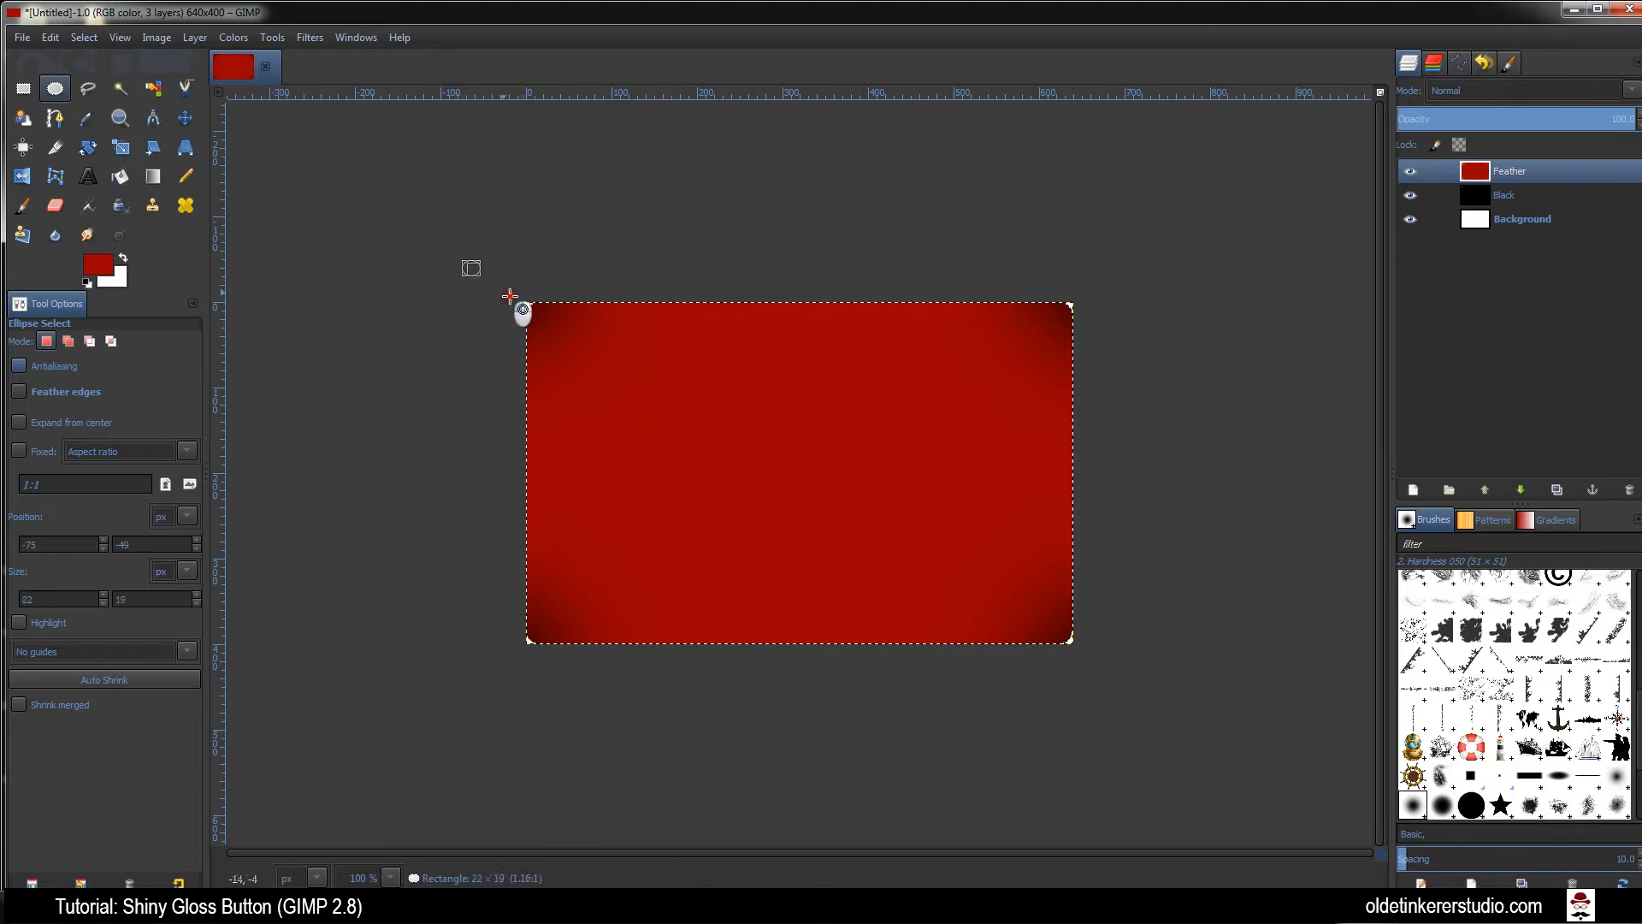
drag(521, 312, 1129, 445)
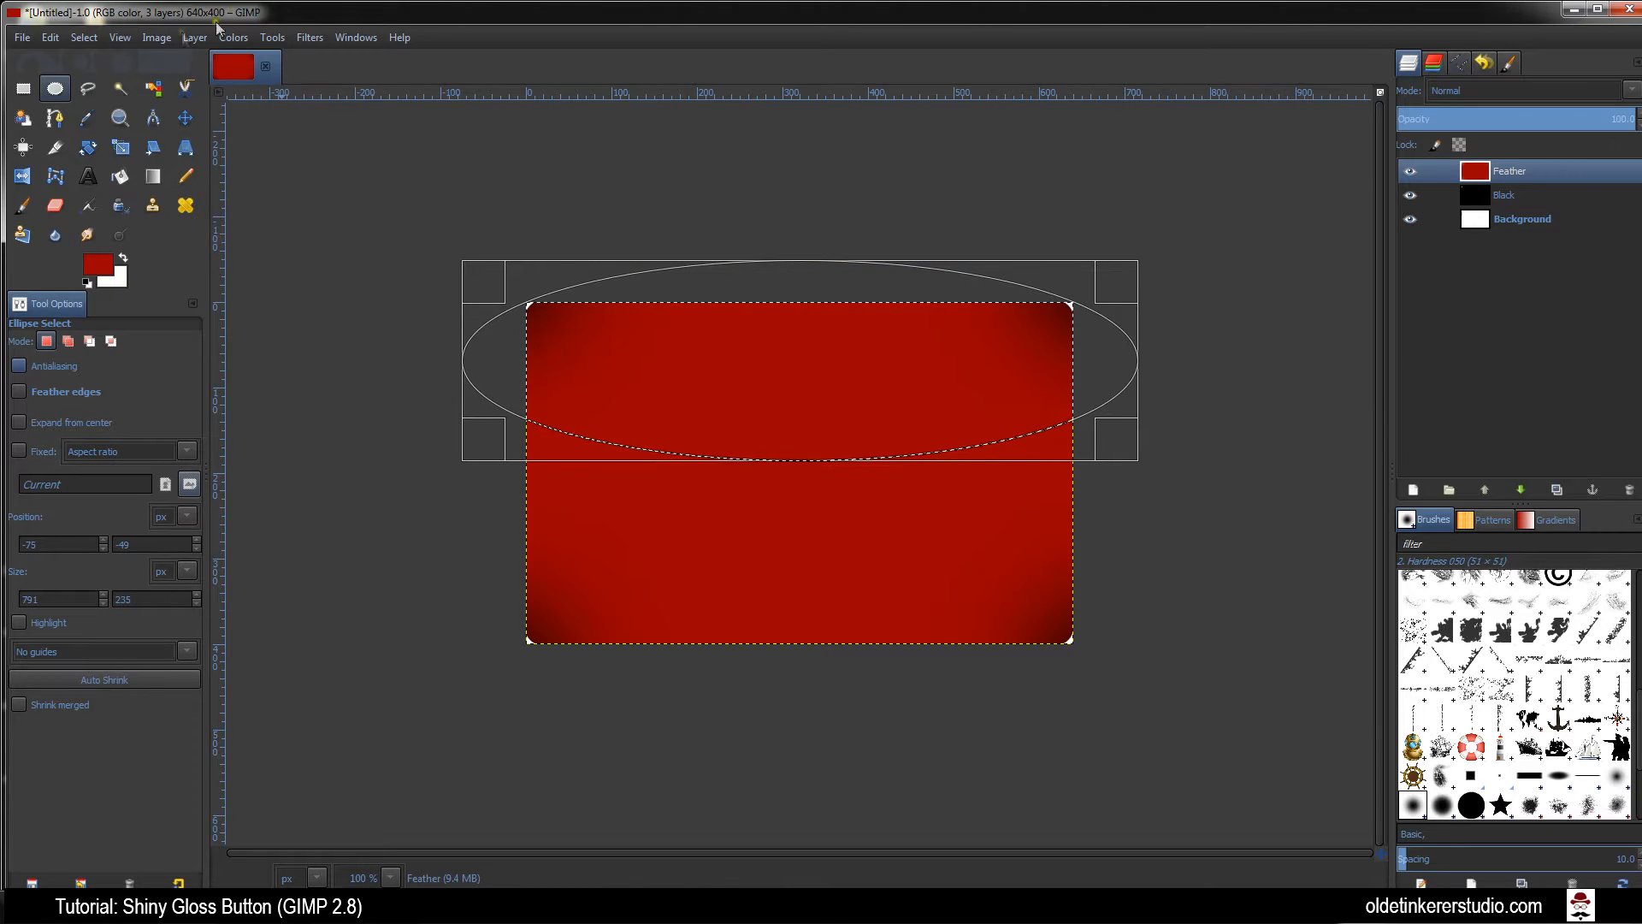
Shrink the highlight selection by 3 pixels
click(82, 36)
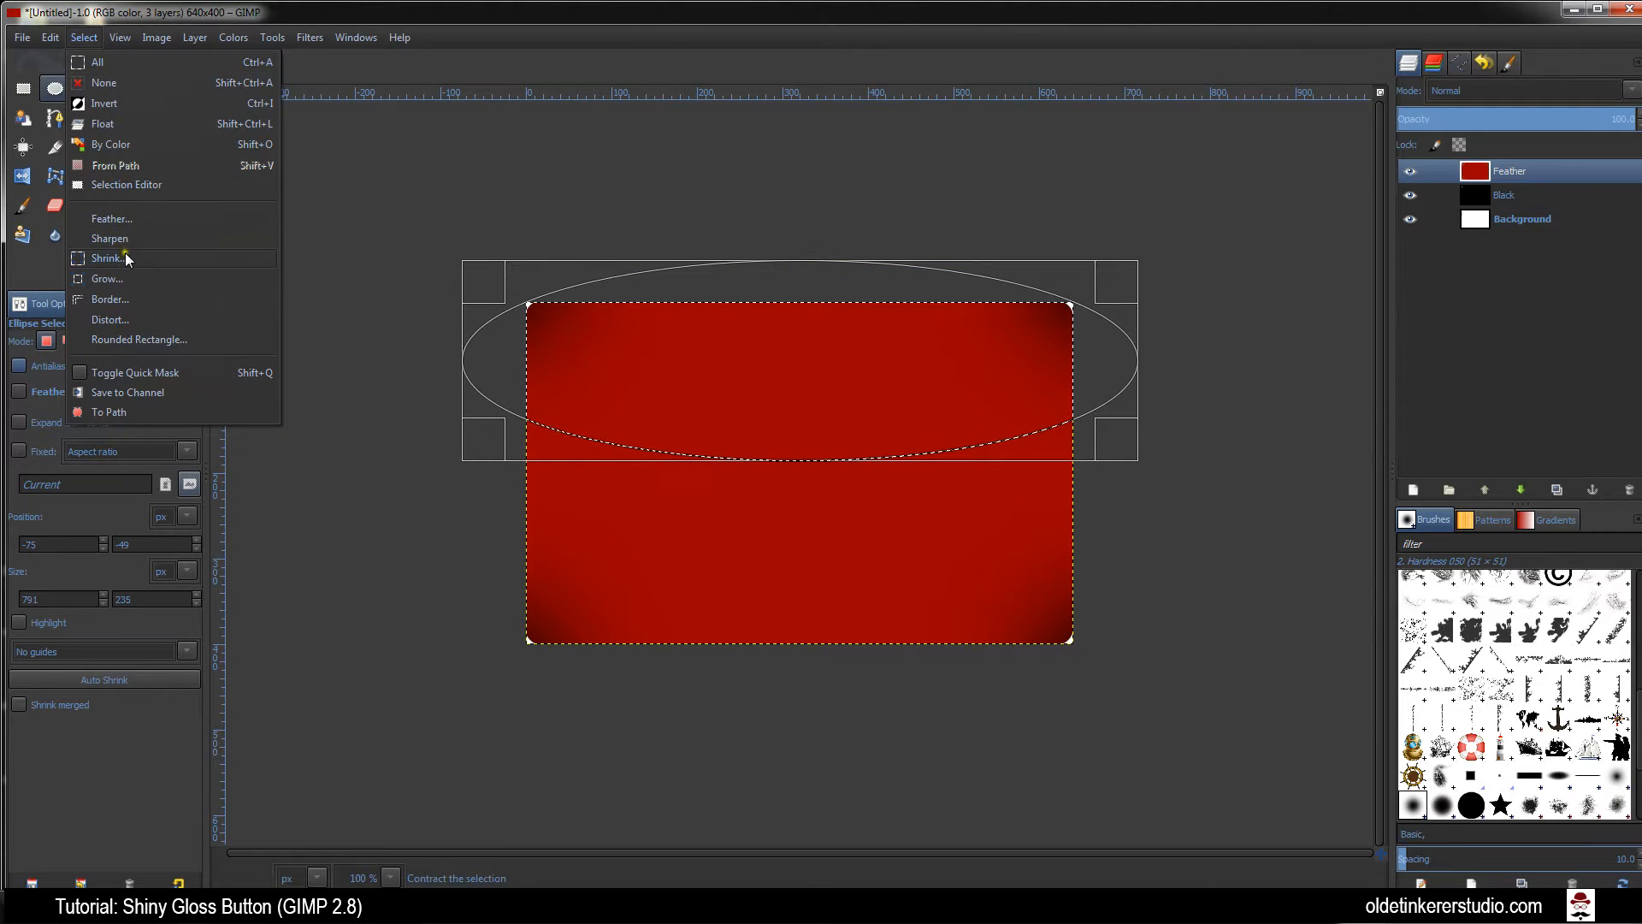
click(107, 258)
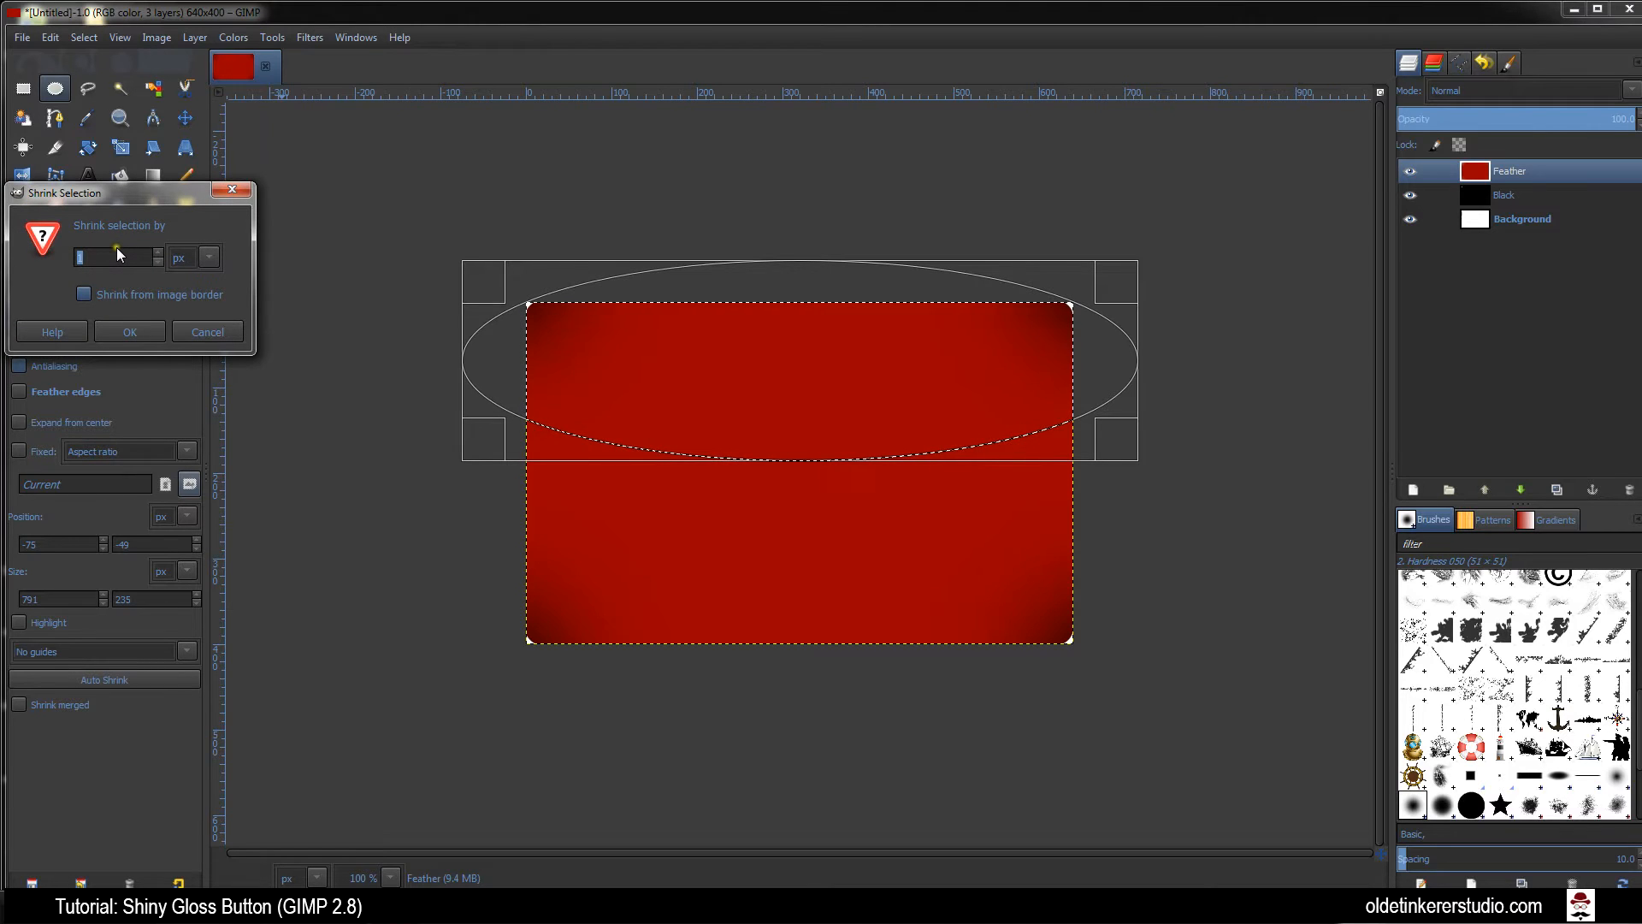
text(3)
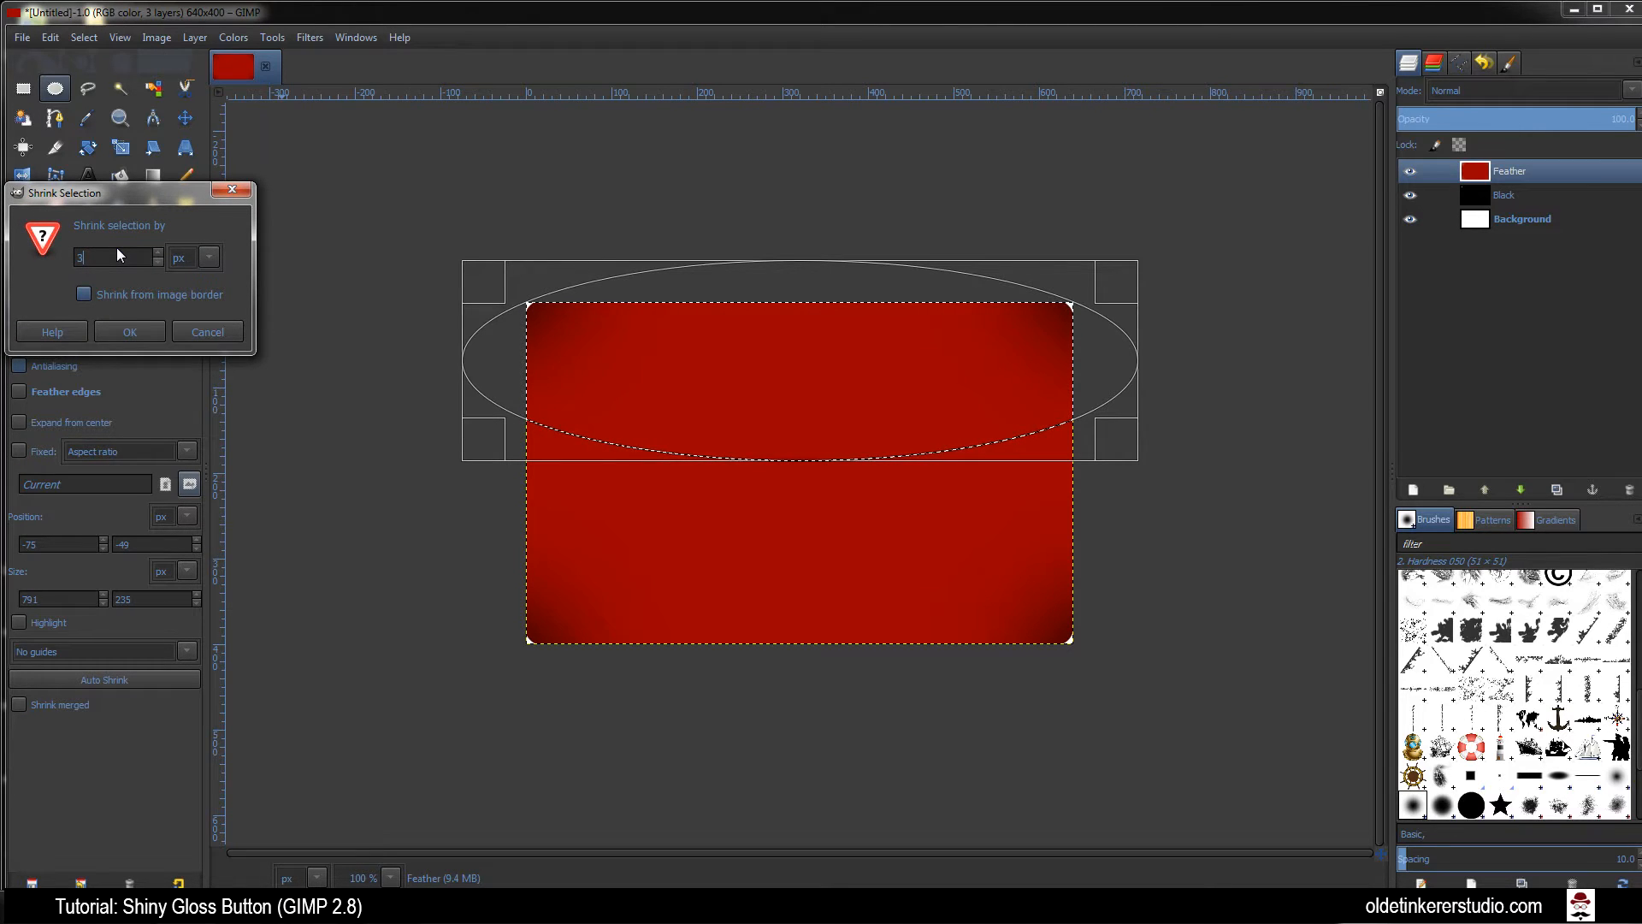
click(128, 330)
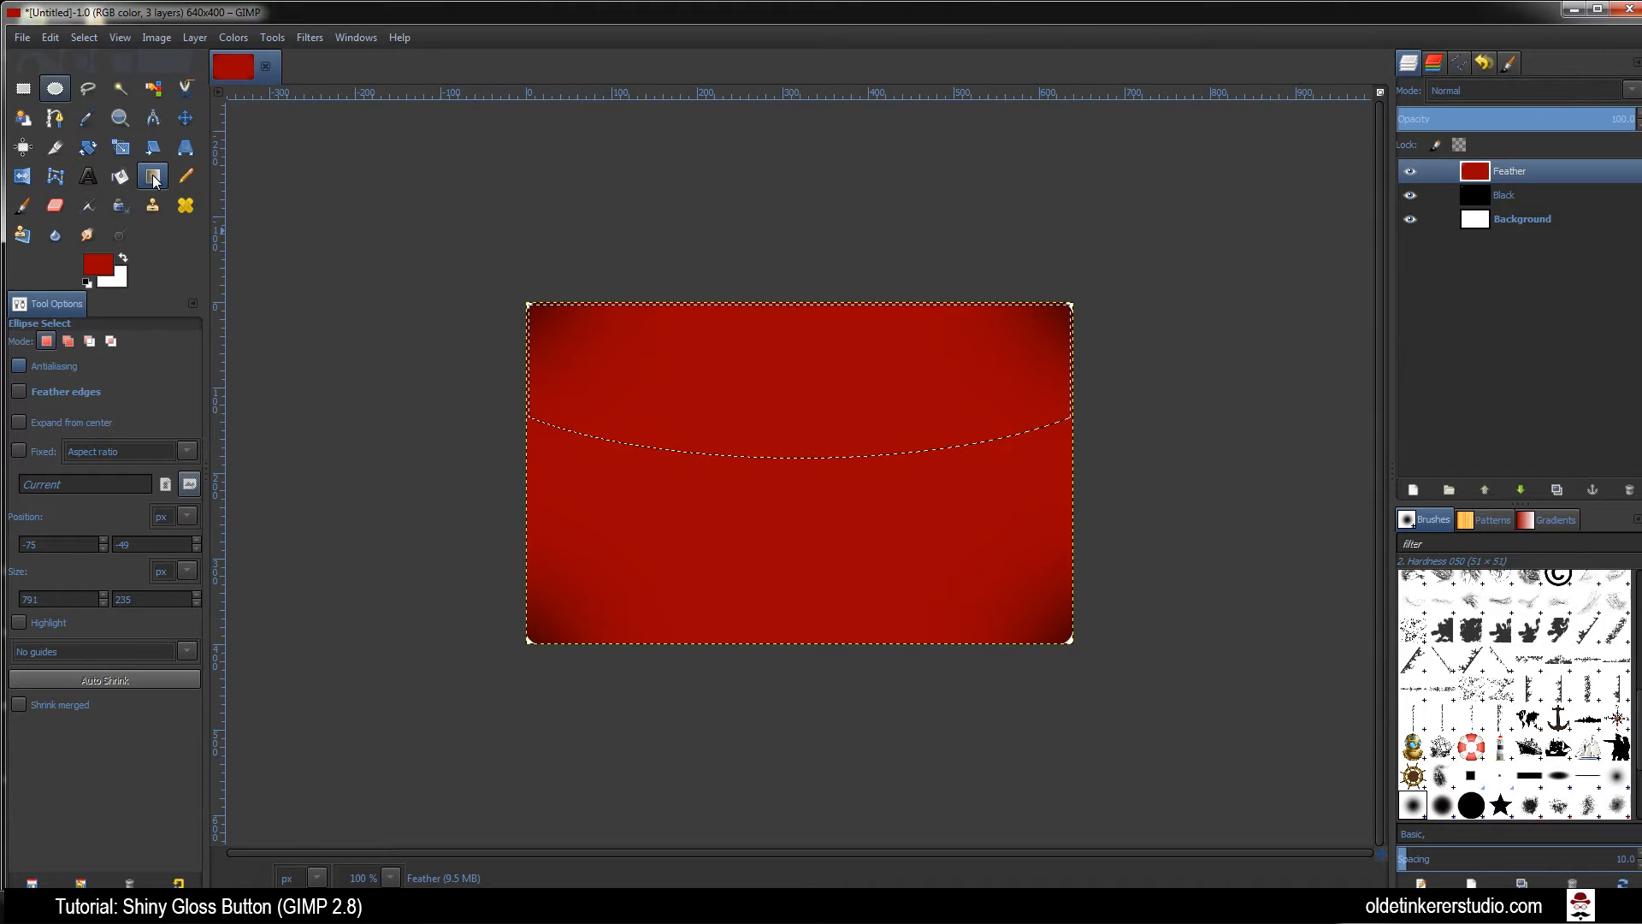
Set up the Blend tool with white foreground and the FG to Transparent gradient
click(152, 177)
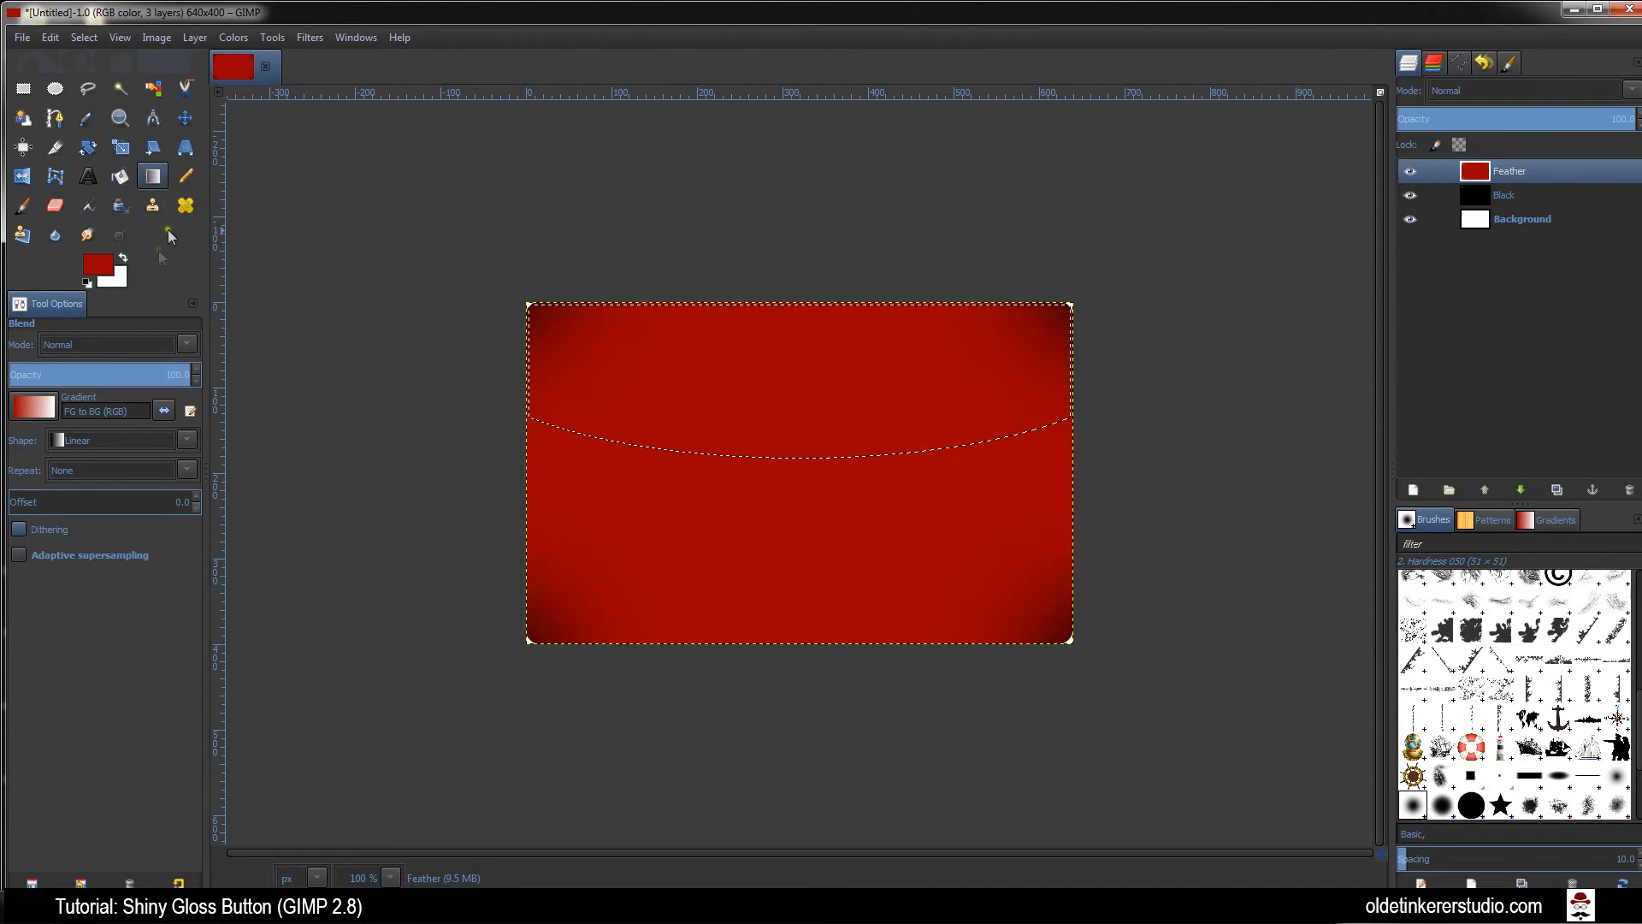
mouse_move(123, 260)
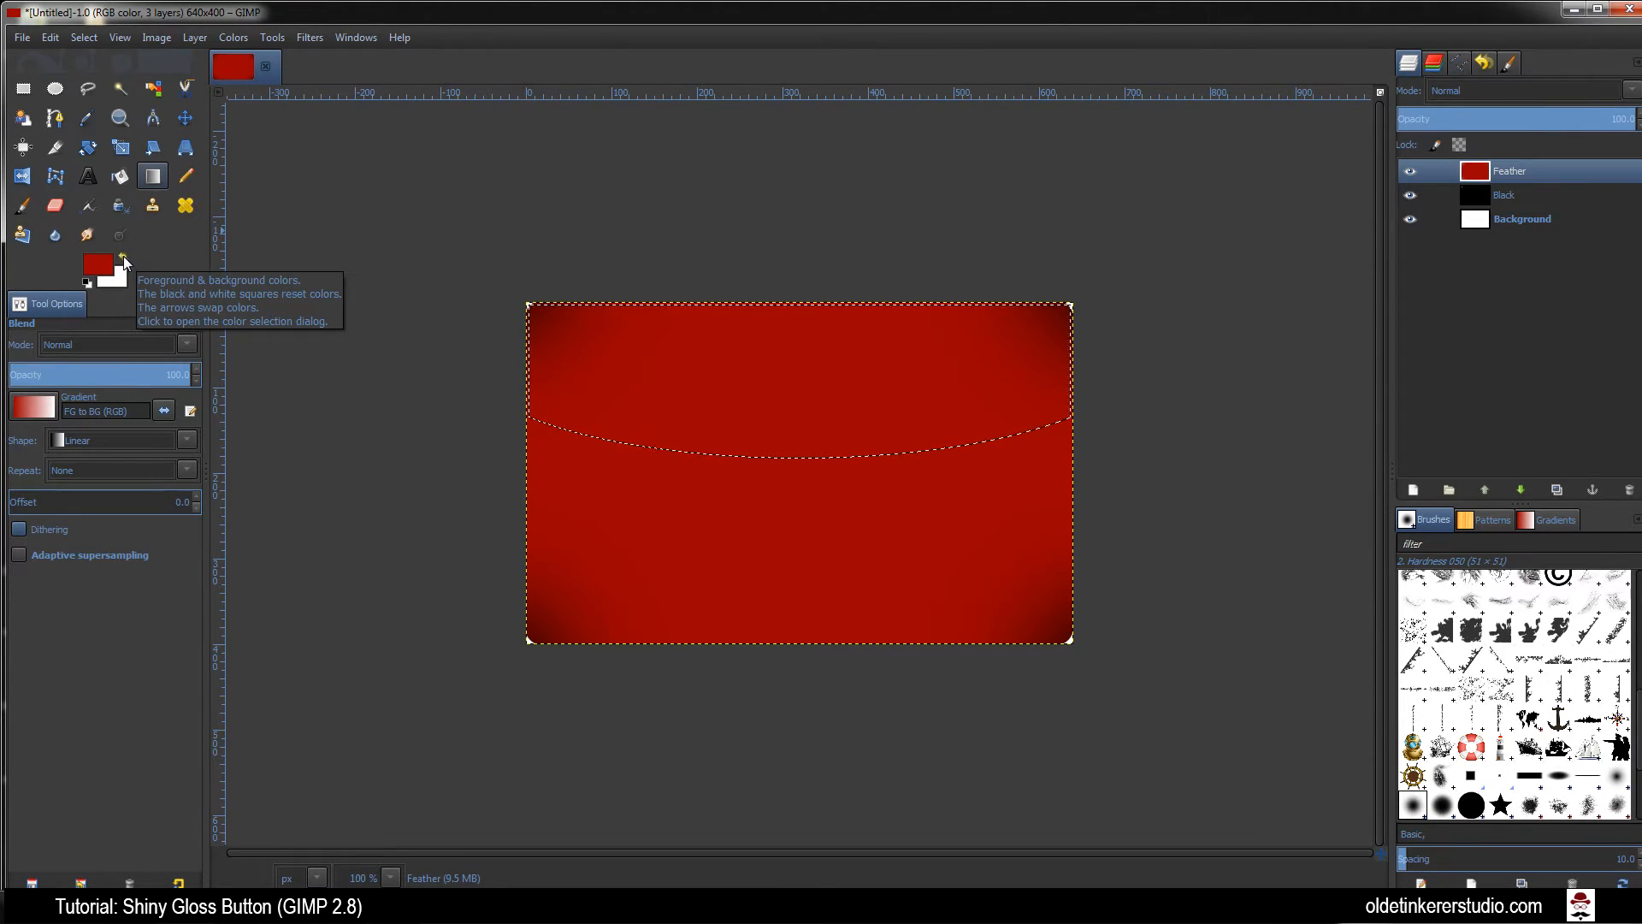
click(123, 258)
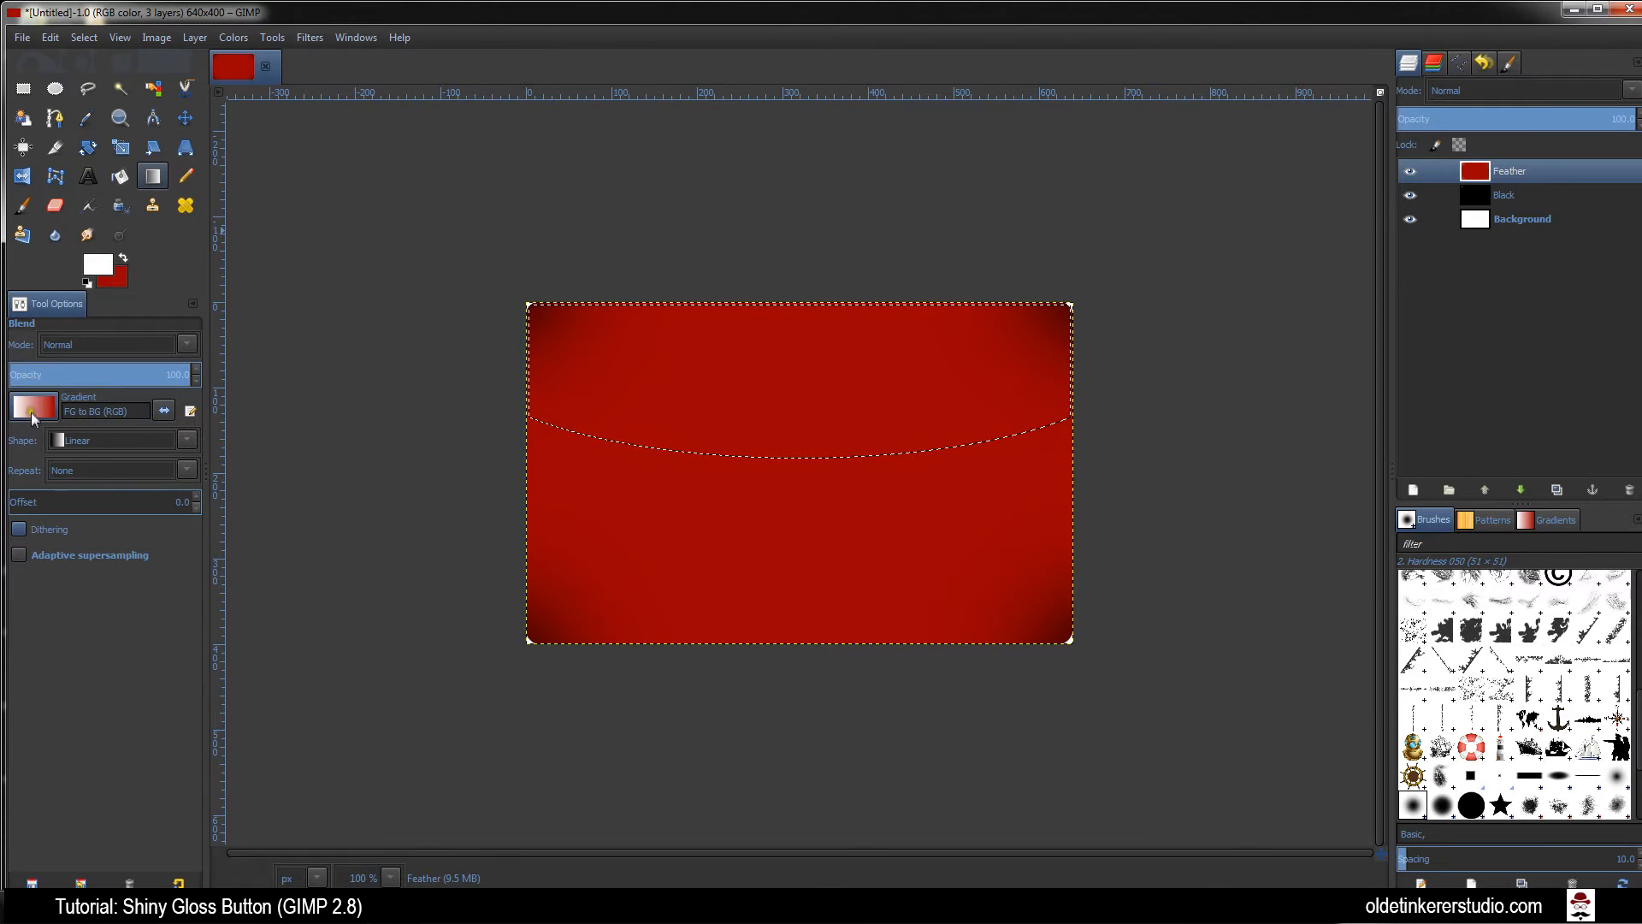
click(34, 407)
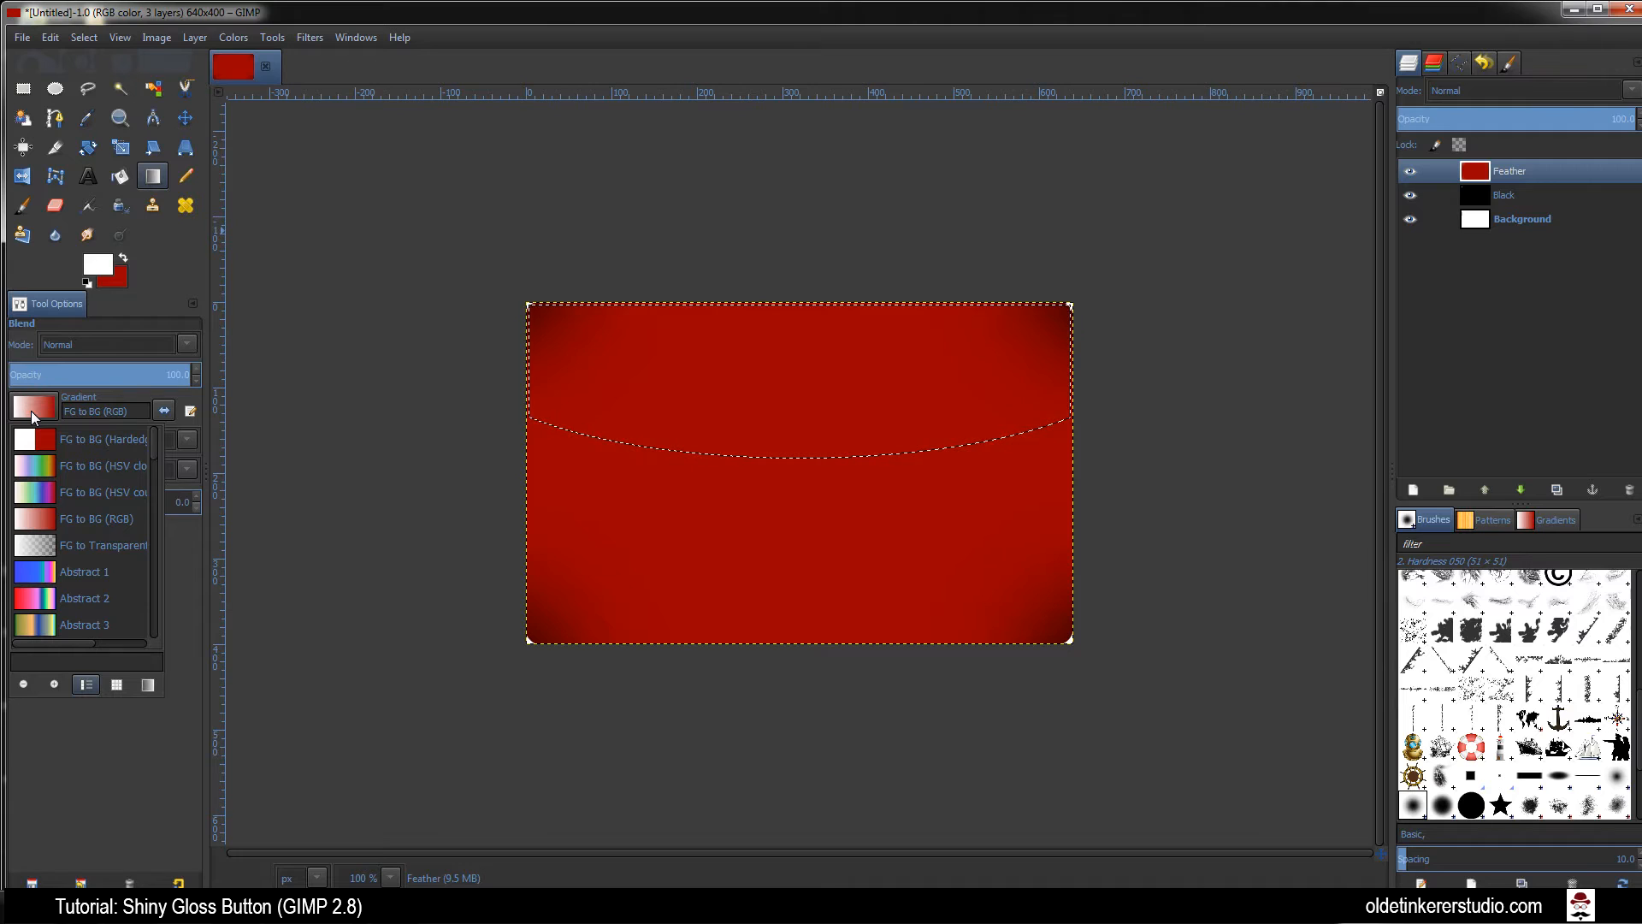
click(103, 544)
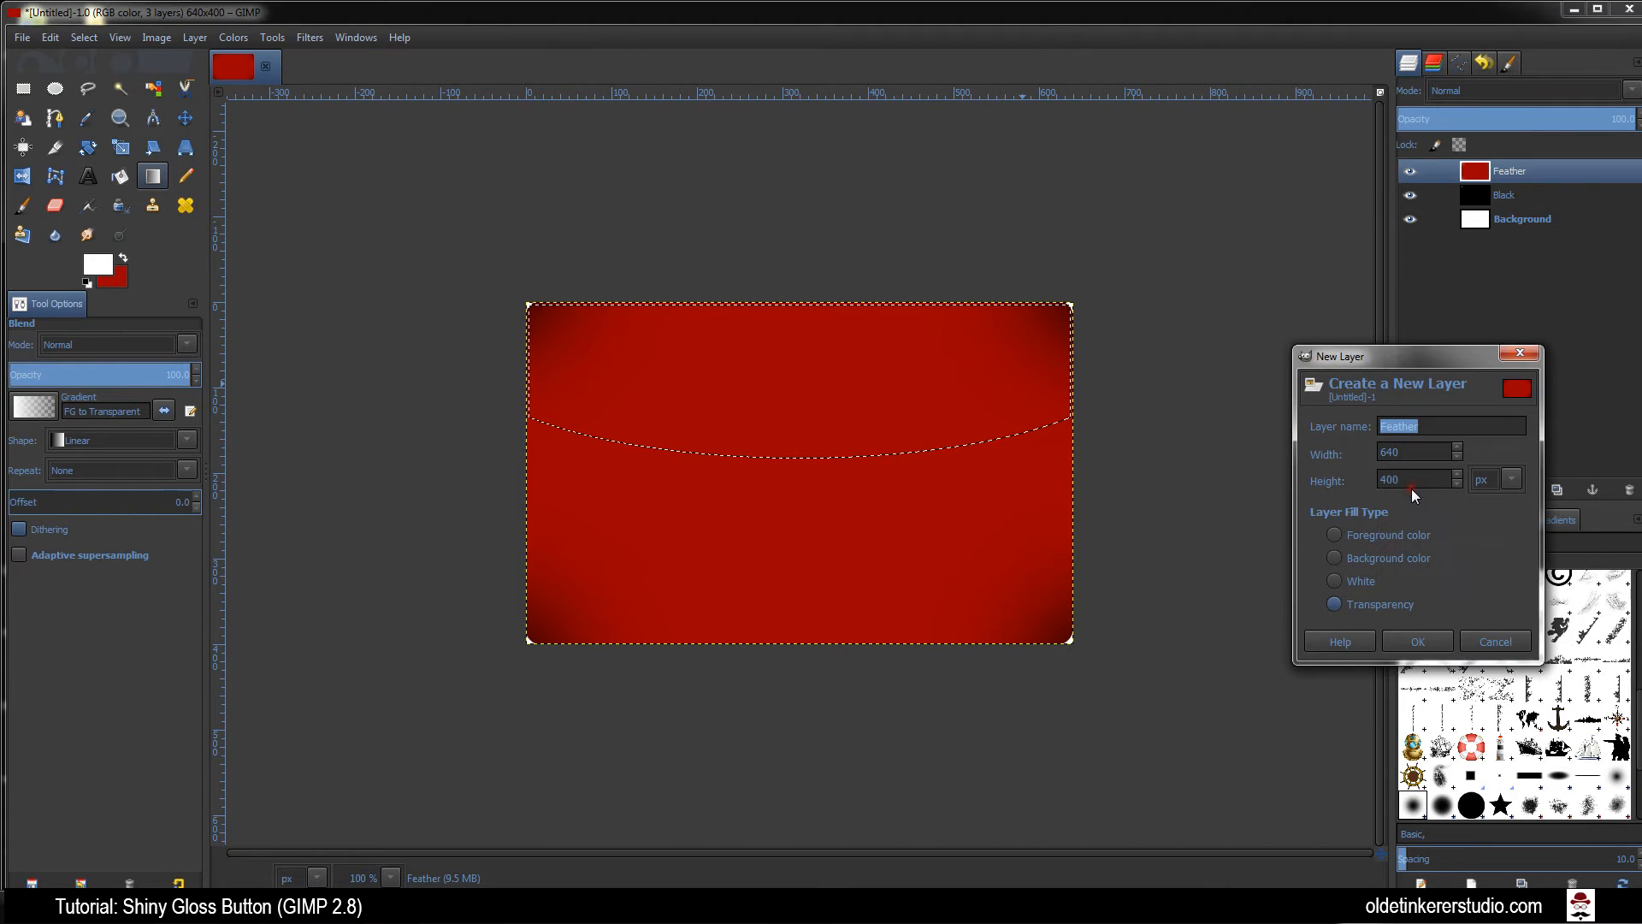
Create the Gradient layer, paint the white-to-transparent highlight and drop the selection
text(Gradient)
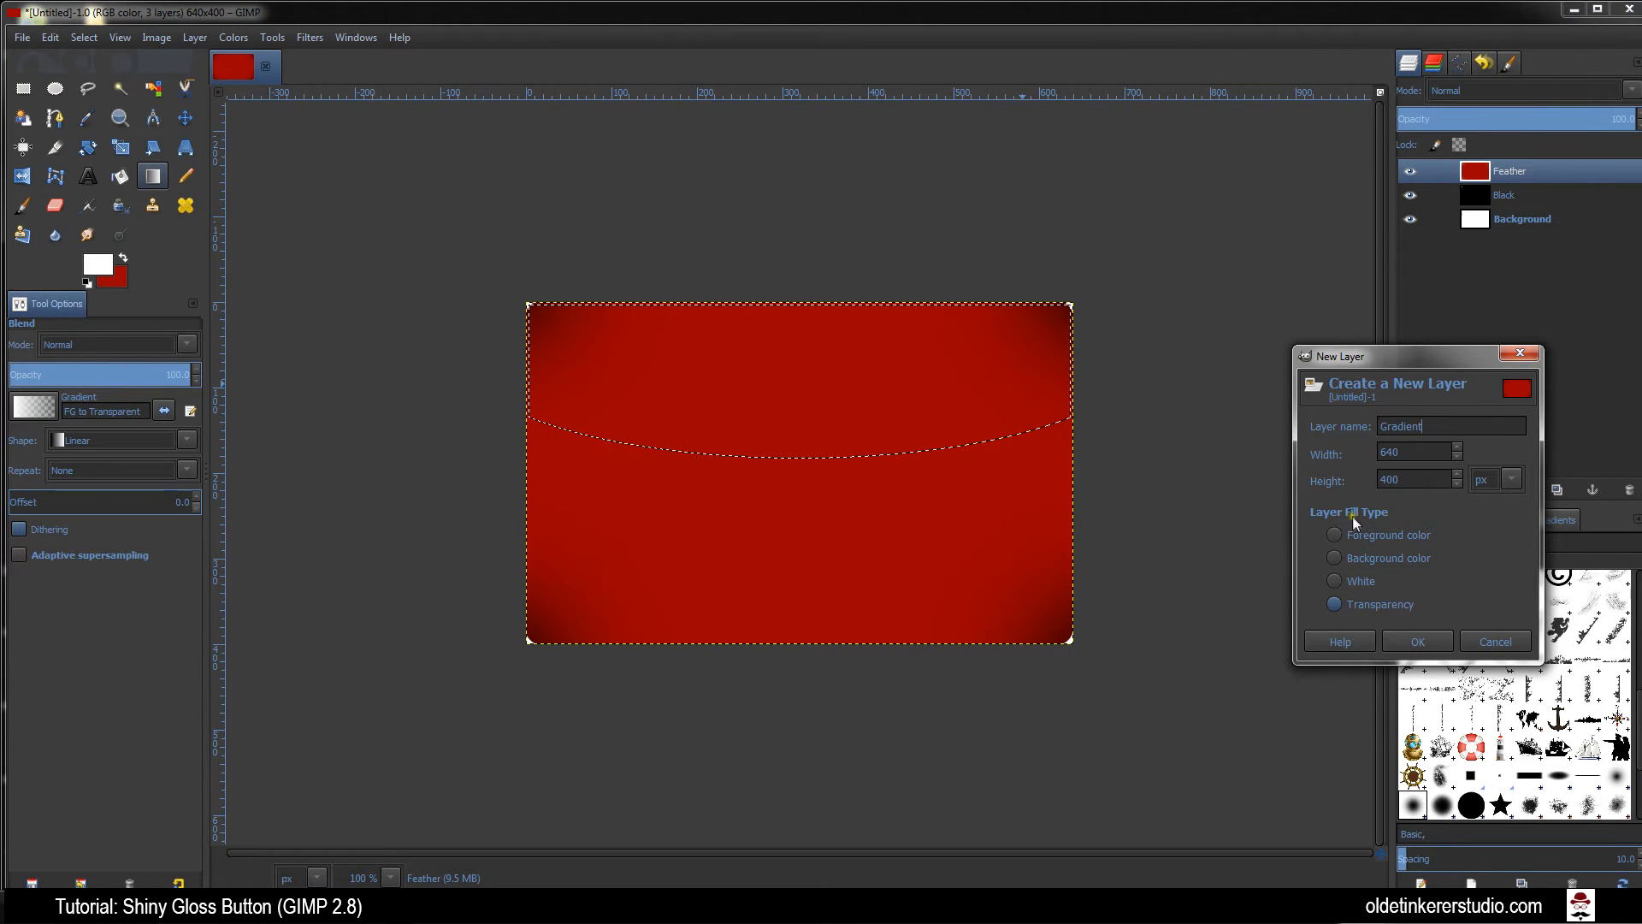
click(1416, 641)
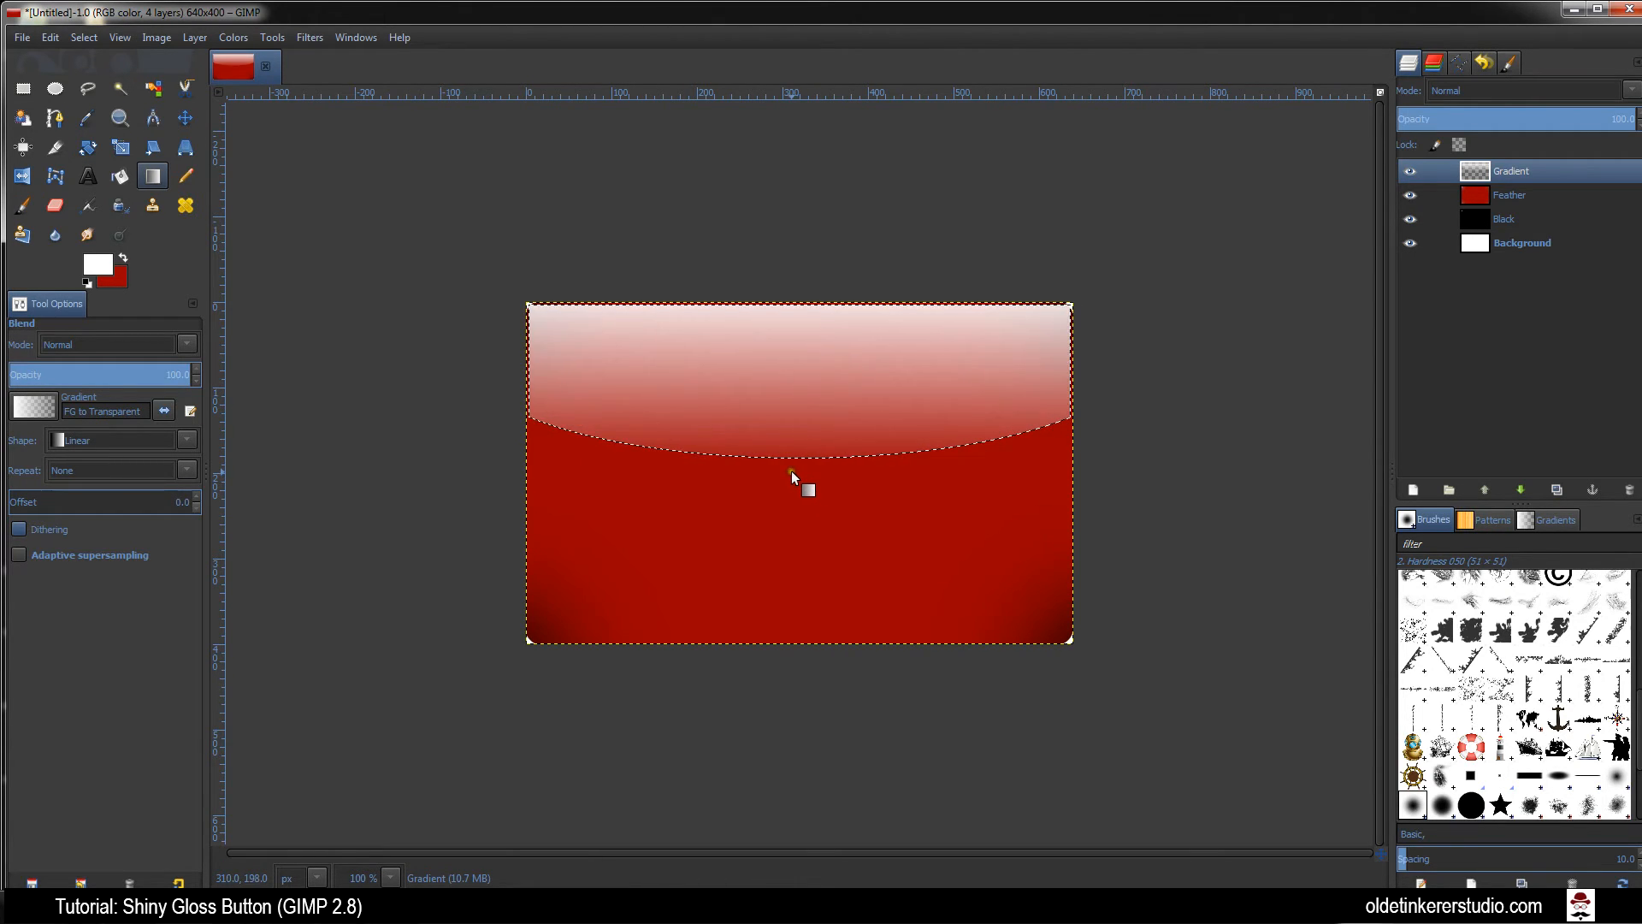
click(82, 36)
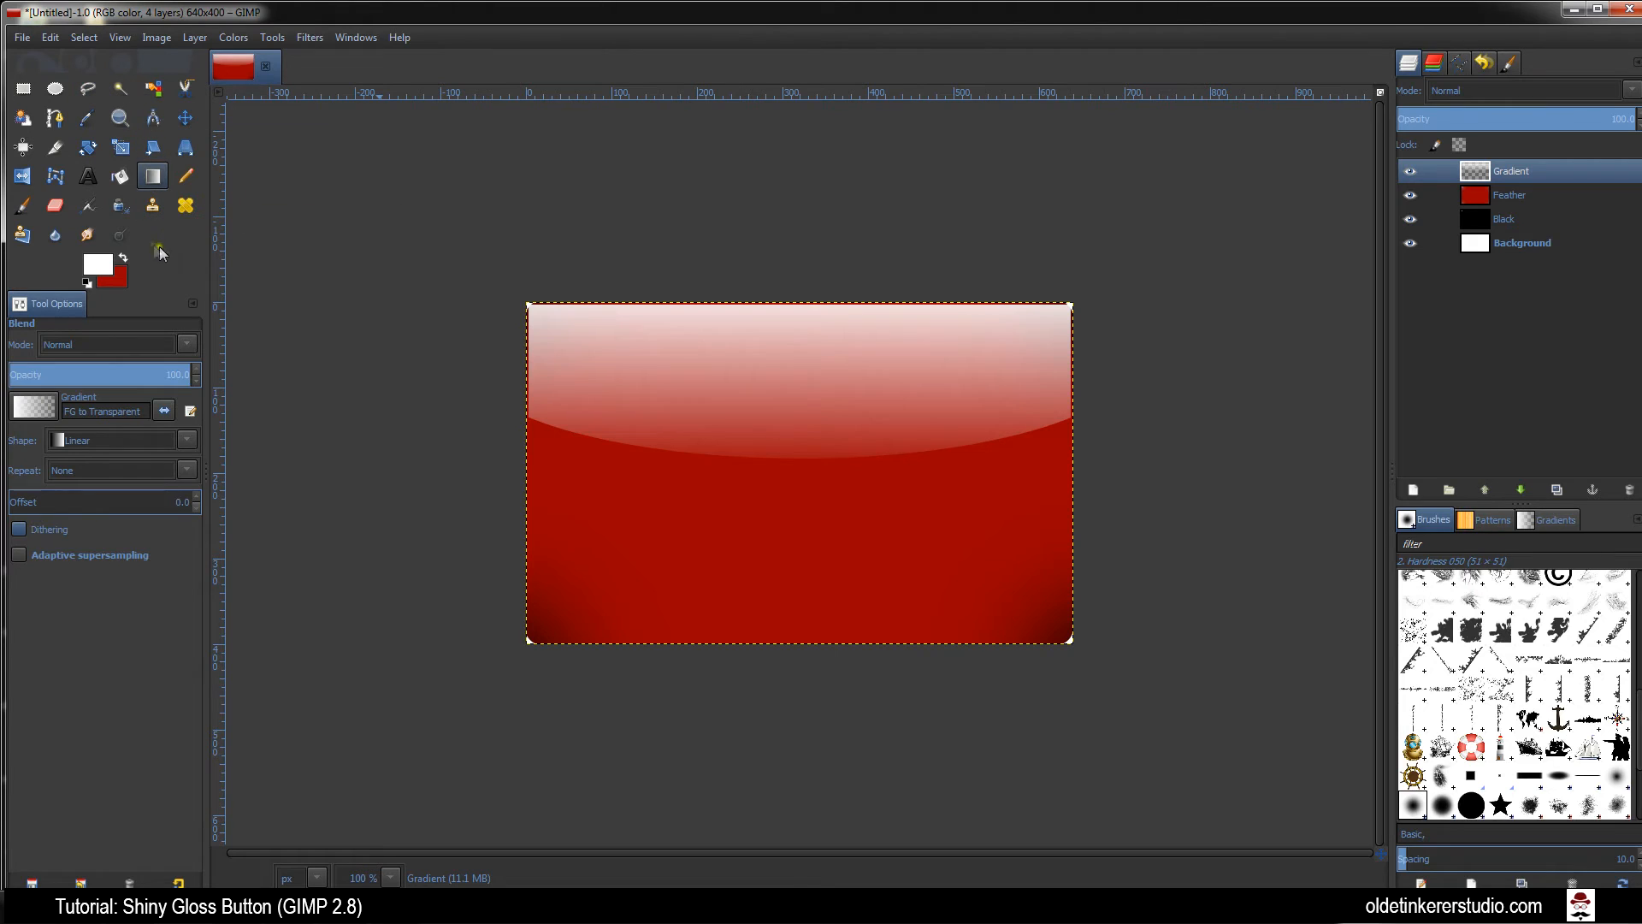
Set the Text tool to size 175 px with black colour
click(88, 176)
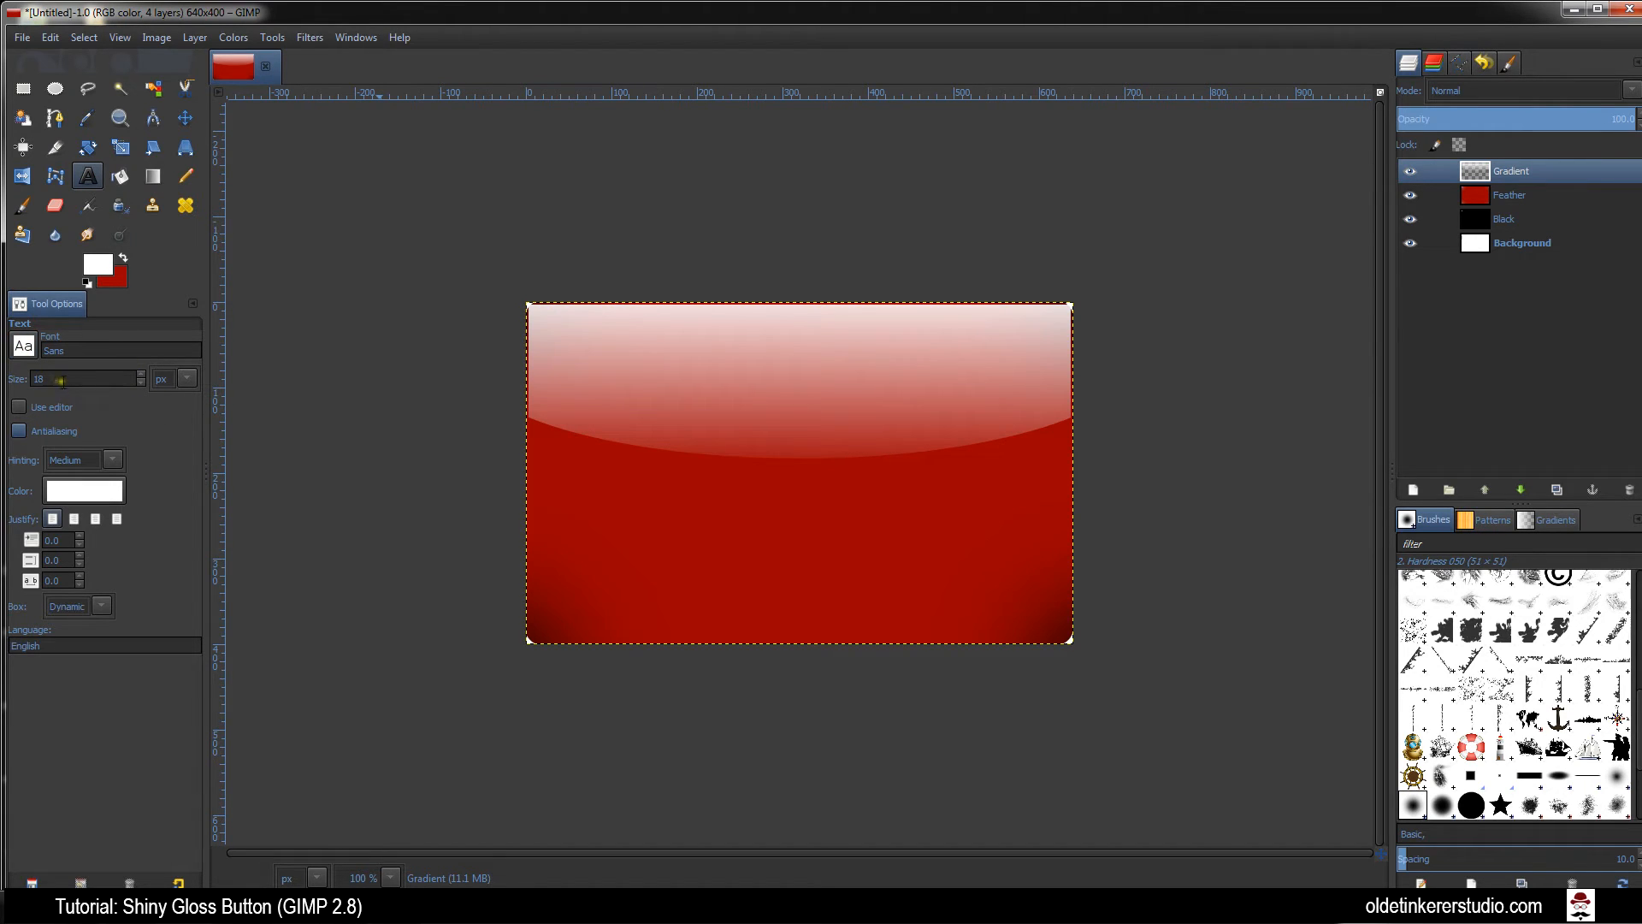
text(175)
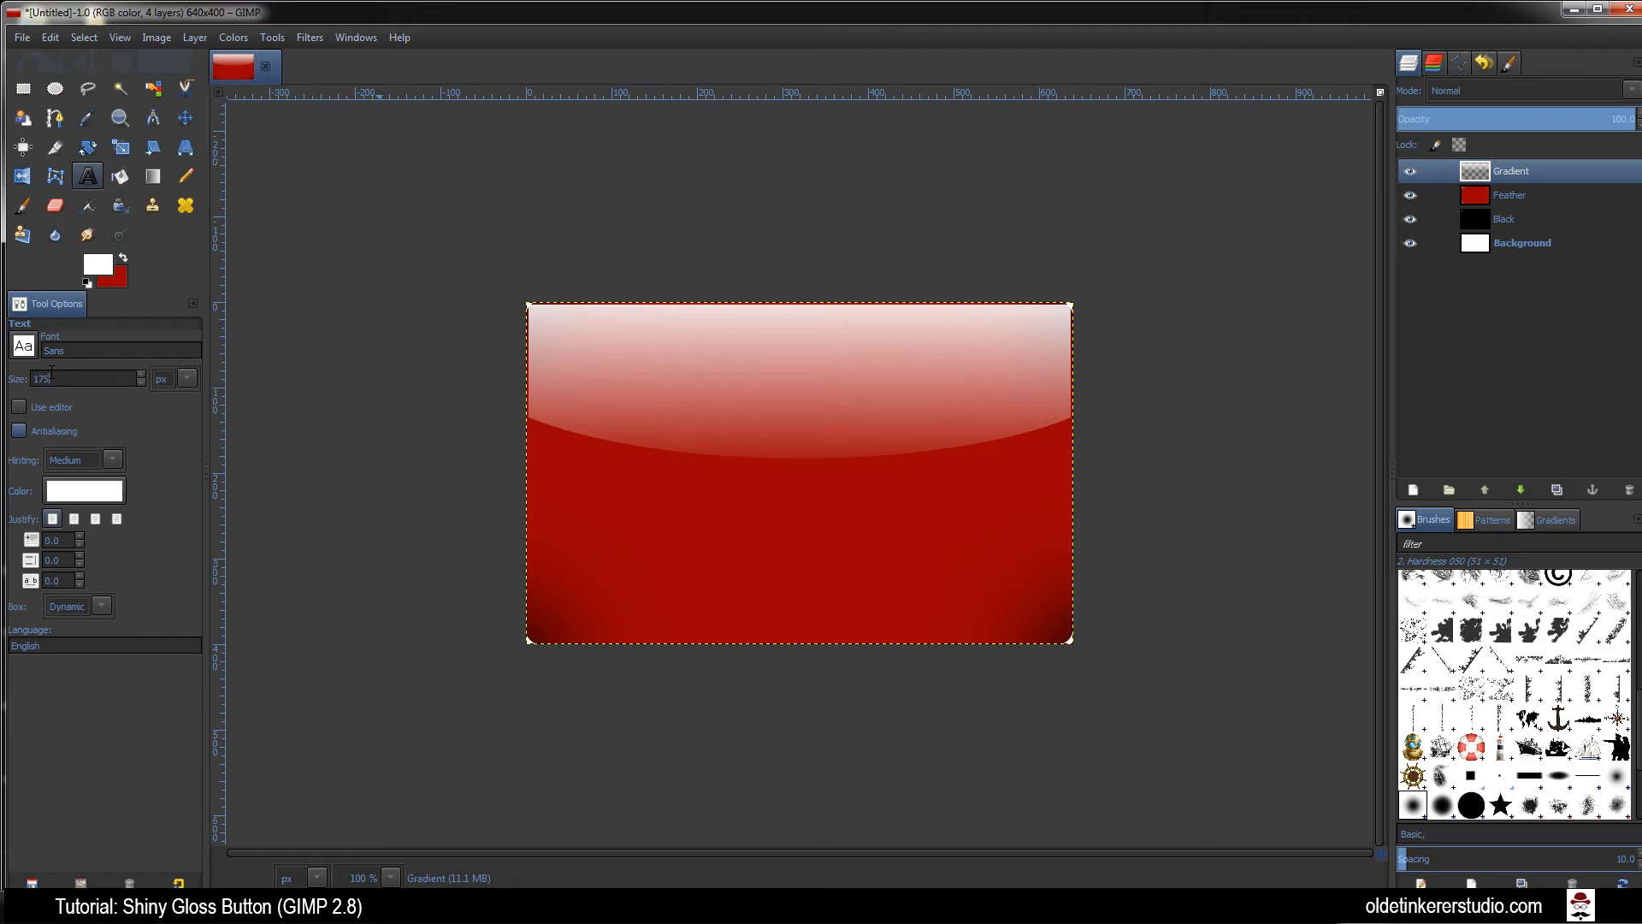
click(82, 491)
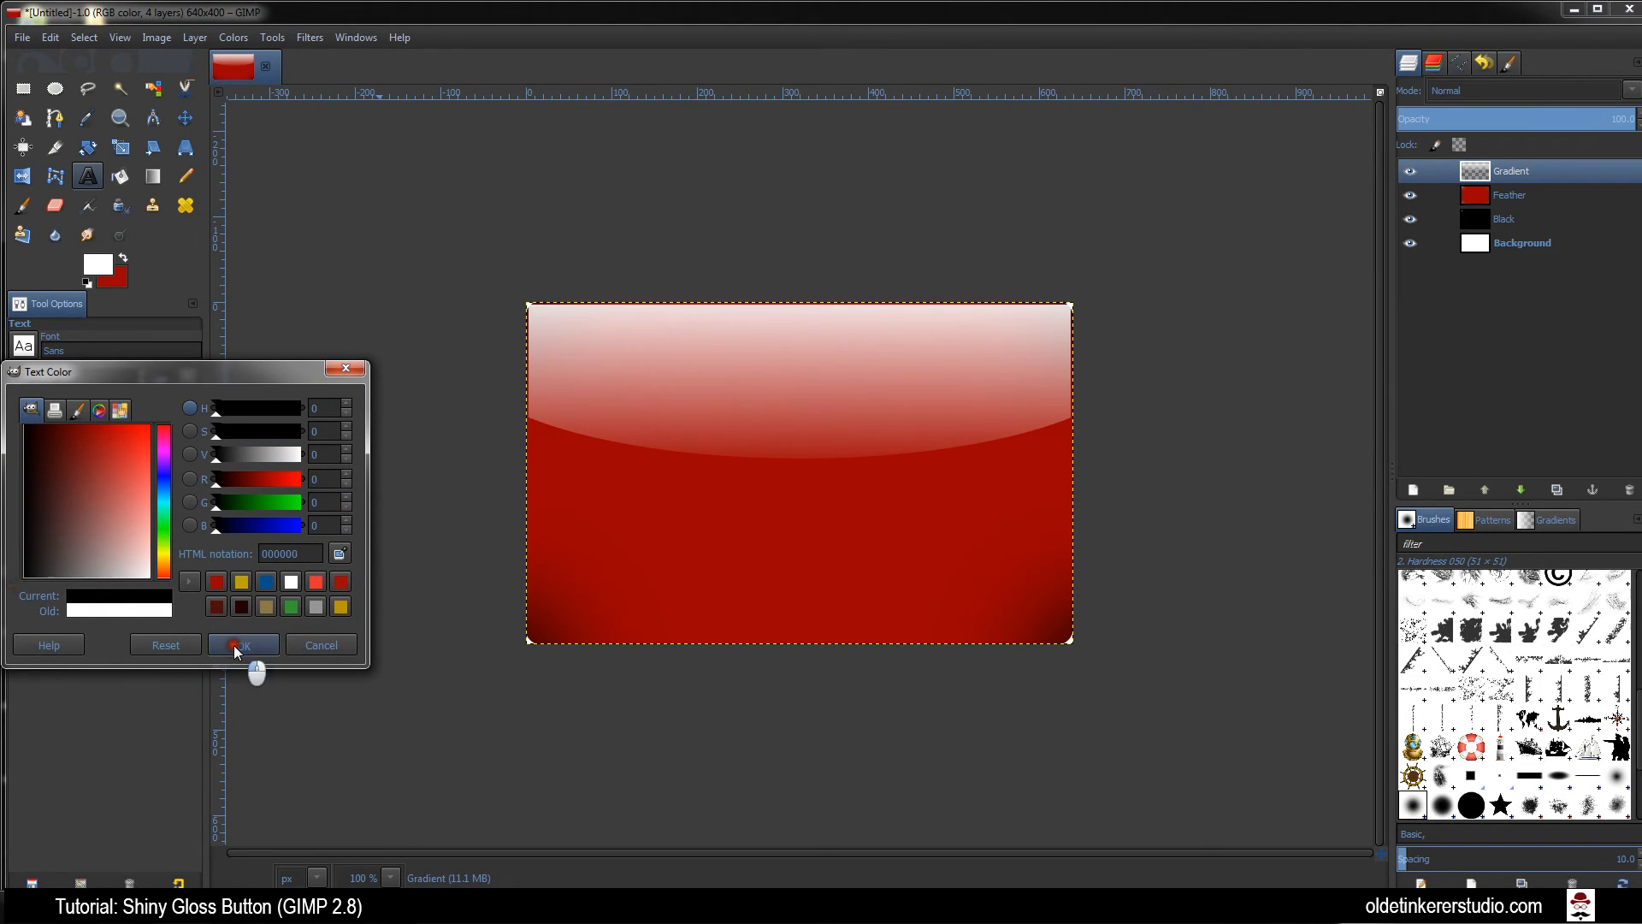
click(241, 645)
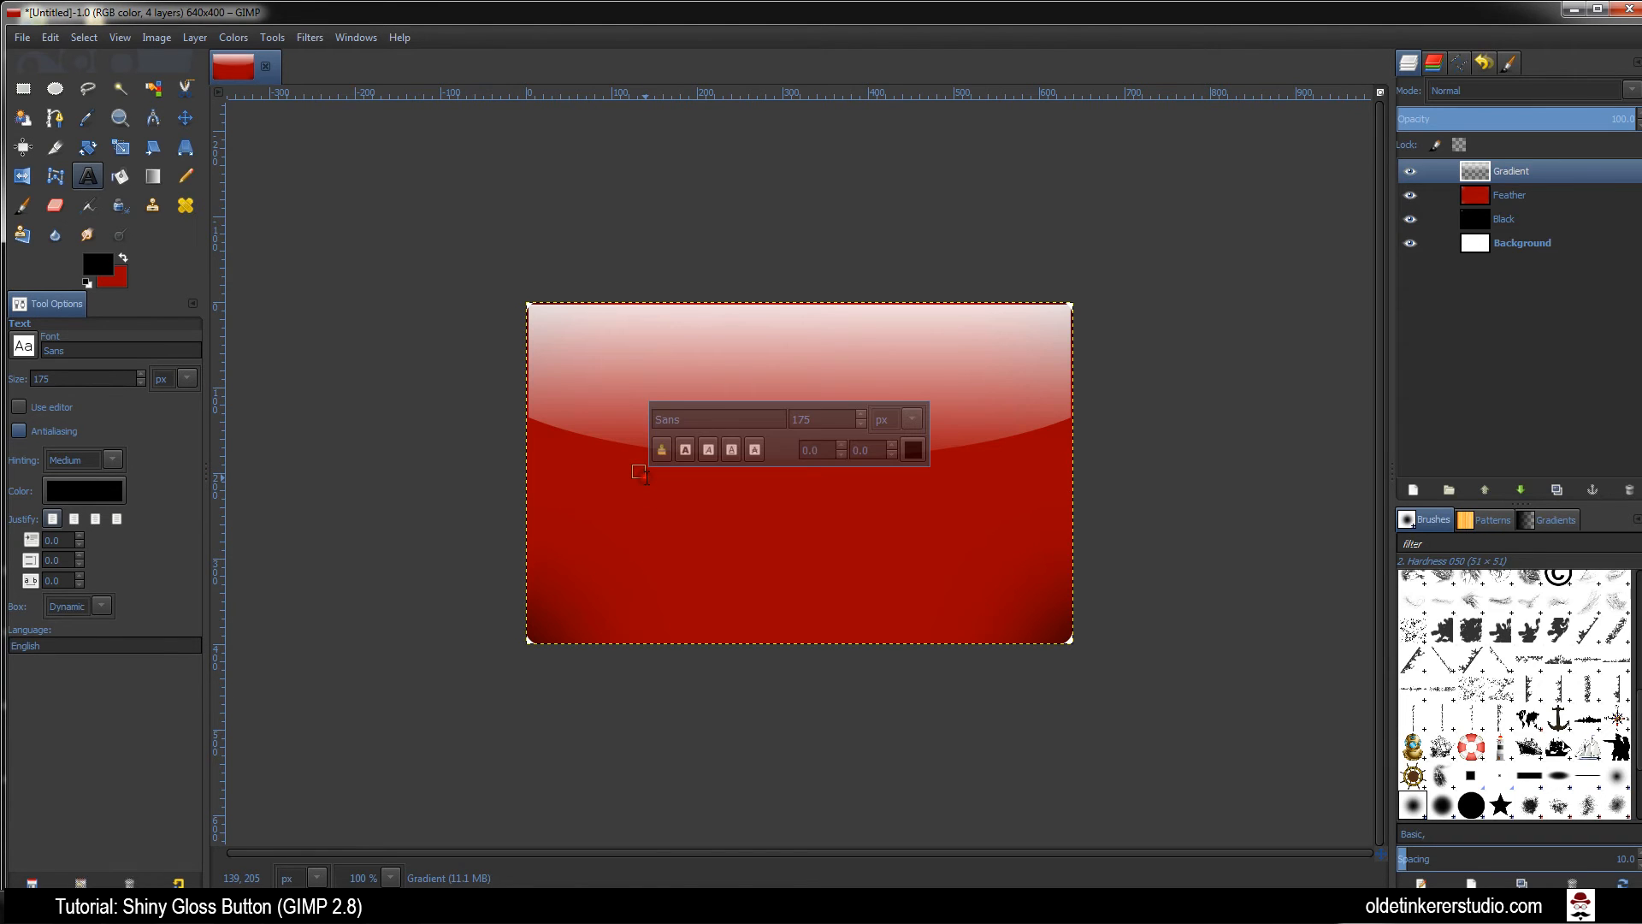
Place the text 'Gloss' on the lower part of the button
text(G)
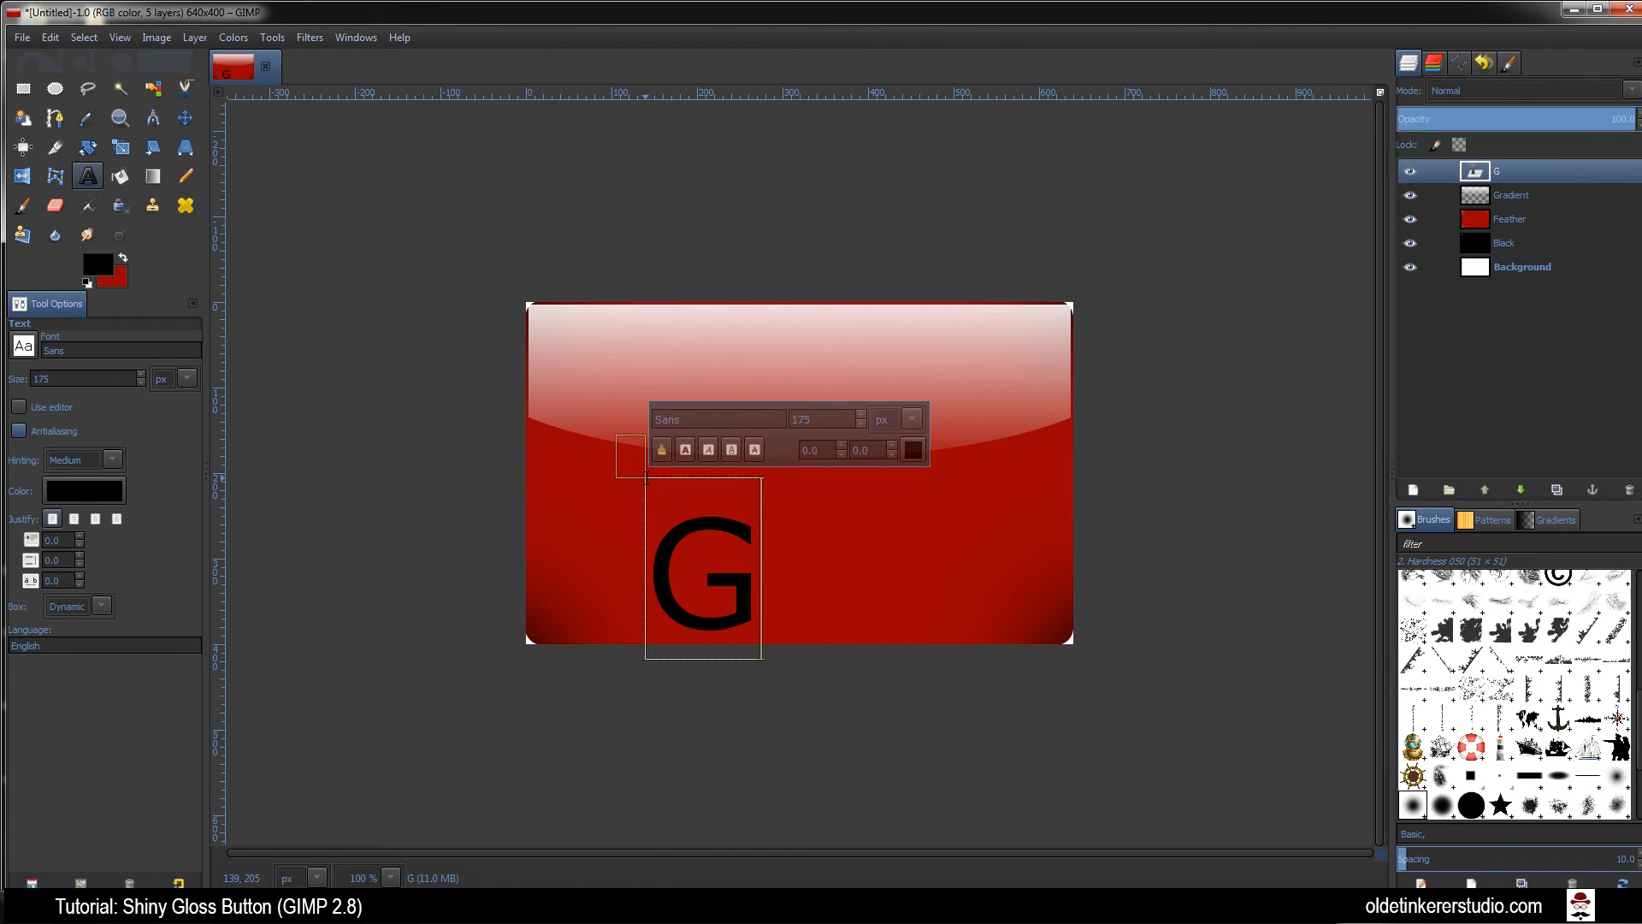
text(loss)
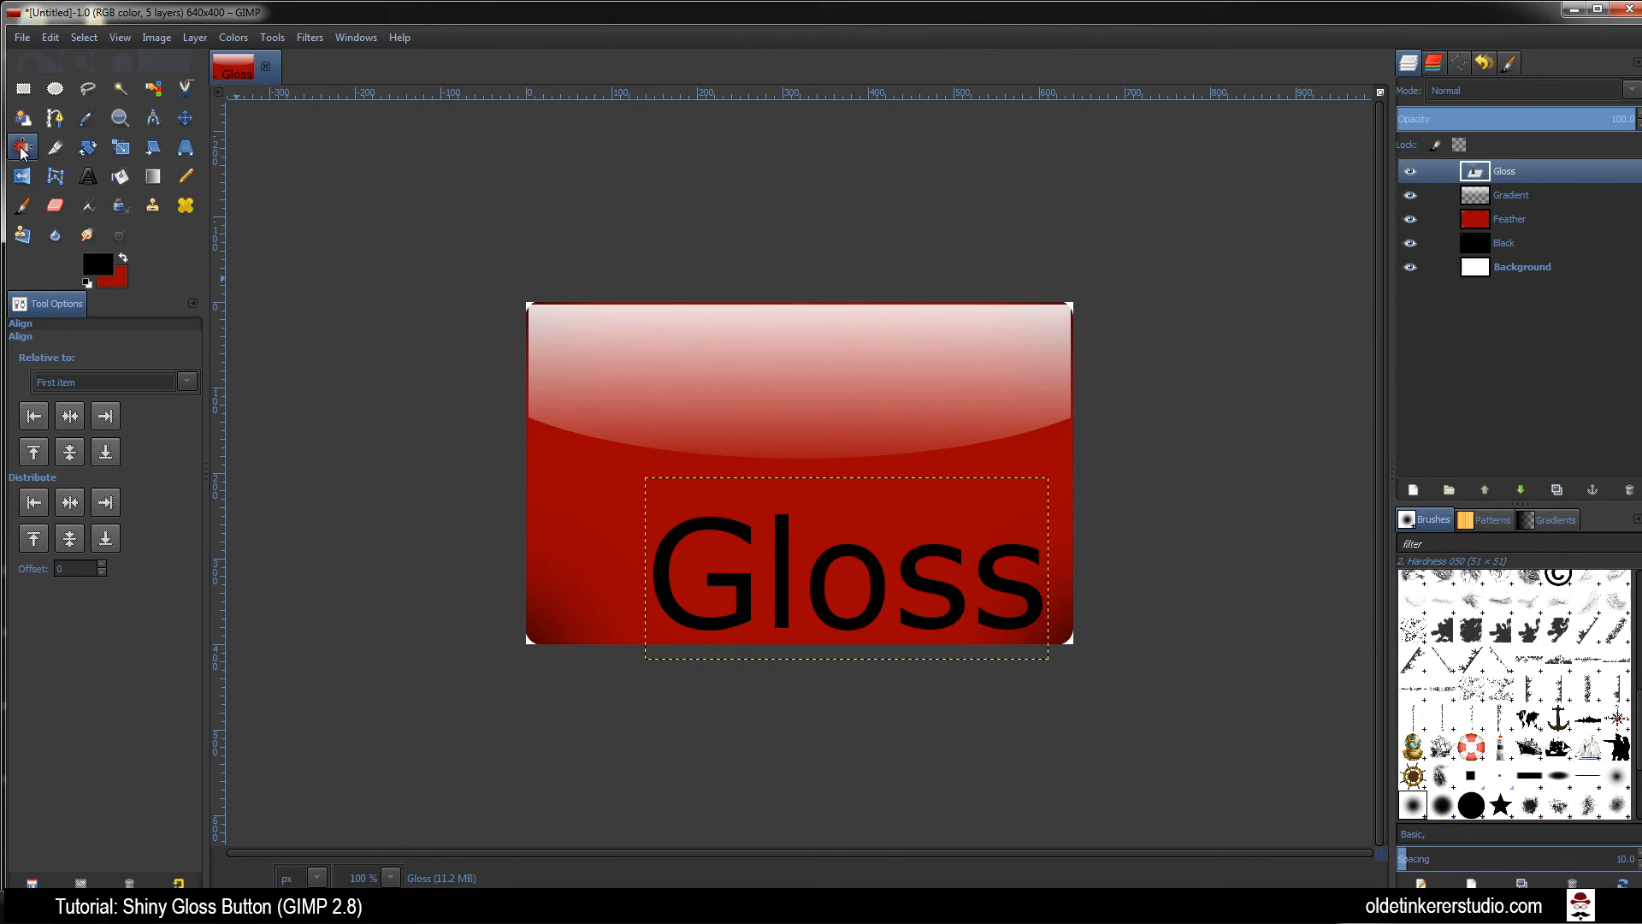
Align the Gloss text layer to the horizontal and vertical centre of the button
click(22, 148)
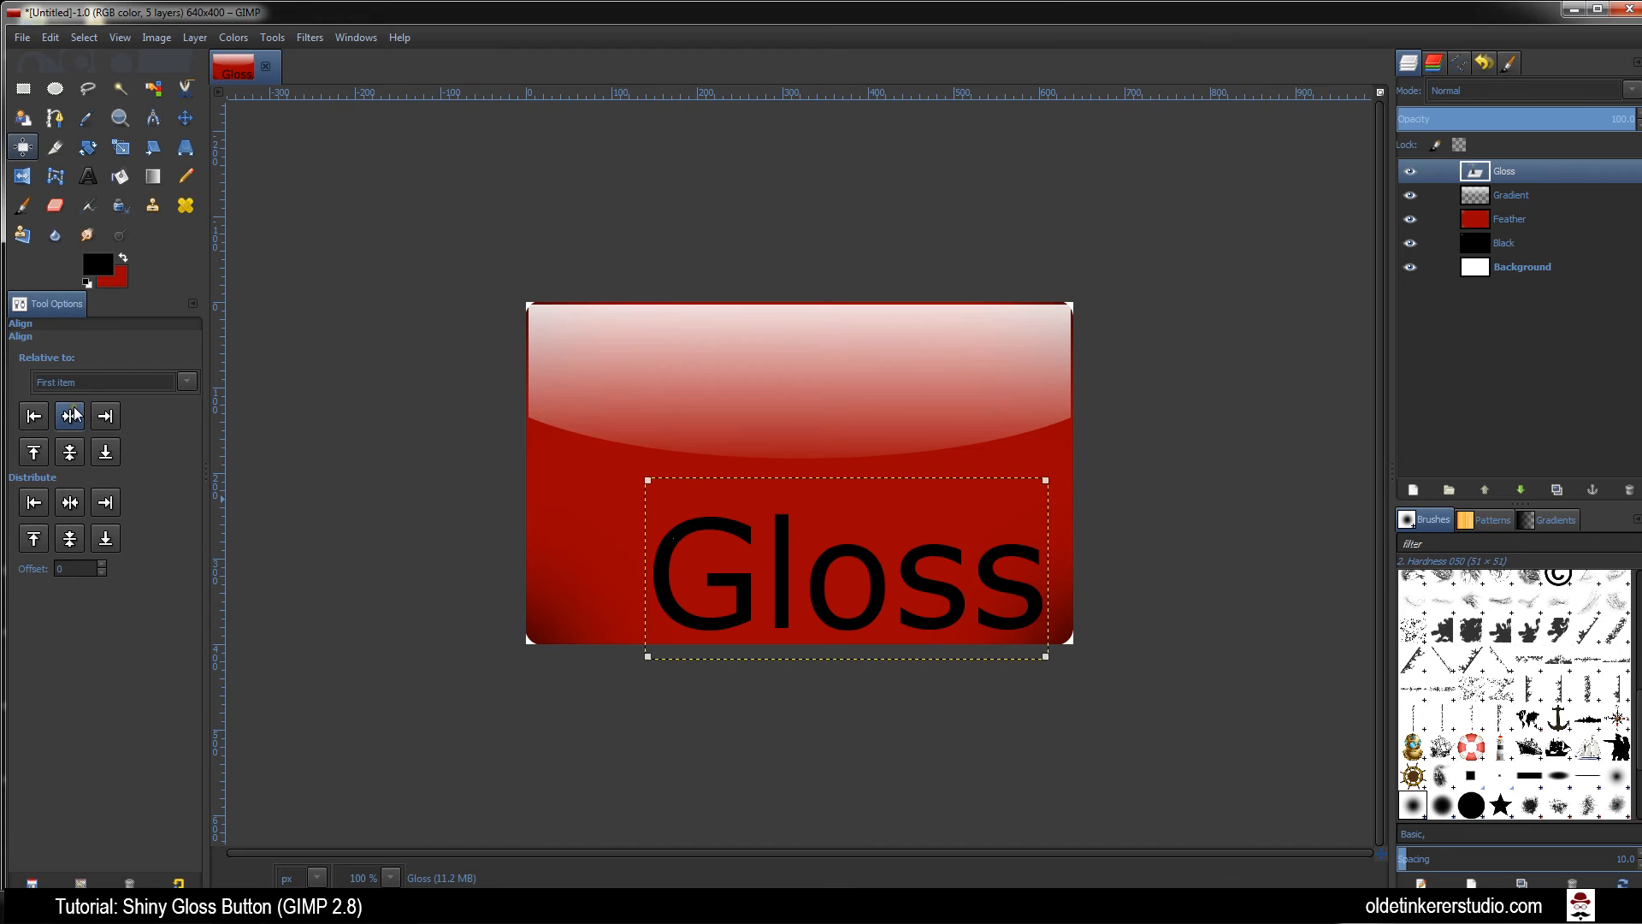
click(69, 451)
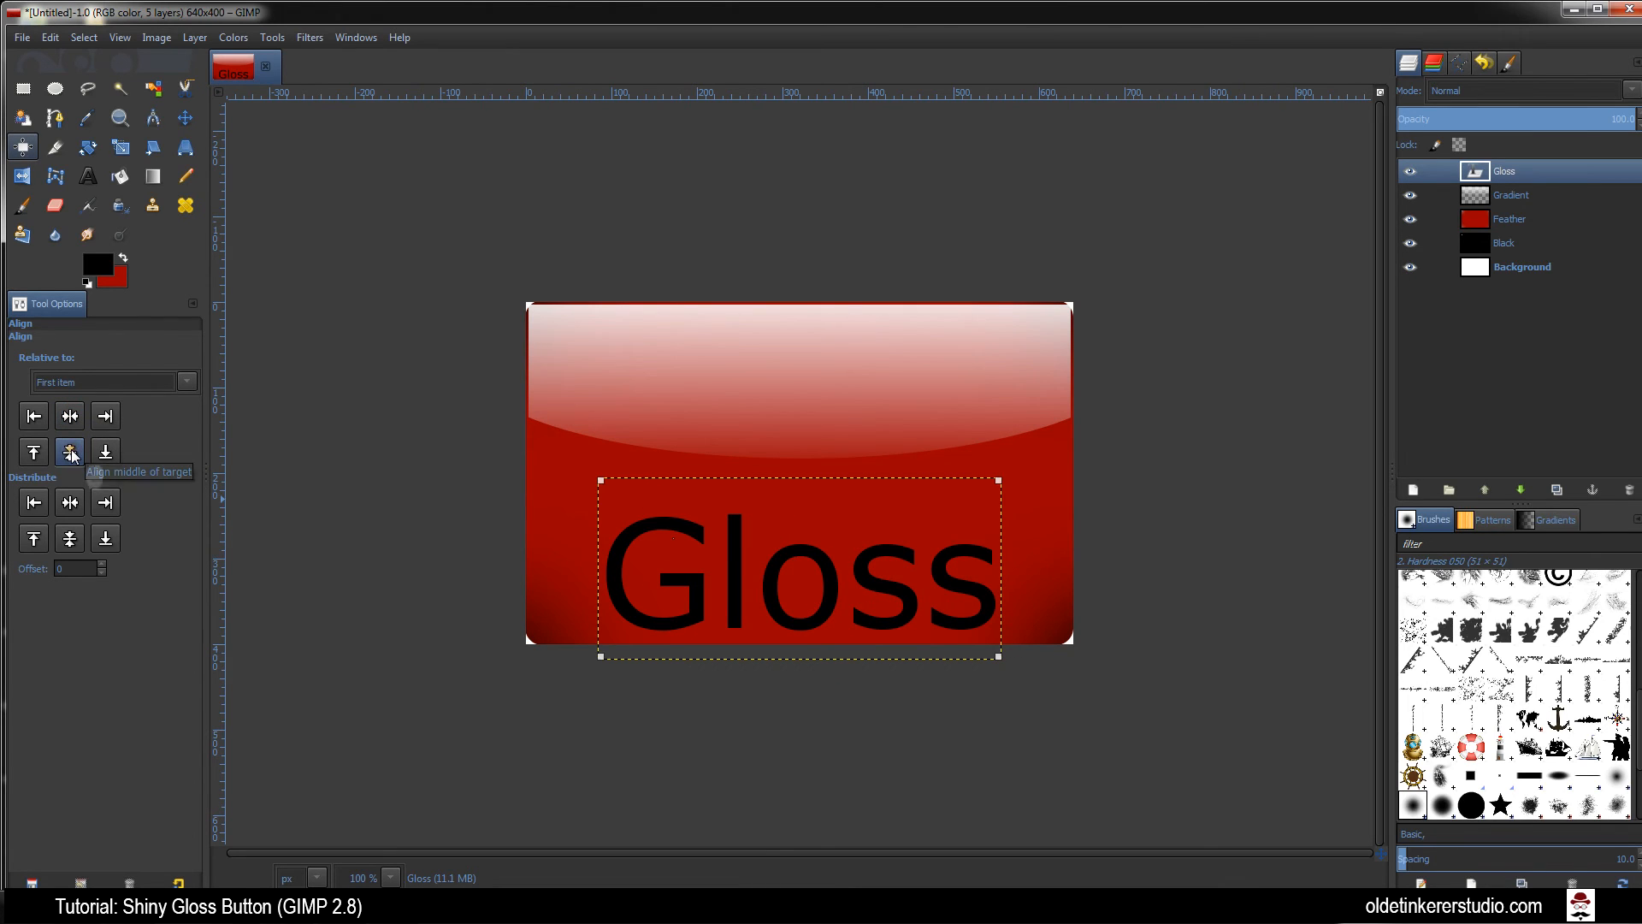
click(69, 451)
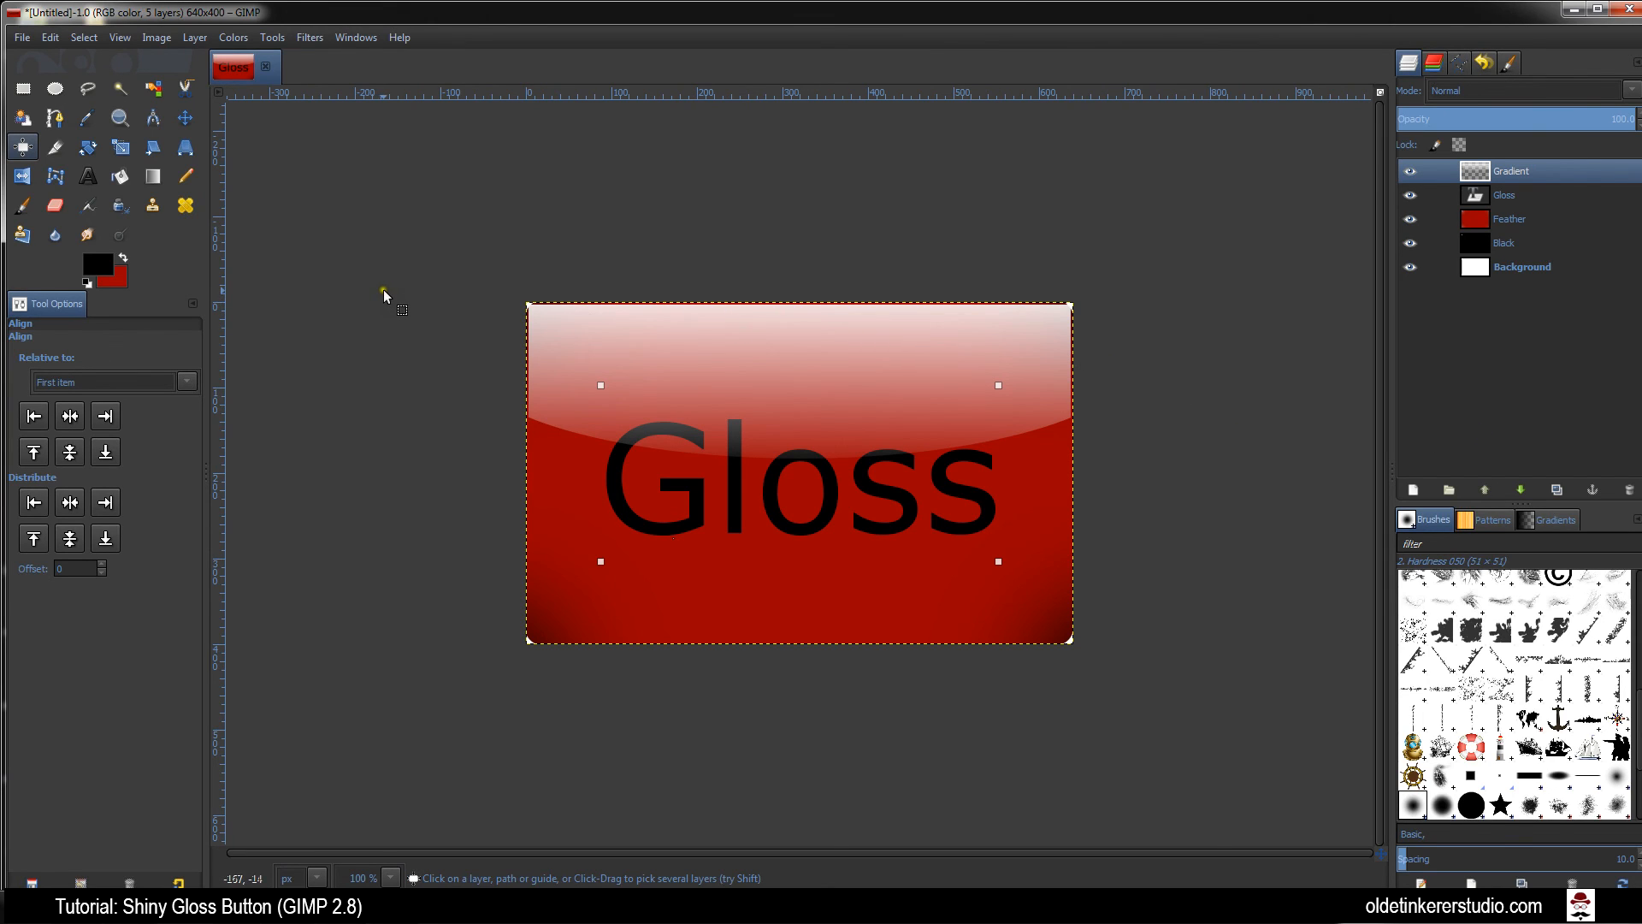
mouse_move(369, 292)
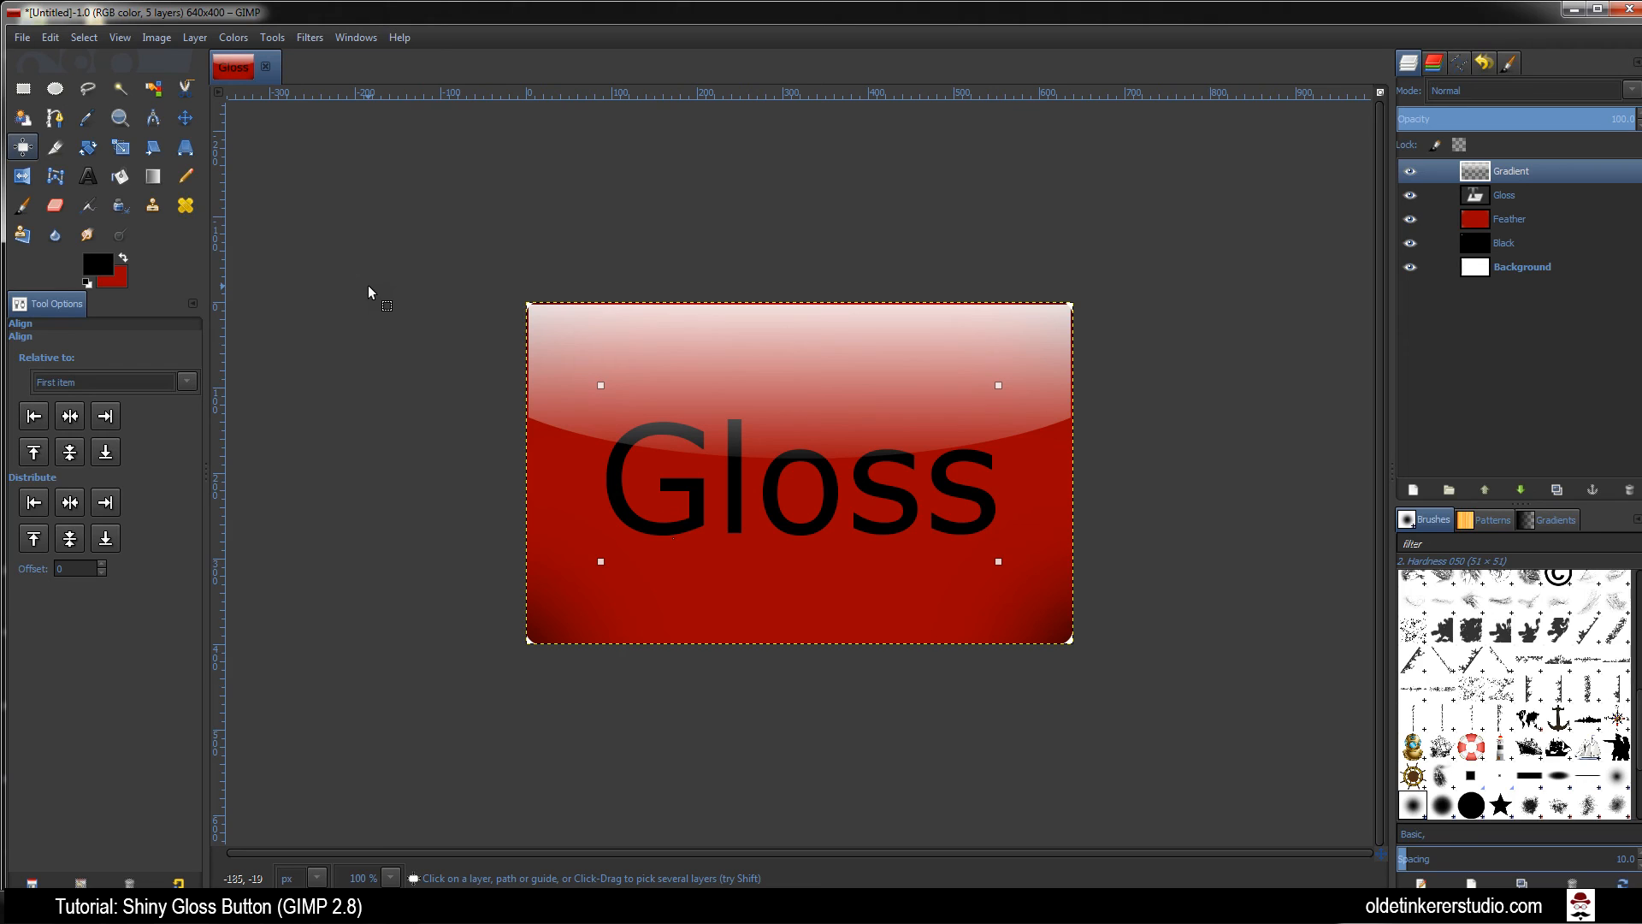
mouse_move(552, 282)
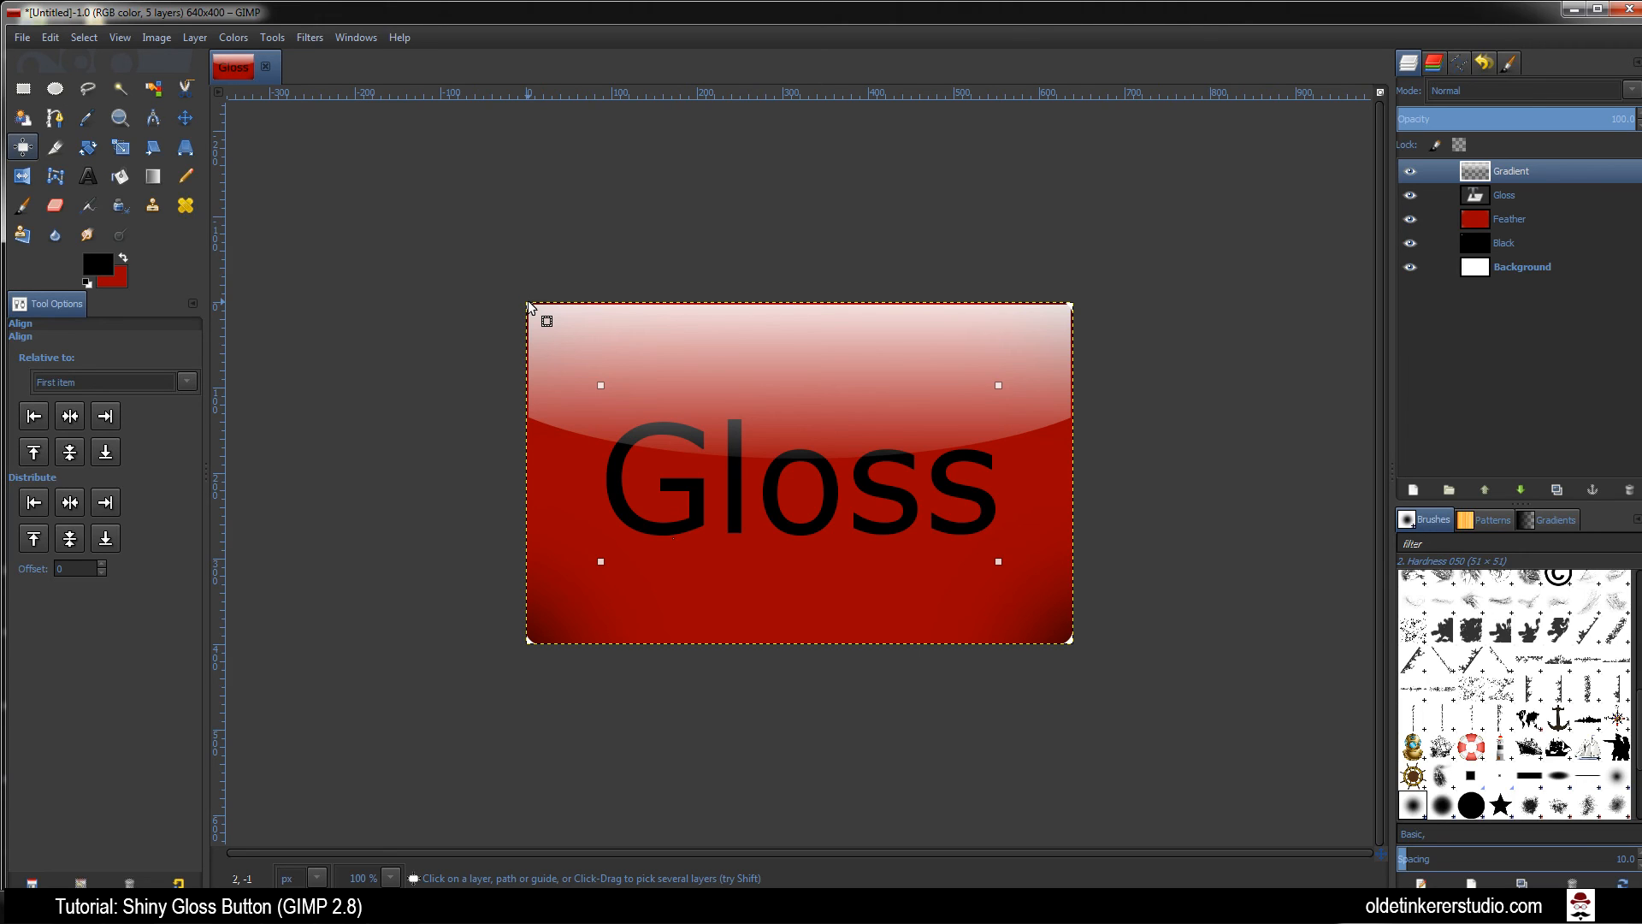
mouse_move(419, 276)
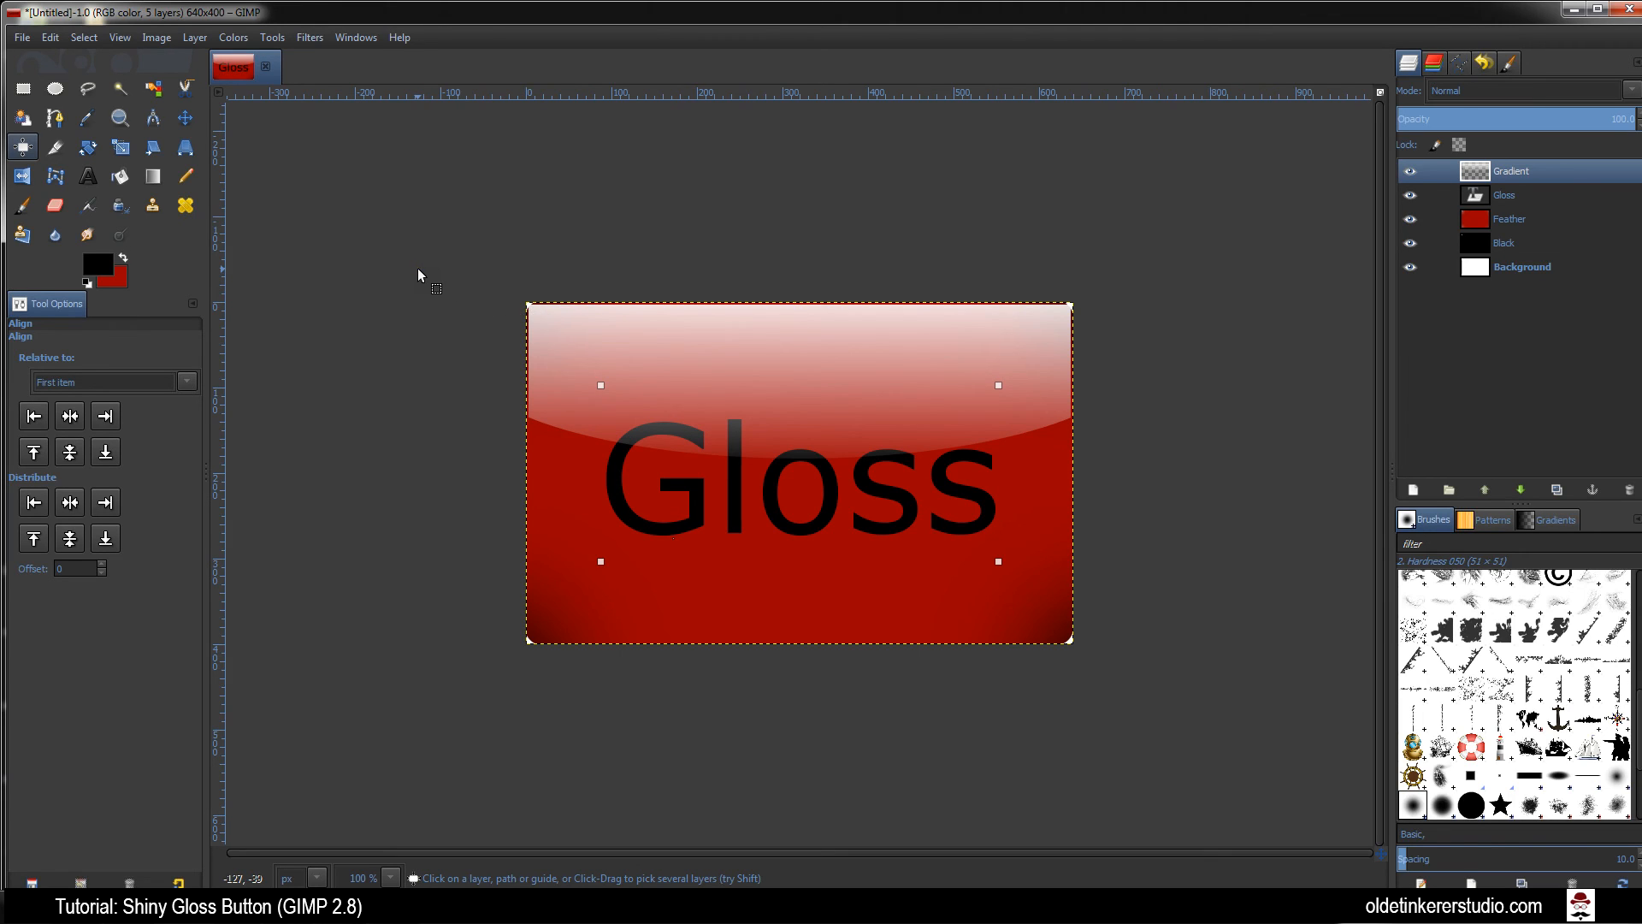
mouse_move(407, 270)
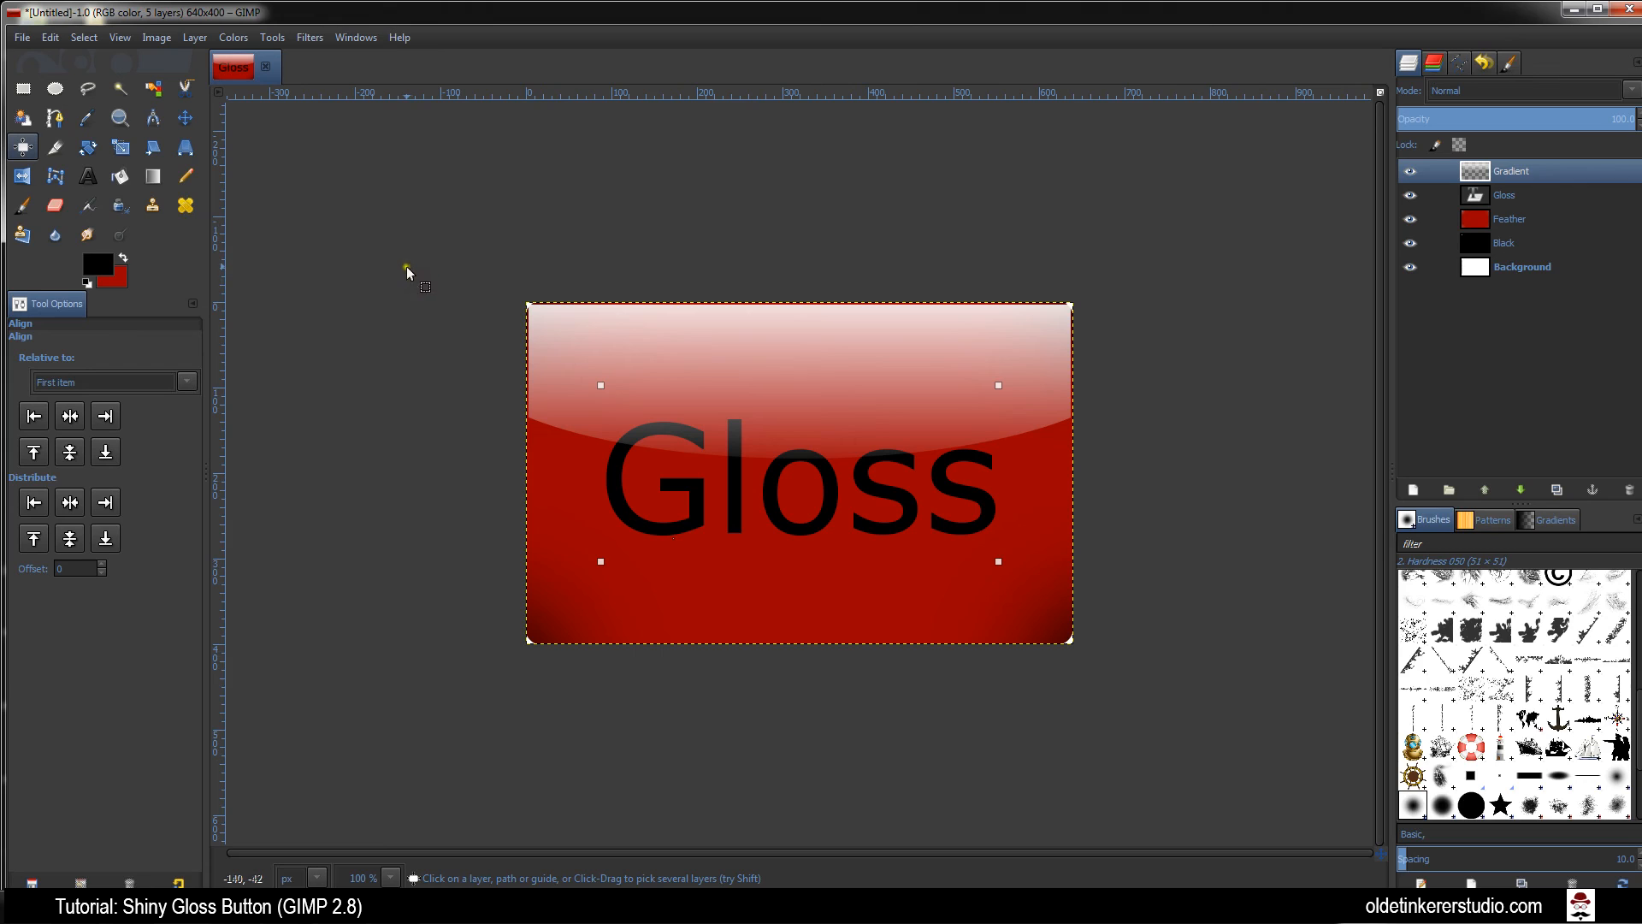